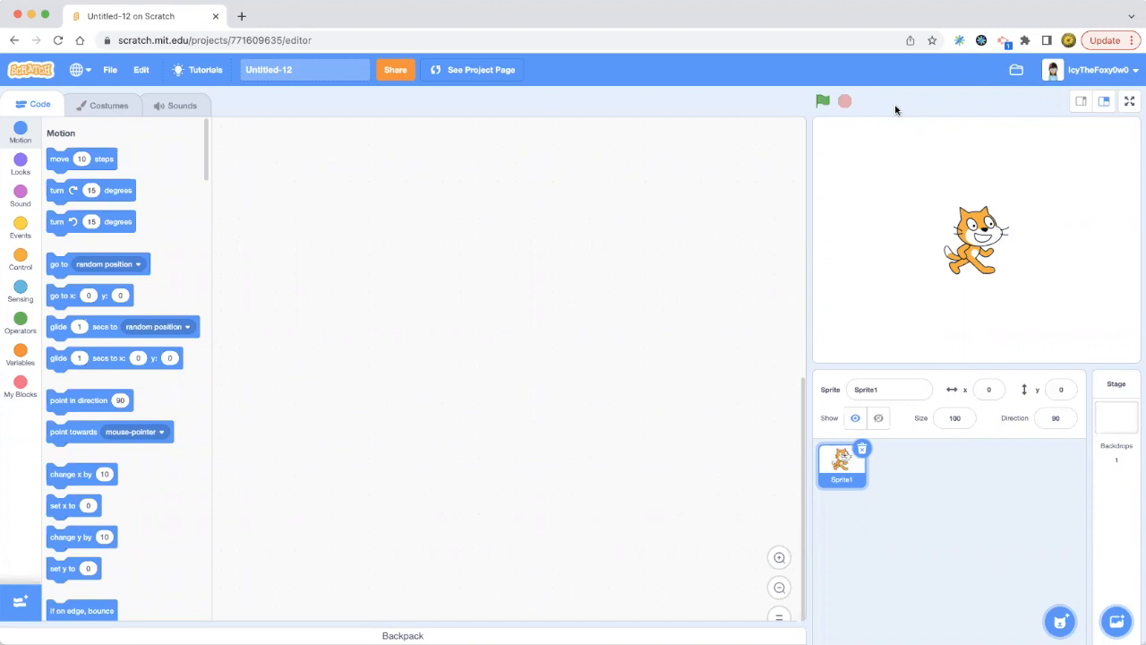
Show the Control blocks and scroll to forever, repeat and if-then.
{"action": "left_click", "coordinate": [20, 260]}
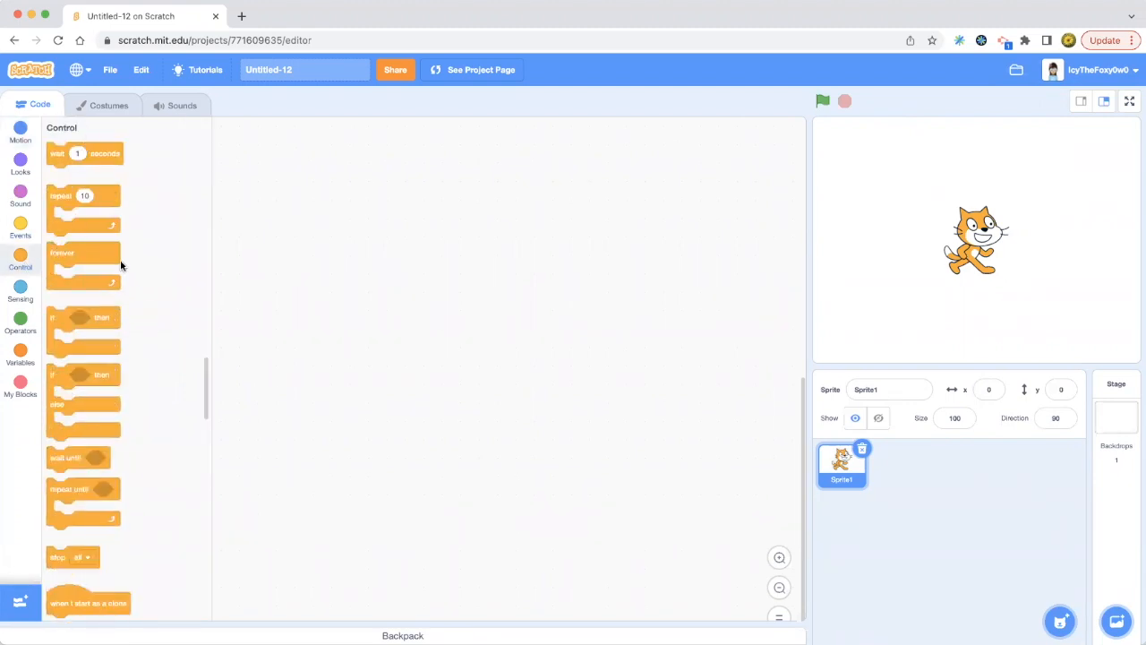
{"action": "scroll", "scroll_direction": "down", "scroll_amount": 3}
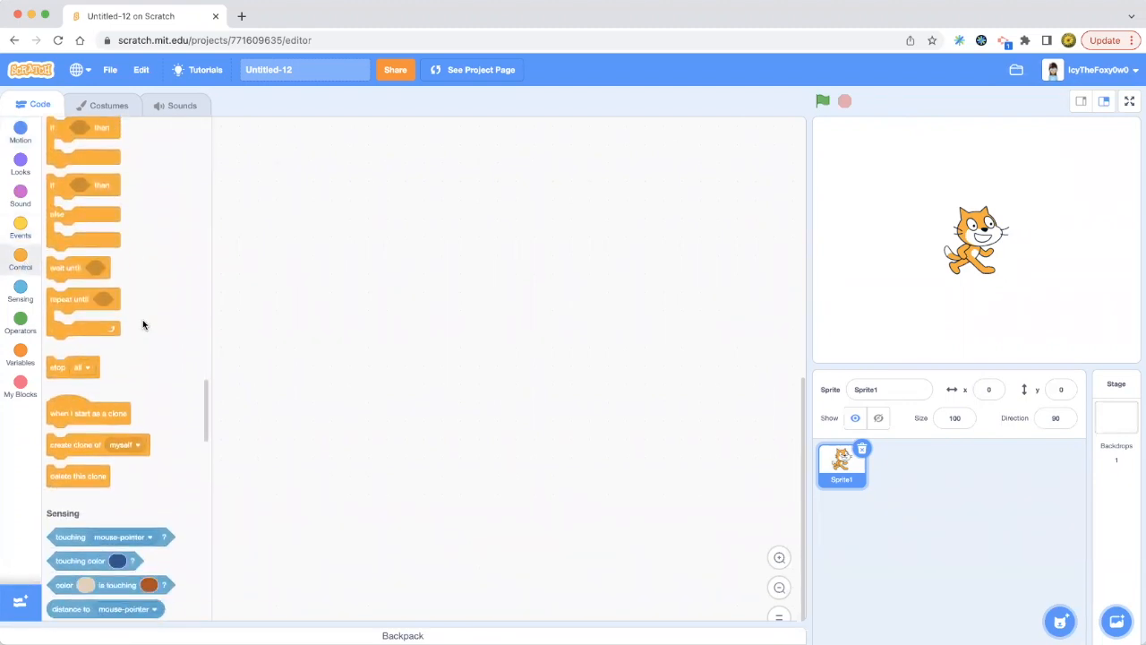
{"action": "scroll", "scroll_direction": "down", "scroll_amount": 3}
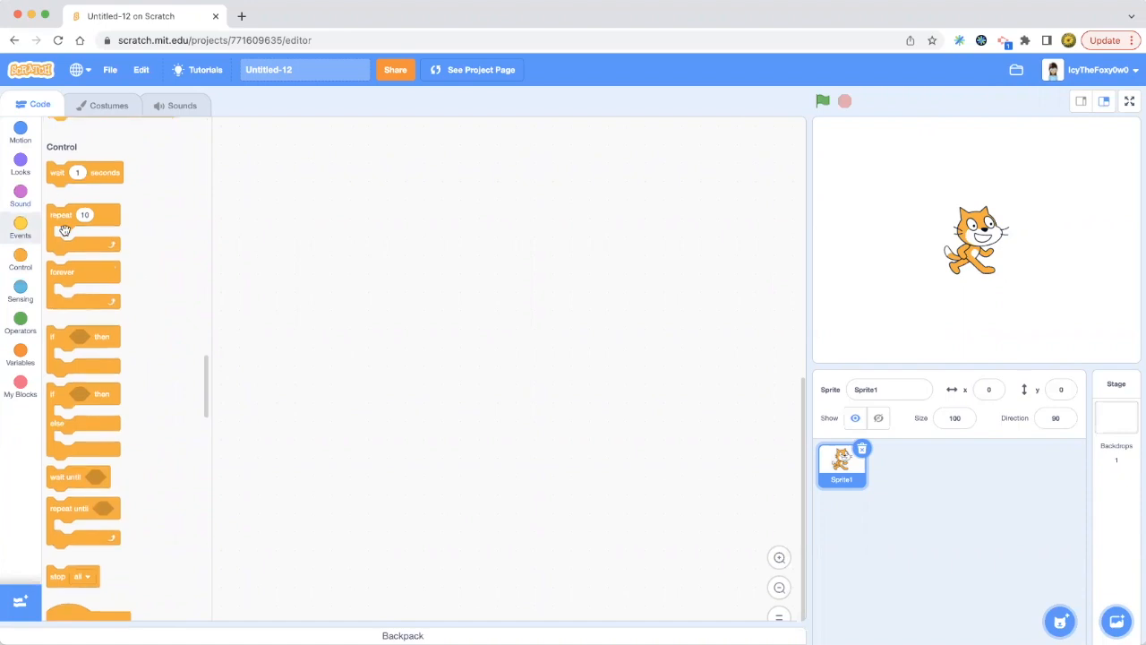
{"action": "scroll", "scroll_direction": "down", "scroll_amount": 3}
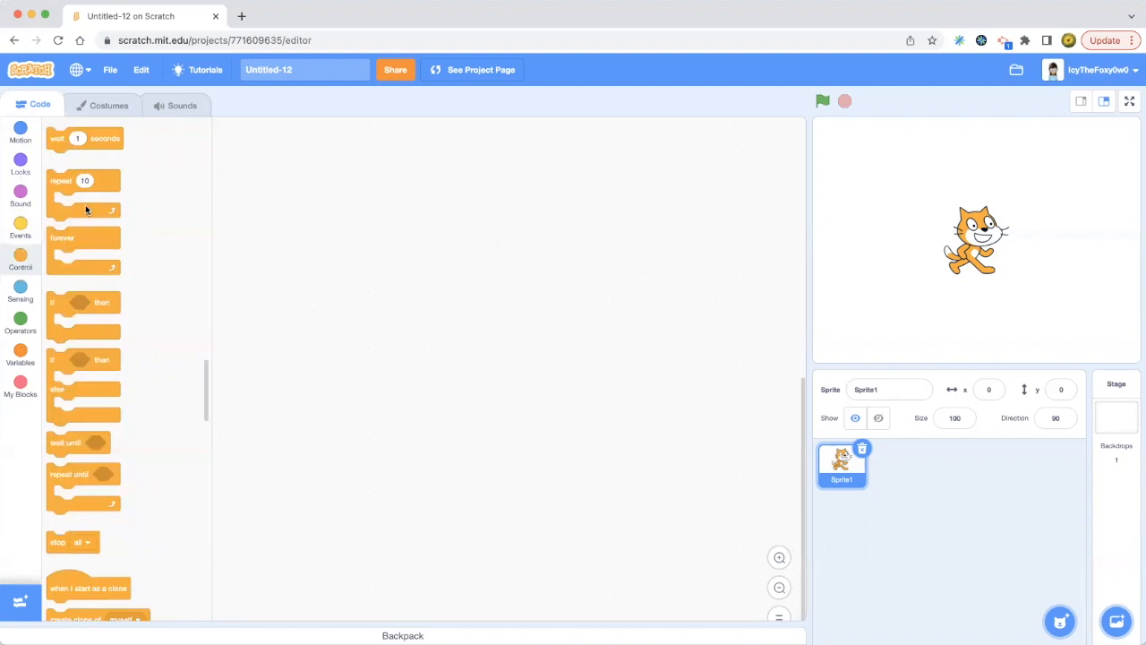
{"action": "mouse_move", "coordinate": [84, 231]}
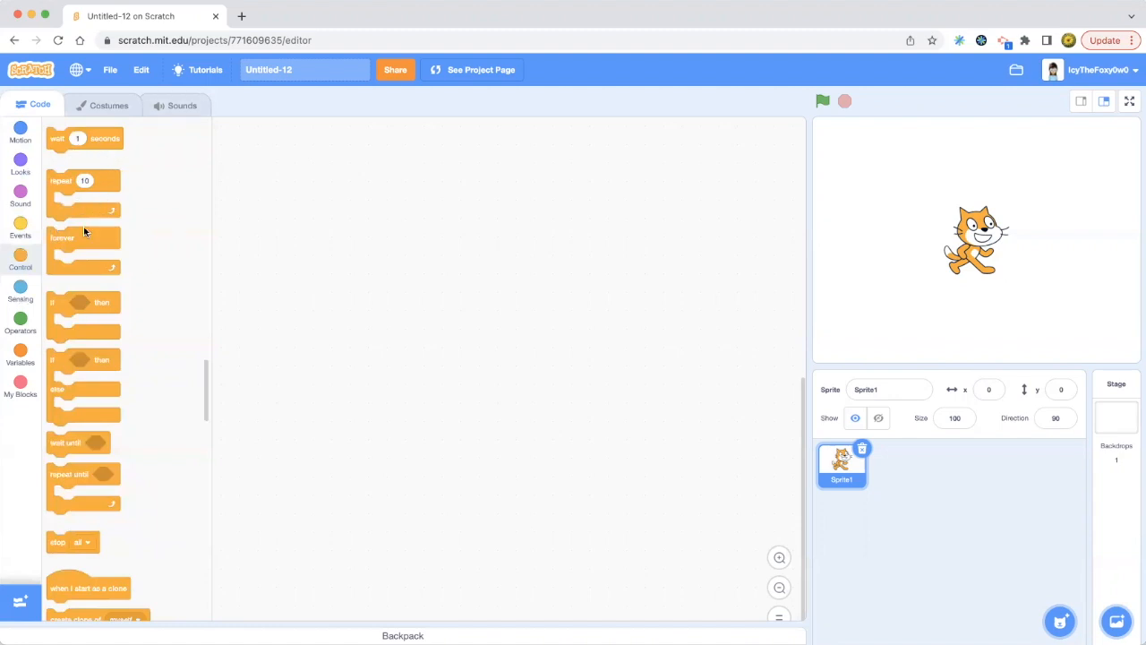
{"action": "mouse_move", "coordinate": [90, 230]}
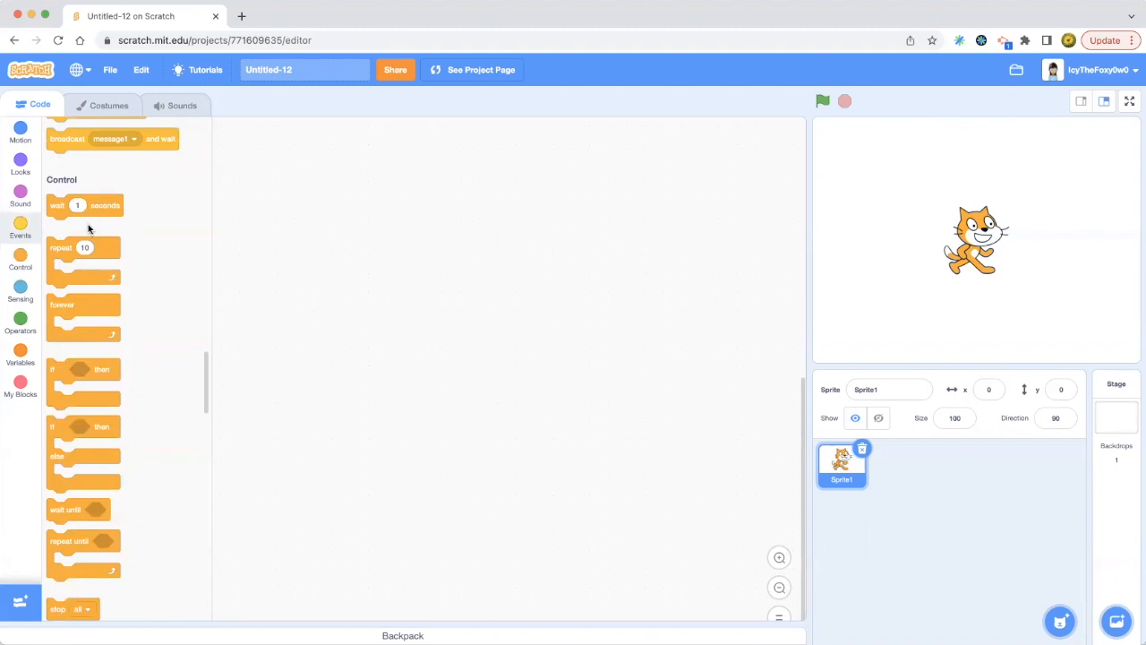
{"action": "mouse_move", "coordinate": [20, 330]}
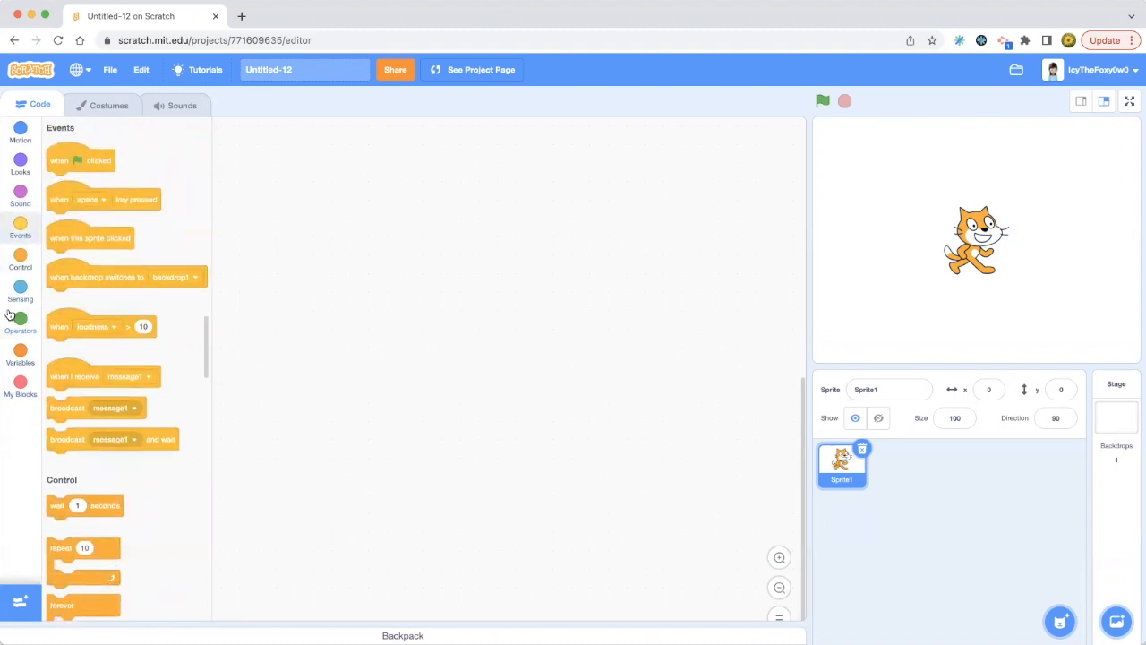
{"action": "mouse_move", "coordinate": [33, 214]}
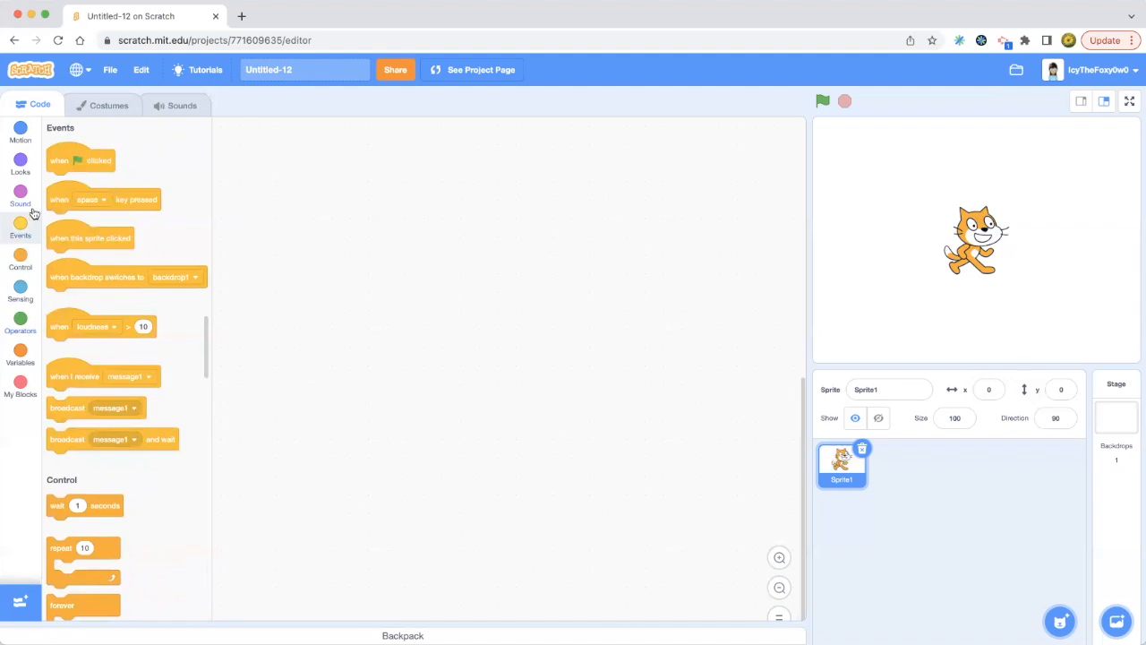
{"action": "left_click", "coordinate": [20, 259]}
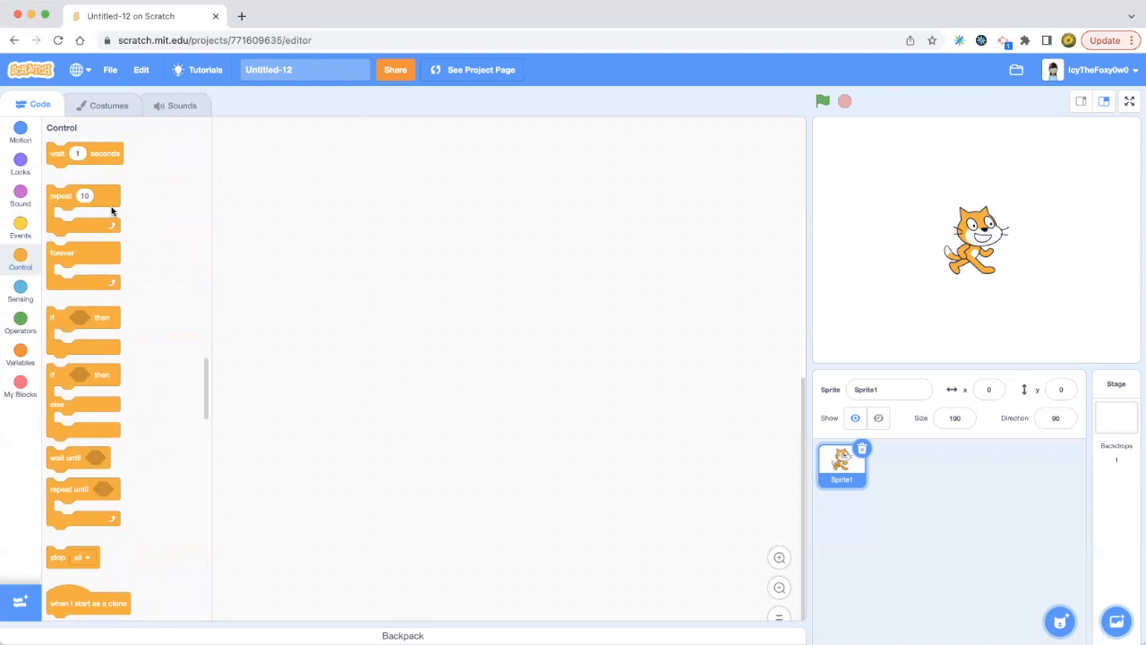
{"action": "mouse_move", "coordinate": [64, 194]}
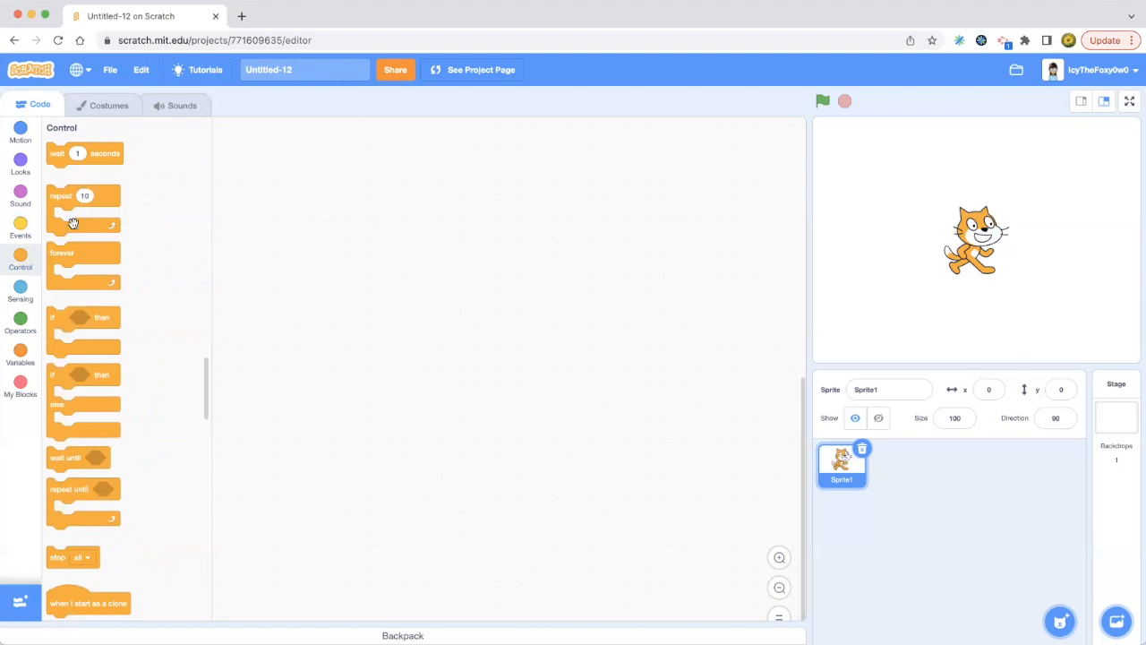
{"action": "mouse_move", "coordinate": [101, 218]}
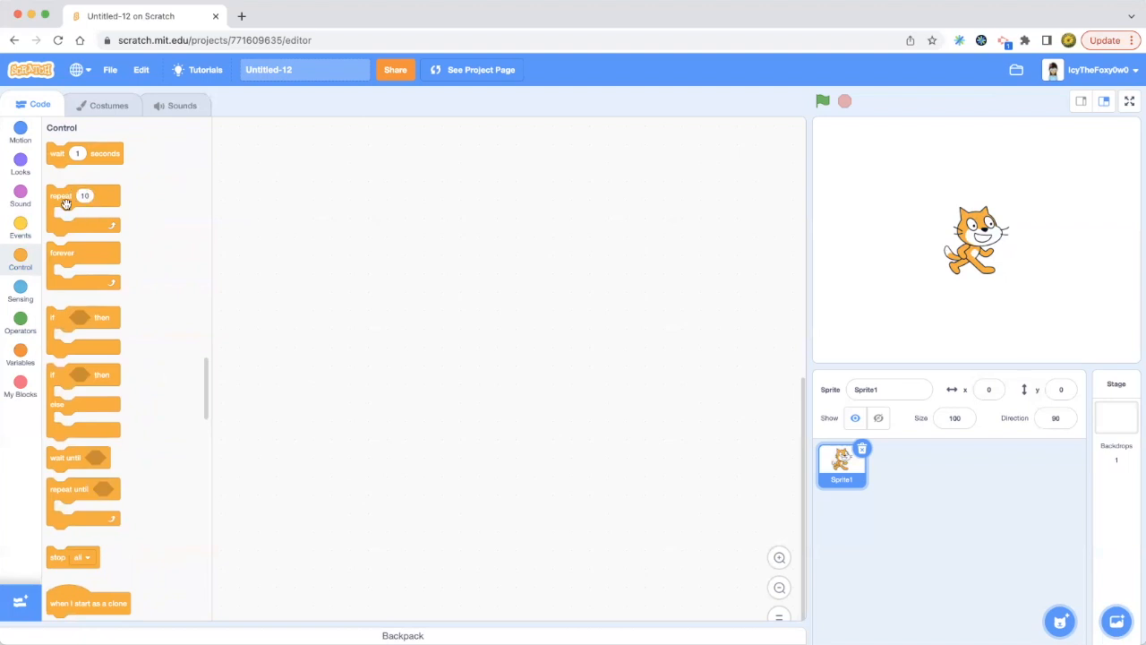
{"action": "mouse_move", "coordinate": [113, 220]}
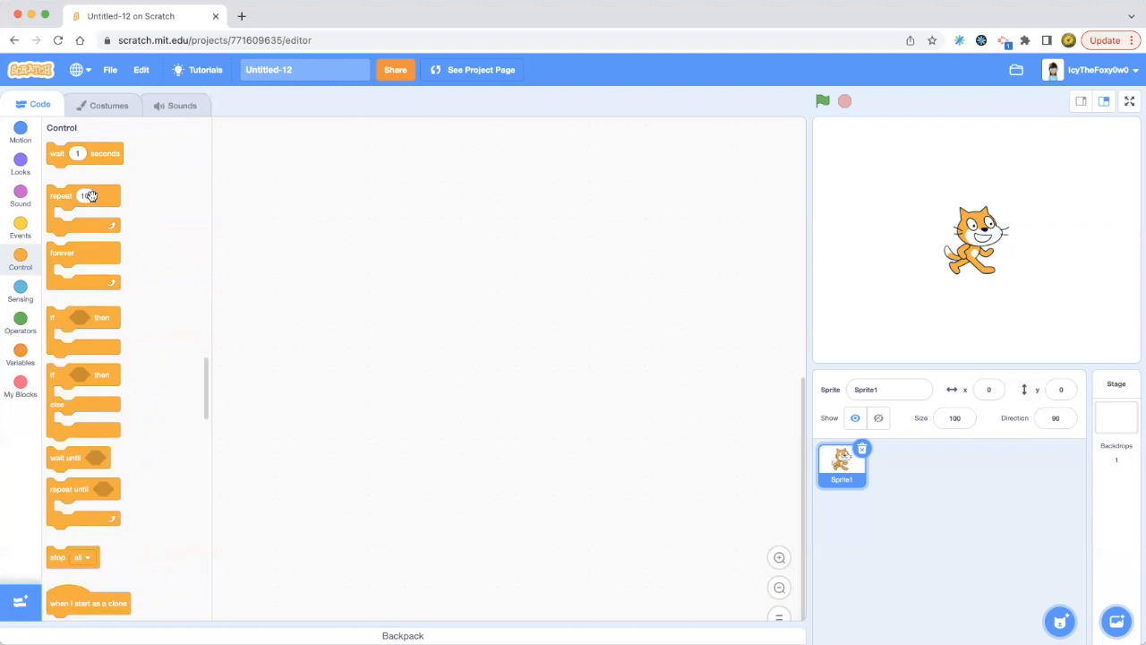
{"action": "mouse_move", "coordinate": [85, 193]}
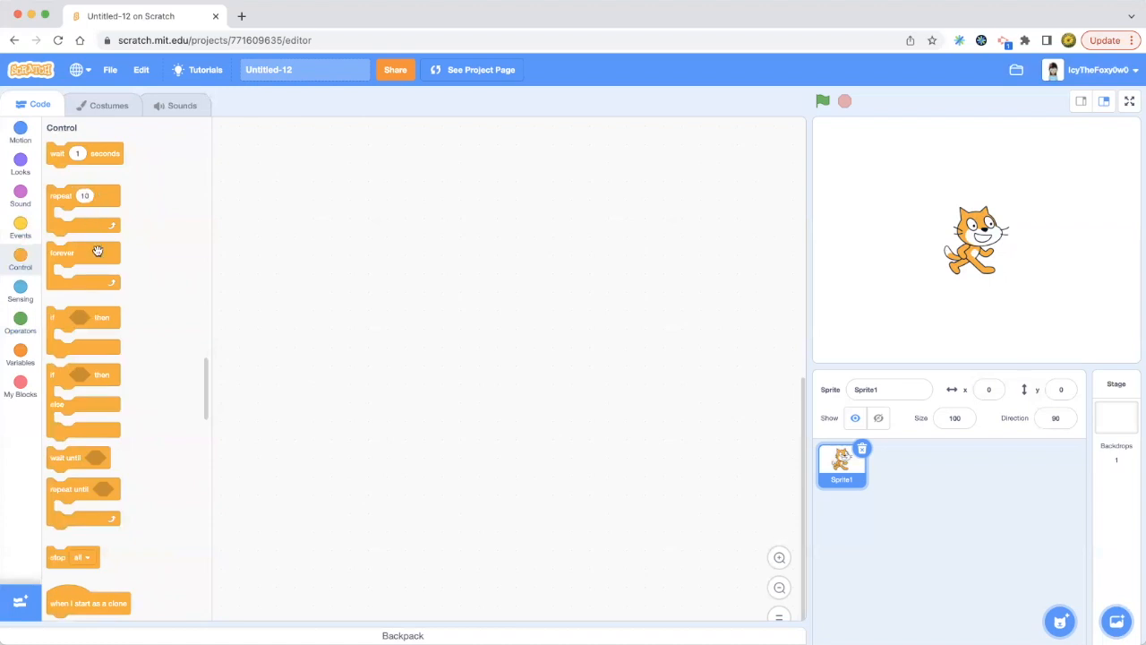
{"action": "mouse_move", "coordinate": [98, 250]}
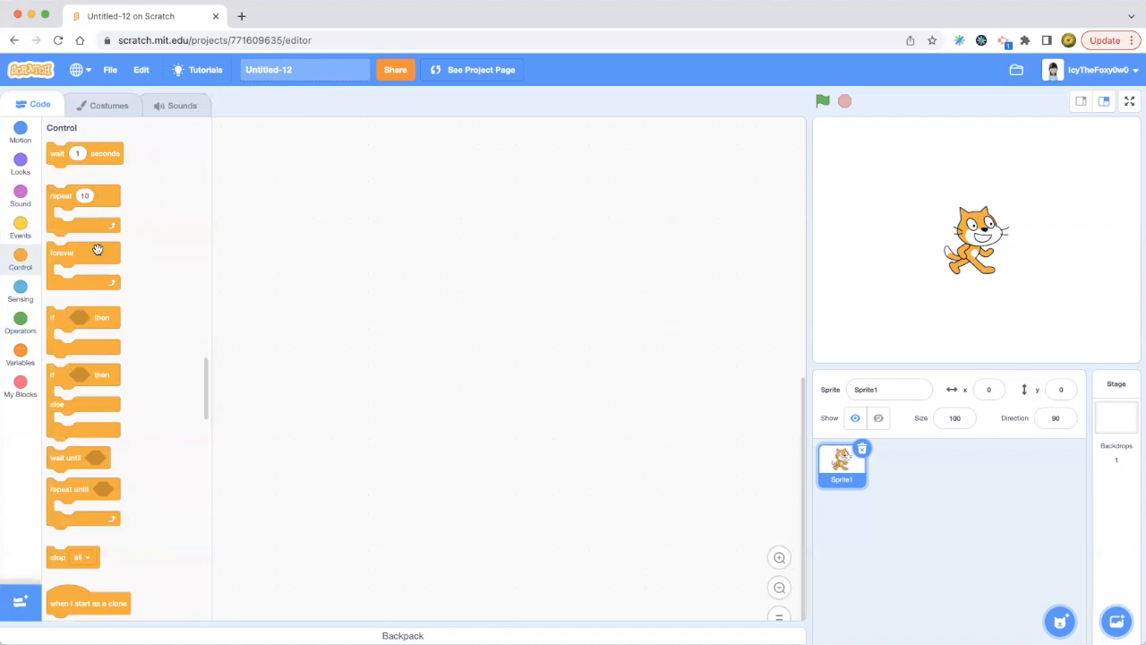
{"action": "mouse_move", "coordinate": [88, 245]}
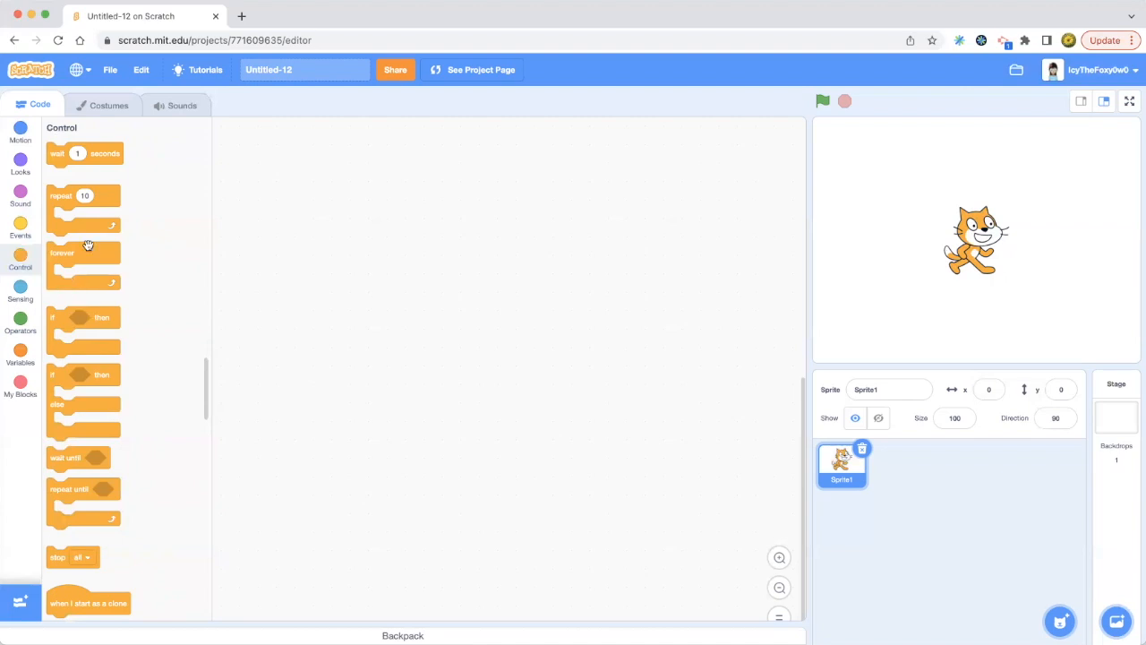
{"action": "mouse_move", "coordinate": [76, 272]}
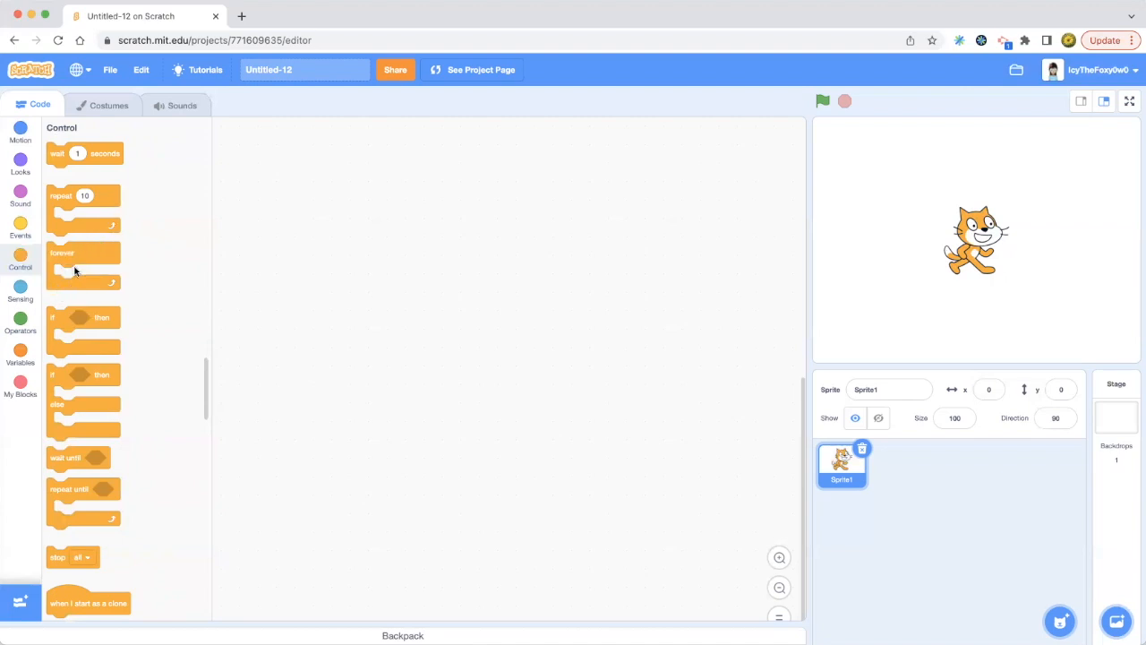
{"action": "mouse_move", "coordinate": [75, 215]}
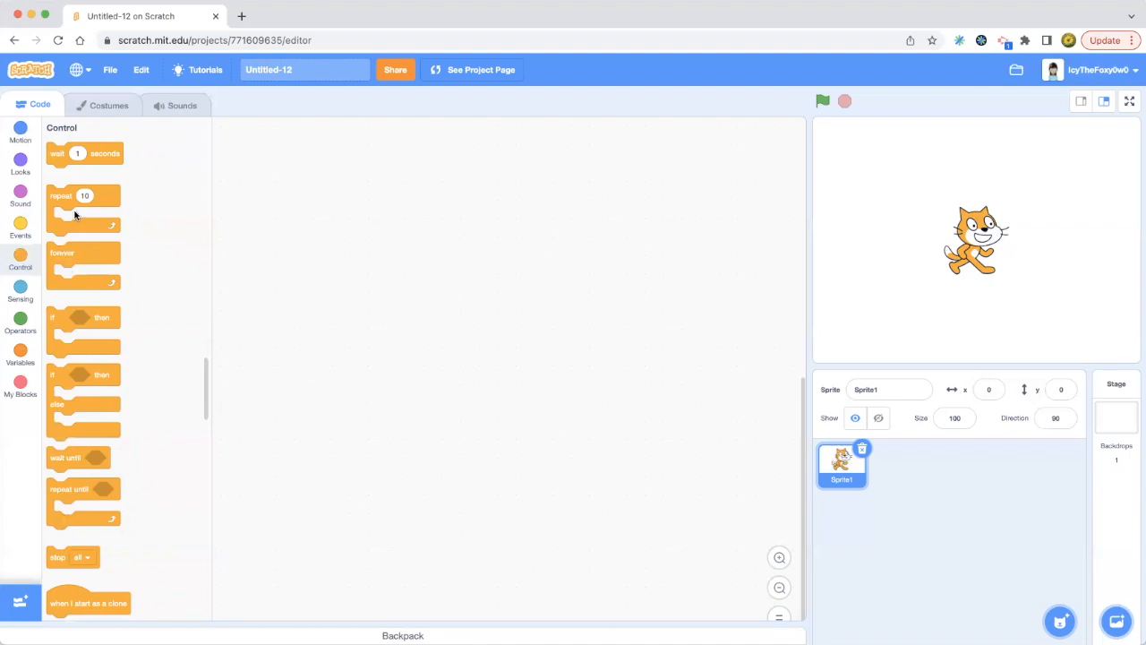
{"action": "mouse_move", "coordinate": [75, 325]}
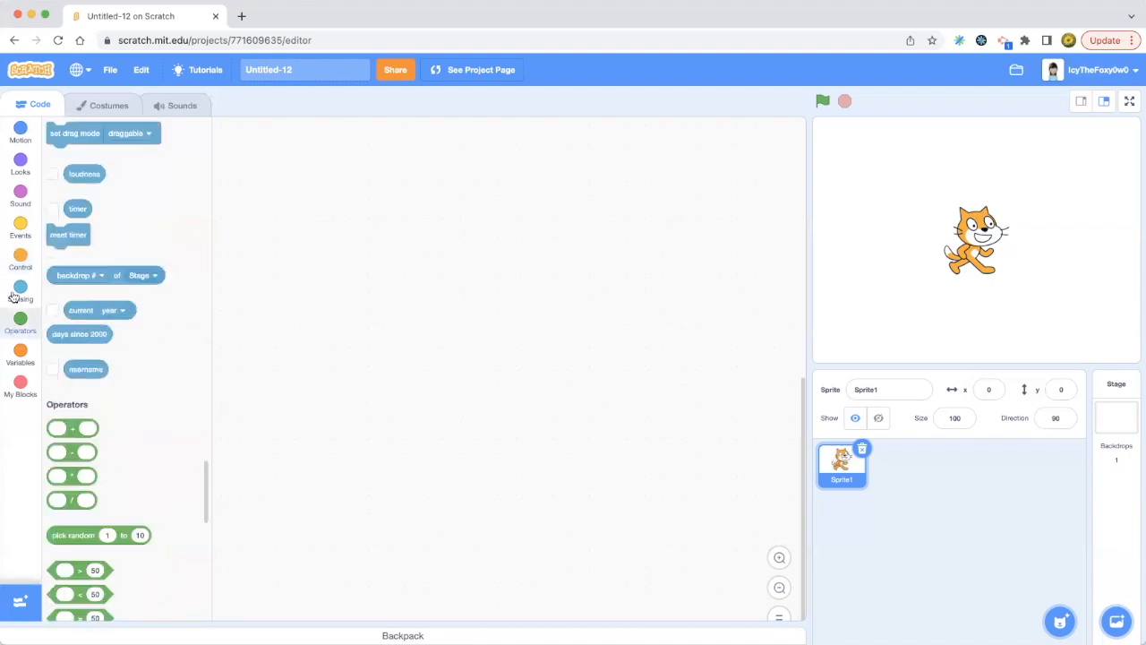
Return the palette to the Control blocks after browsing Sensing and Operators.
{"action": "left_click", "coordinate": [20, 259]}
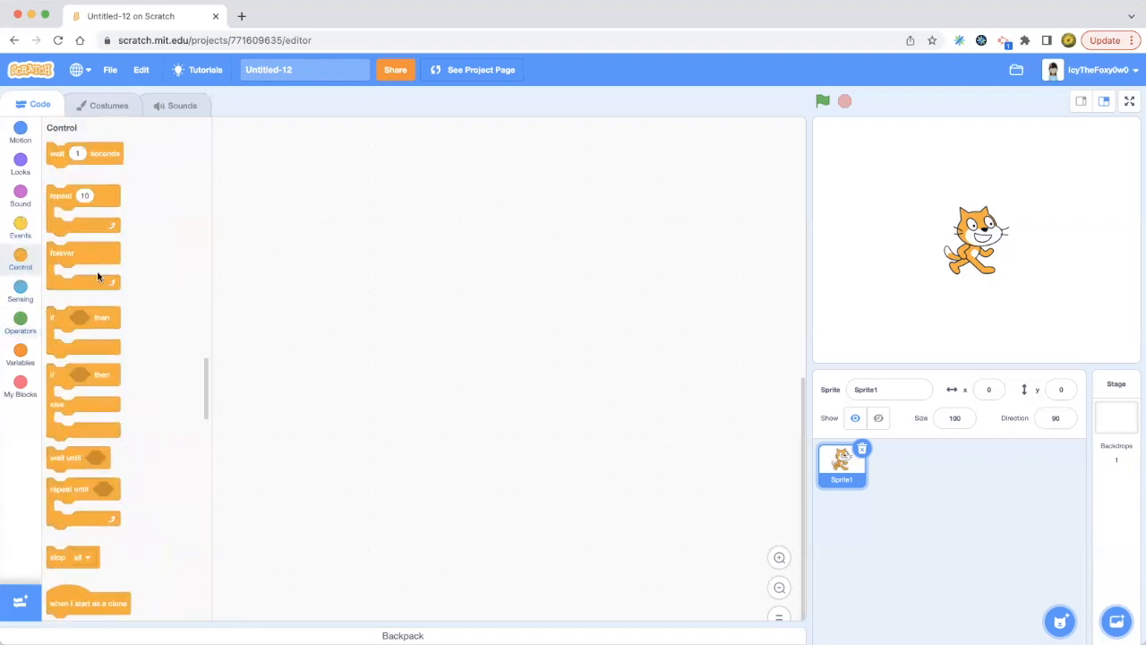
{"action": "mouse_move", "coordinate": [63, 385]}
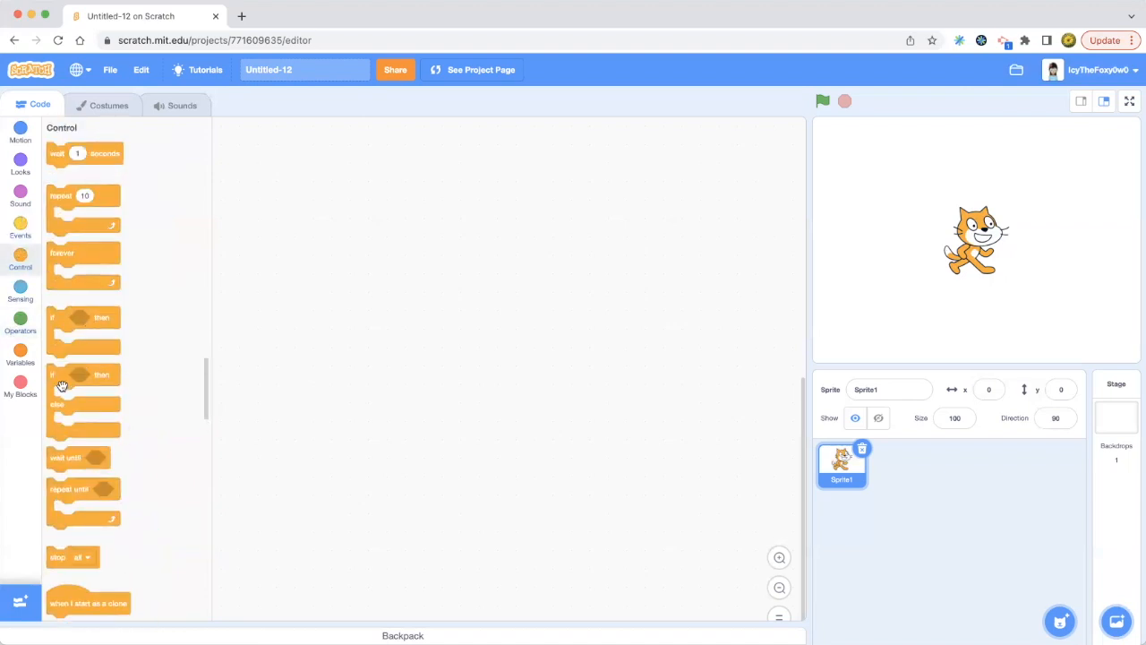
{"action": "mouse_move", "coordinate": [57, 410]}
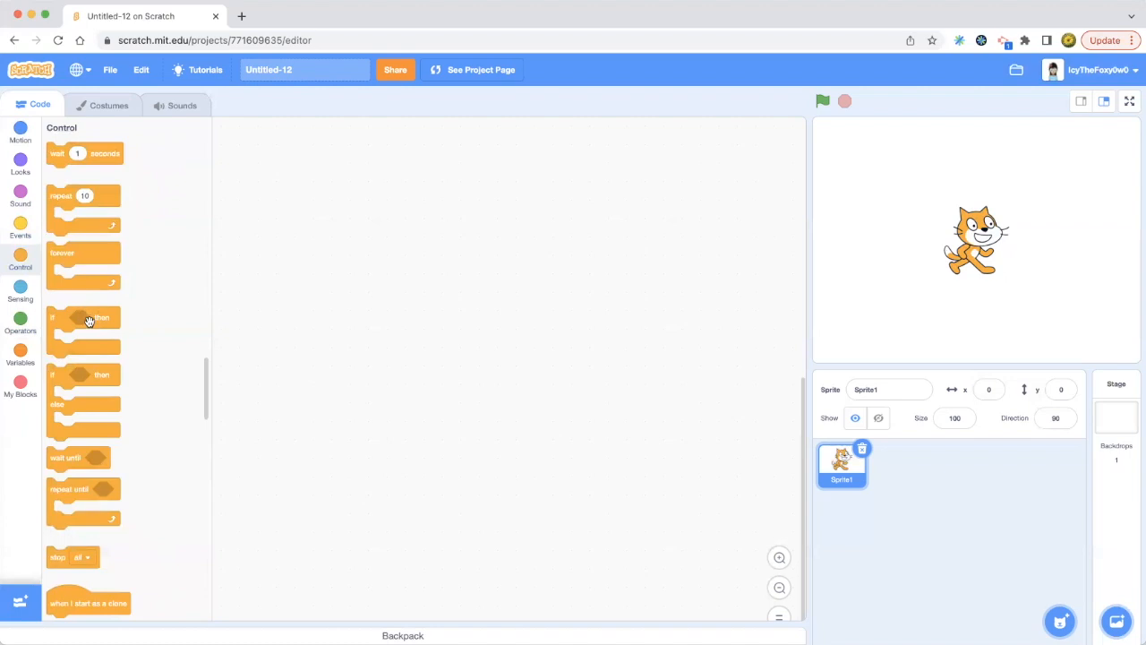
{"action": "mouse_move", "coordinate": [59, 409]}
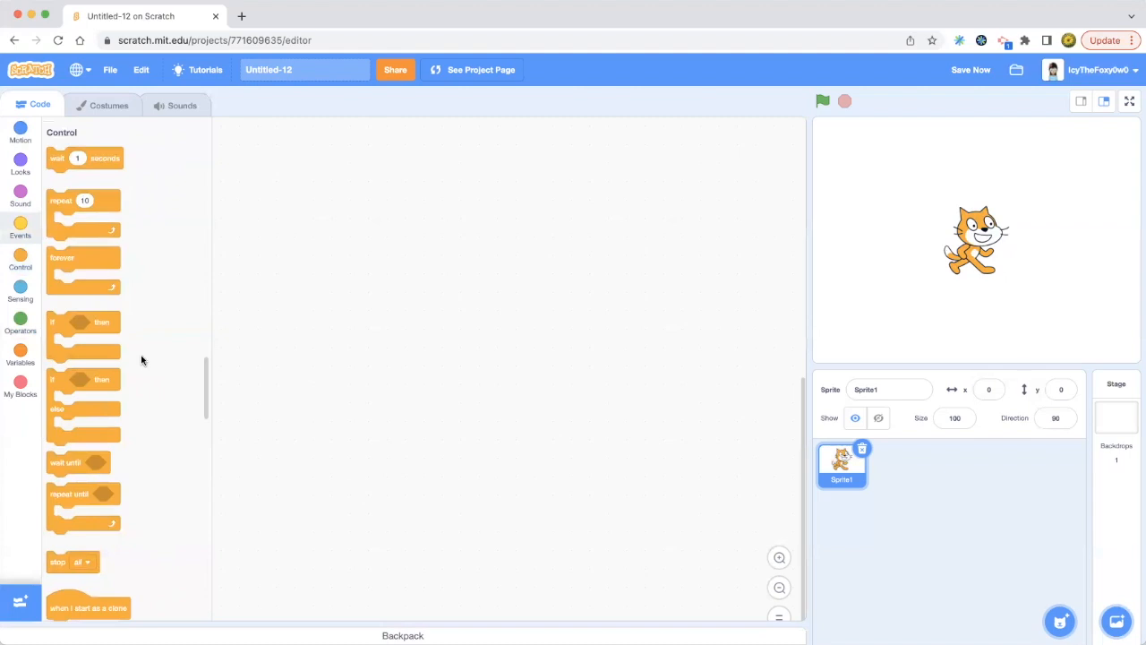
{"action": "mouse_move", "coordinate": [60, 440]}
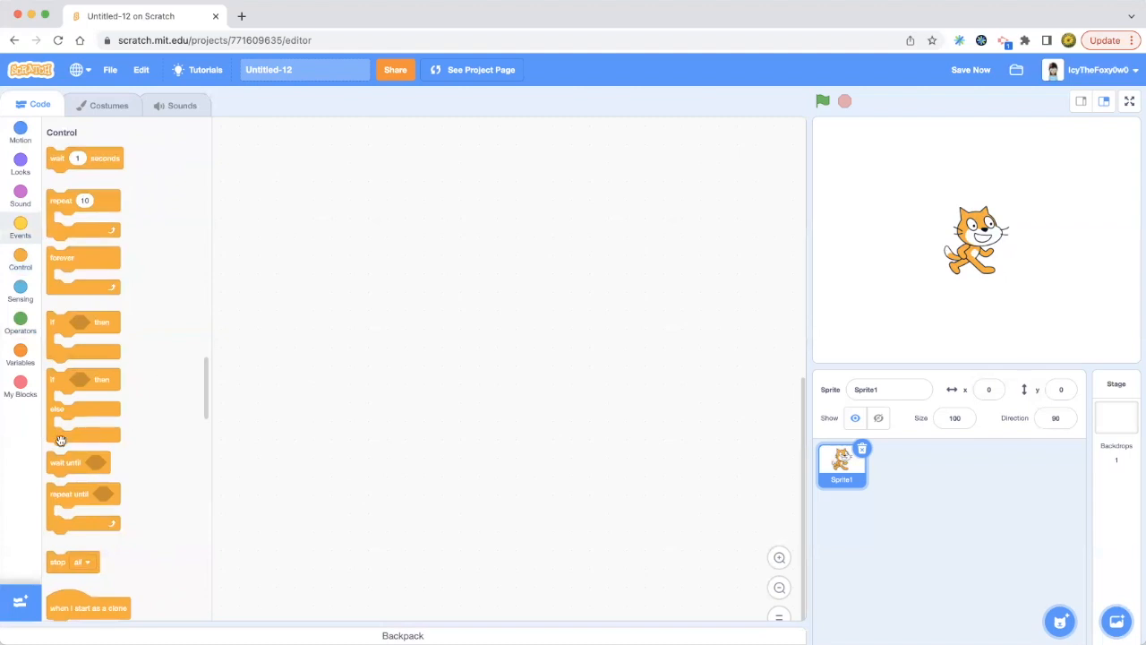
{"action": "mouse_move", "coordinate": [199, 399]}
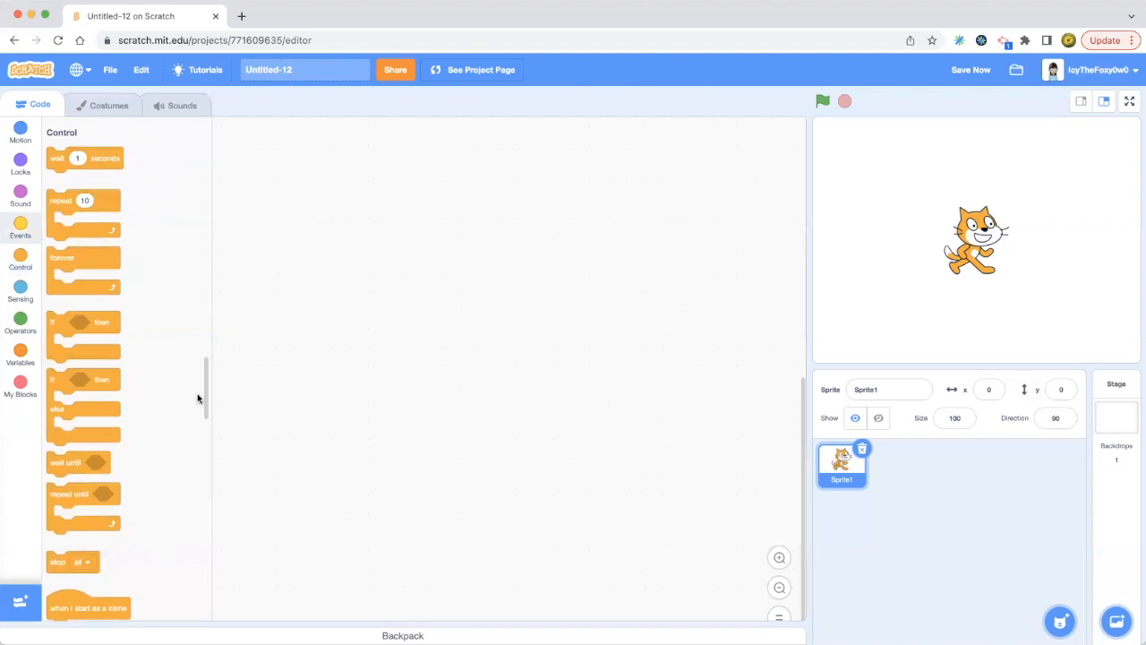
{"action": "mouse_move", "coordinate": [106, 424]}
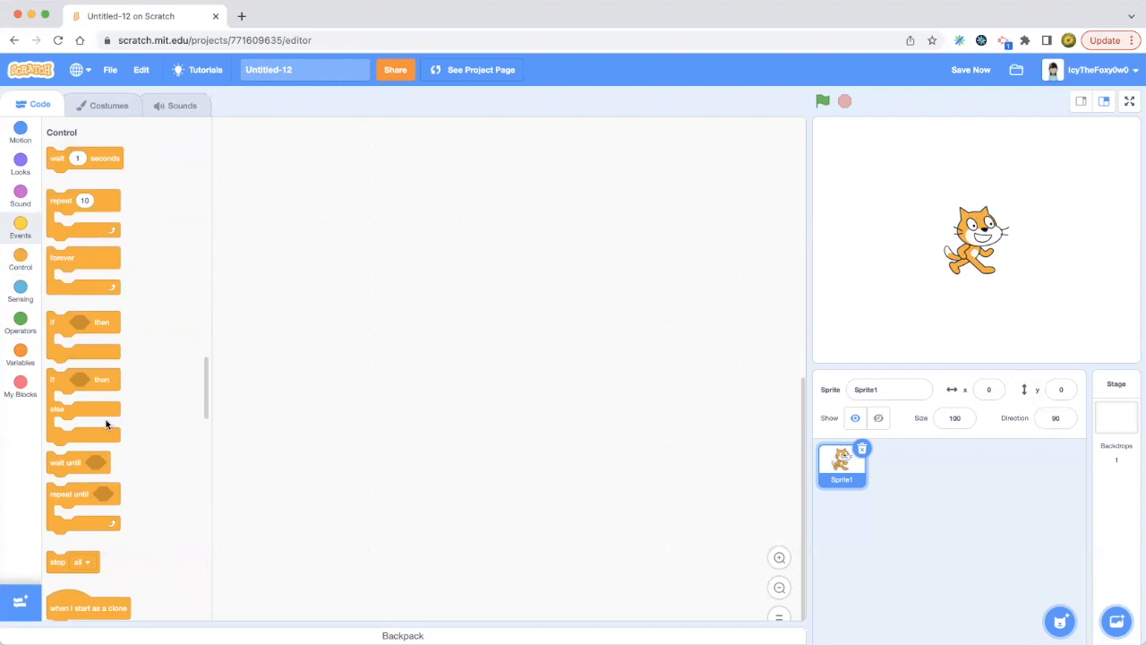
{"action": "scroll", "scroll_direction": "down", "scroll_amount": 3}
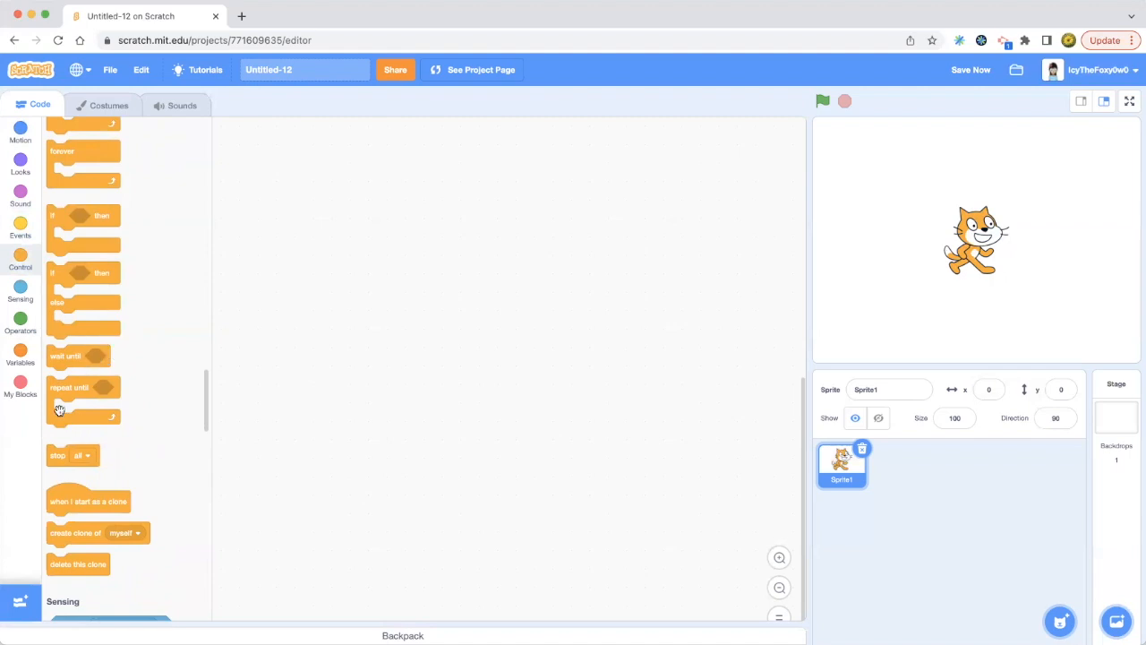
{"action": "mouse_move", "coordinate": [96, 375]}
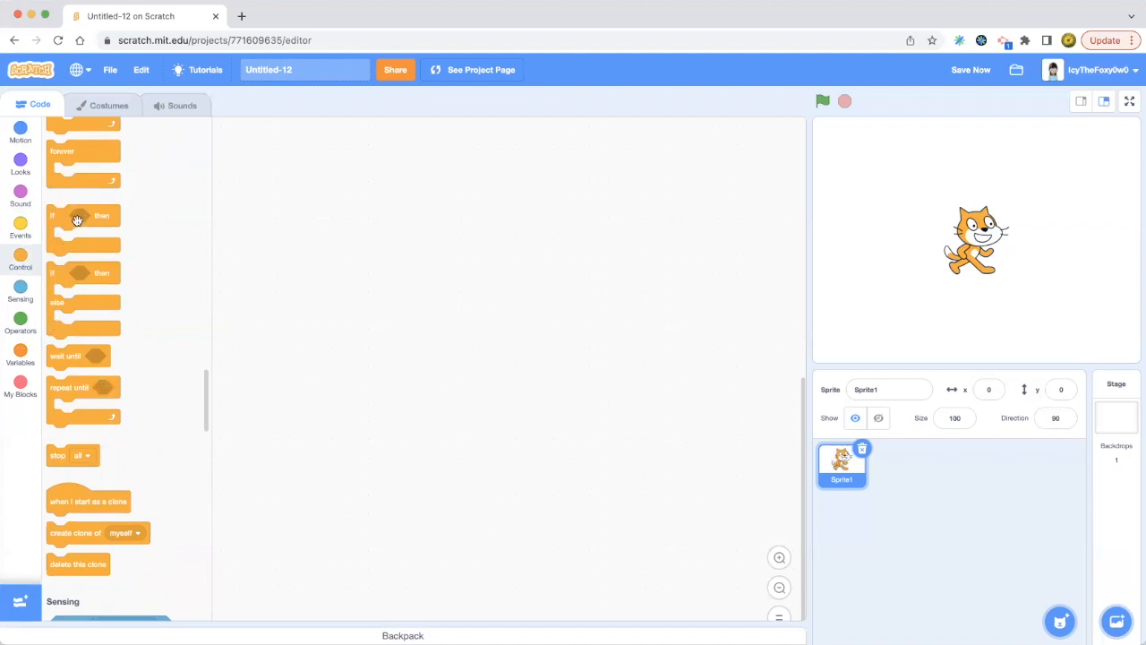
{"action": "mouse_move", "coordinate": [95, 349]}
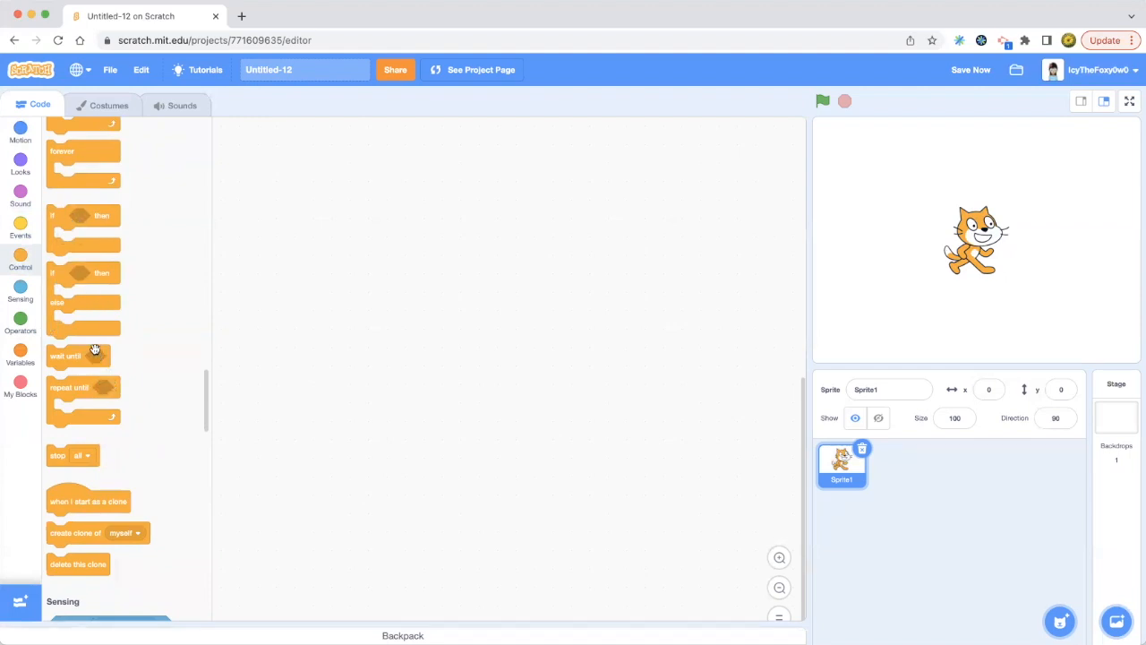
{"action": "mouse_move", "coordinate": [105, 361]}
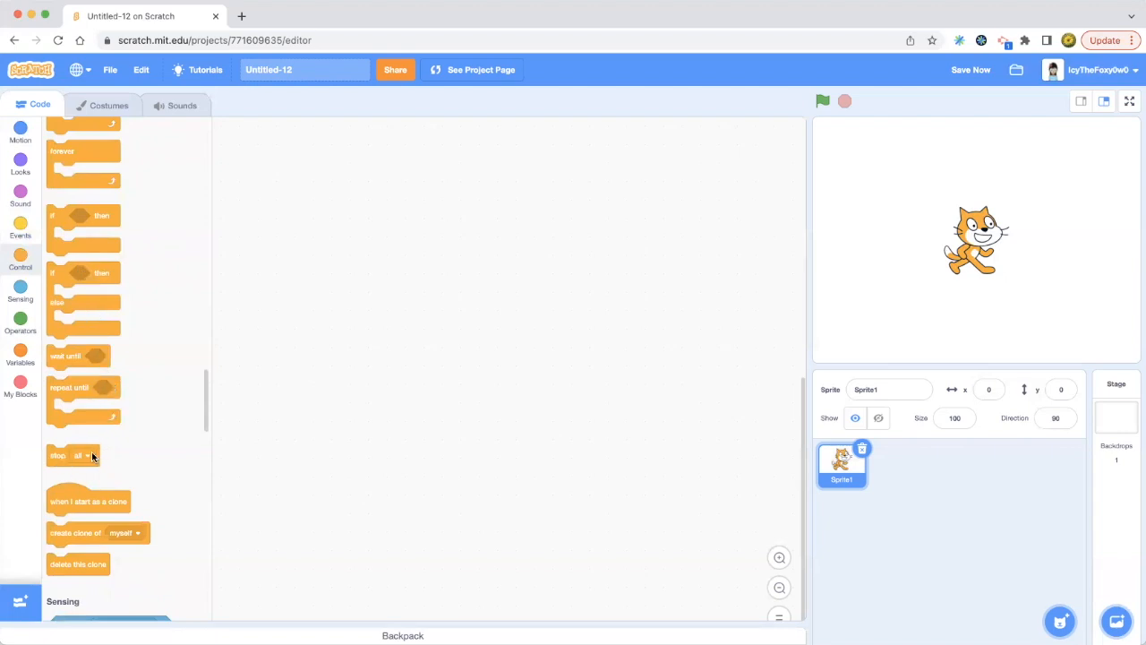
{"action": "mouse_move", "coordinate": [105, 349]}
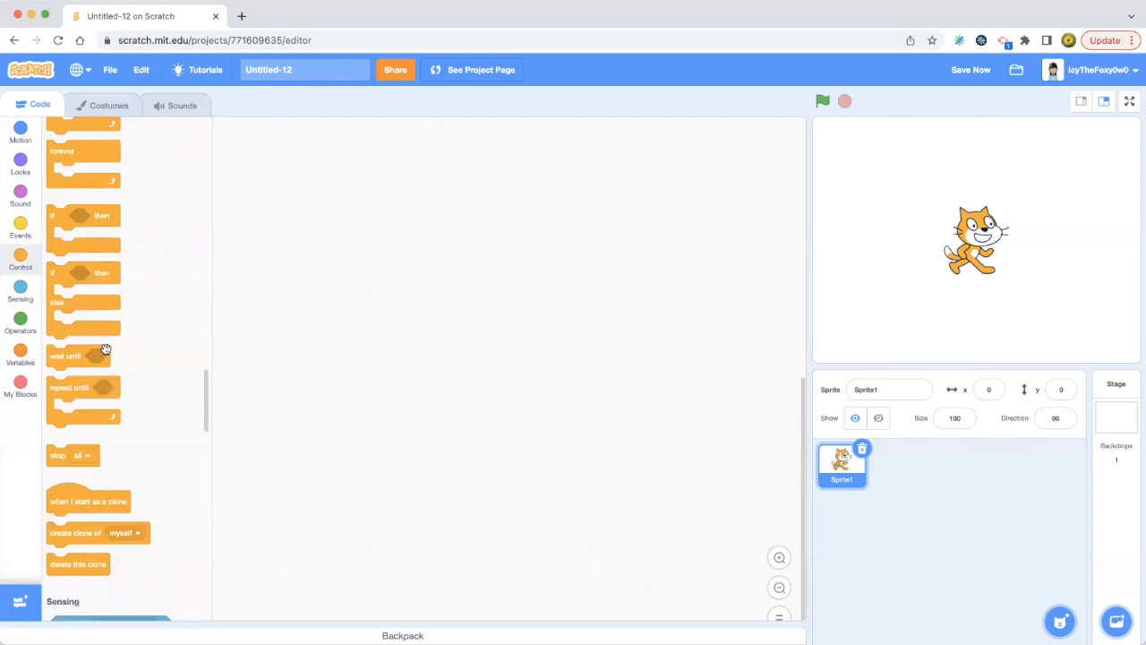
{"action": "mouse_move", "coordinate": [86, 462]}
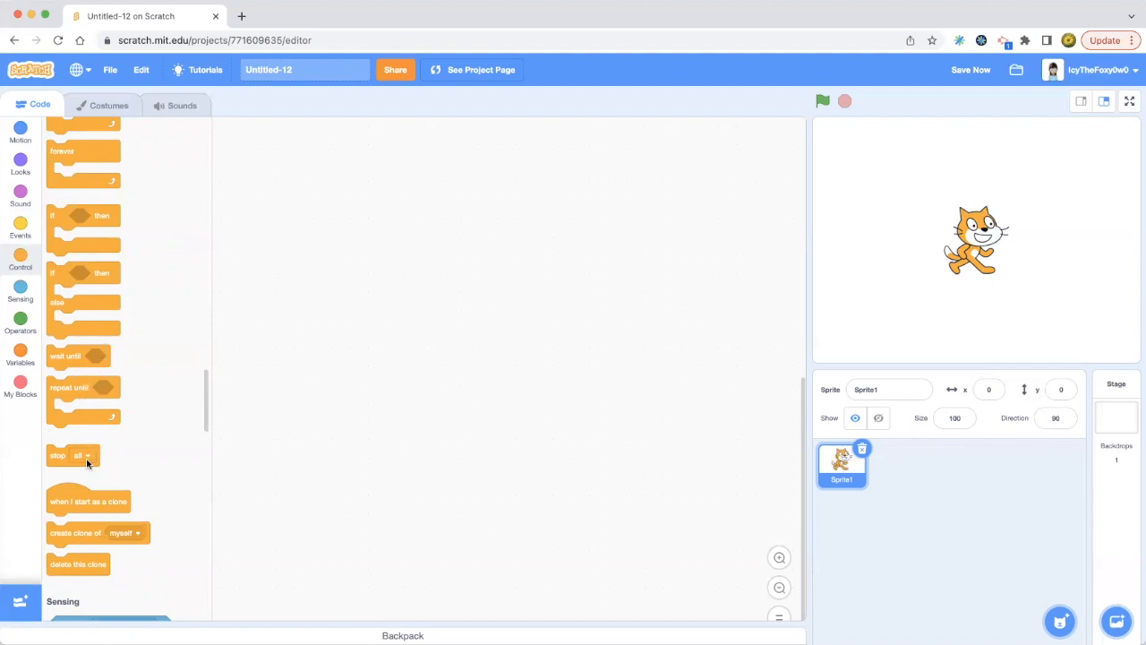
{"action": "mouse_move", "coordinate": [114, 504]}
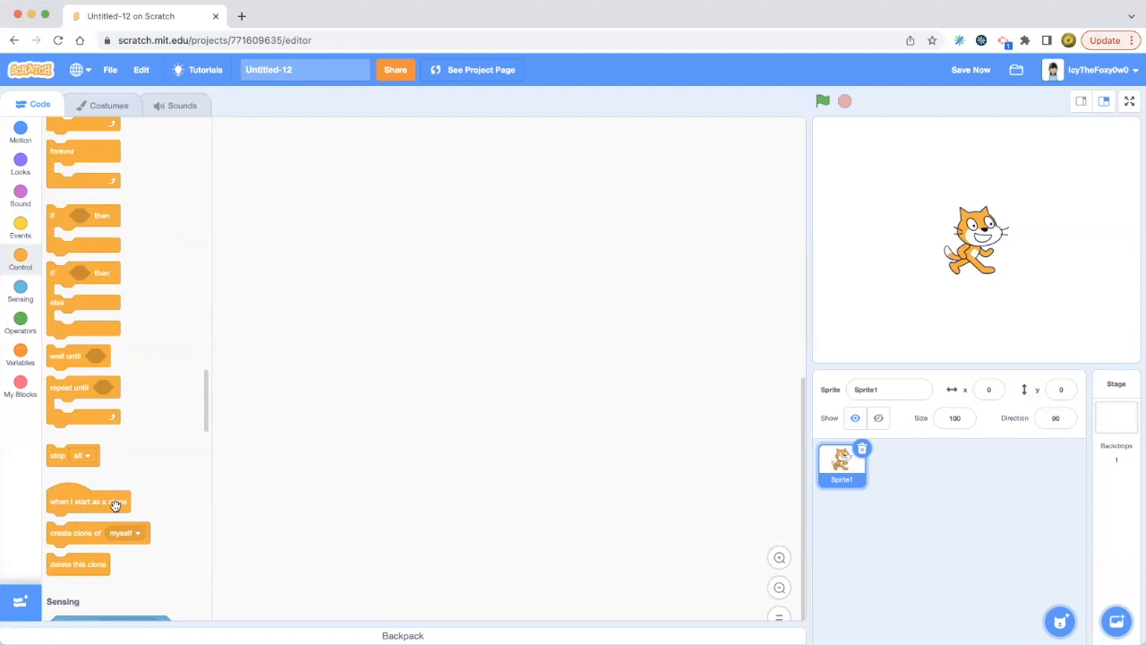
{"action": "mouse_move", "coordinate": [116, 499]}
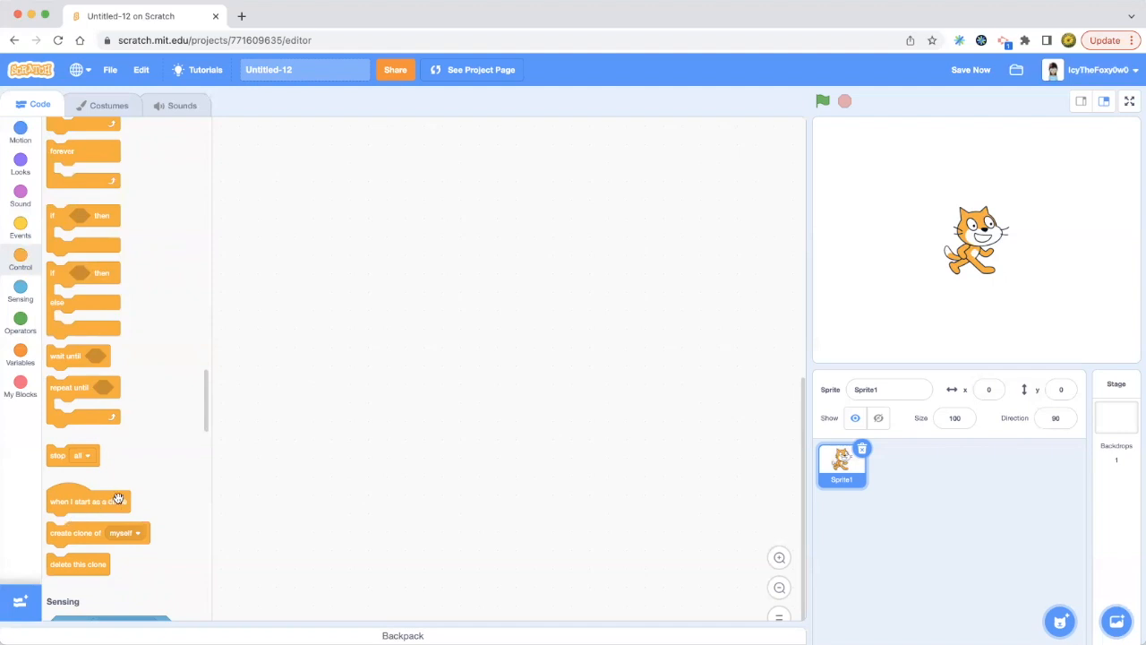
{"action": "mouse_move", "coordinate": [50, 494]}
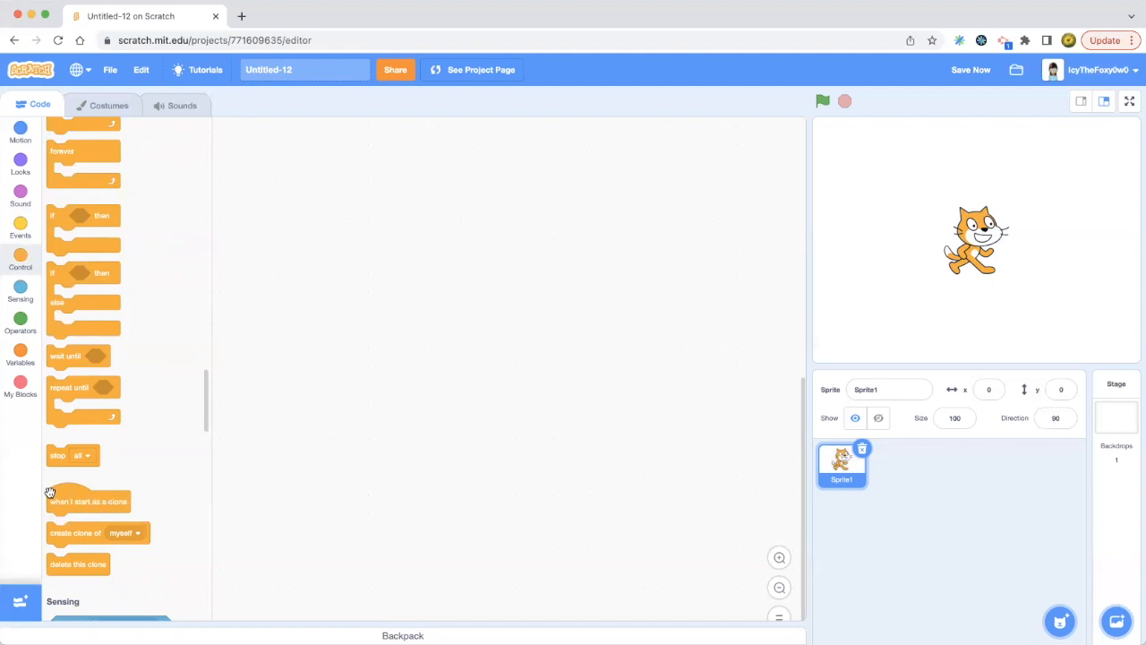
{"action": "mouse_move", "coordinate": [45, 338]}
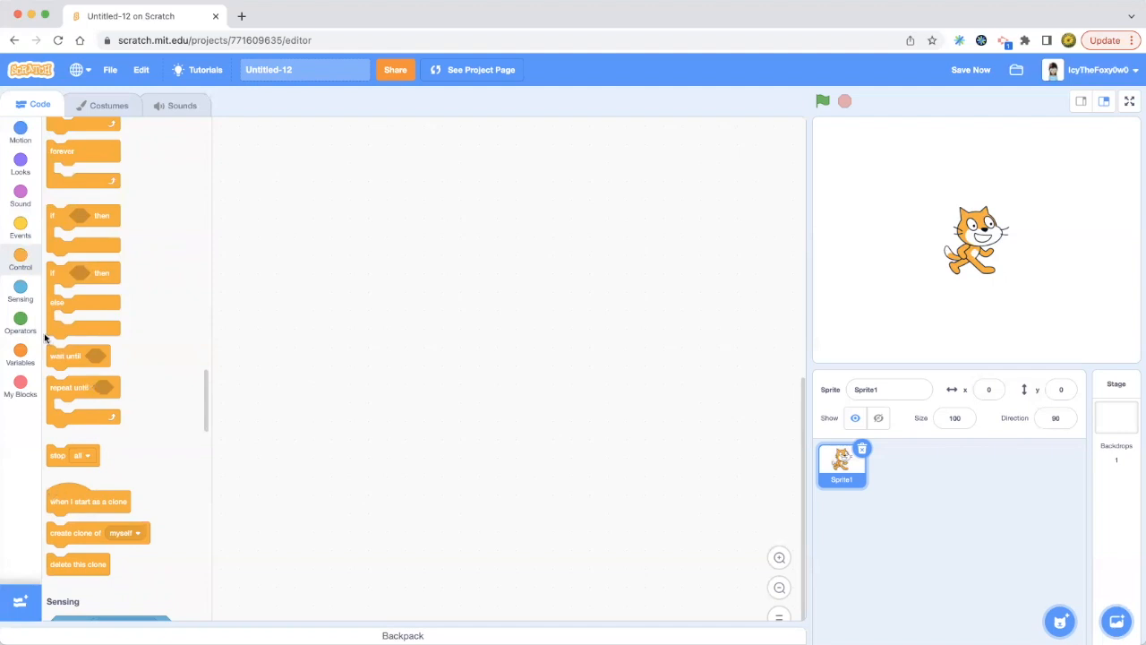
{"action": "mouse_move", "coordinate": [114, 502]}
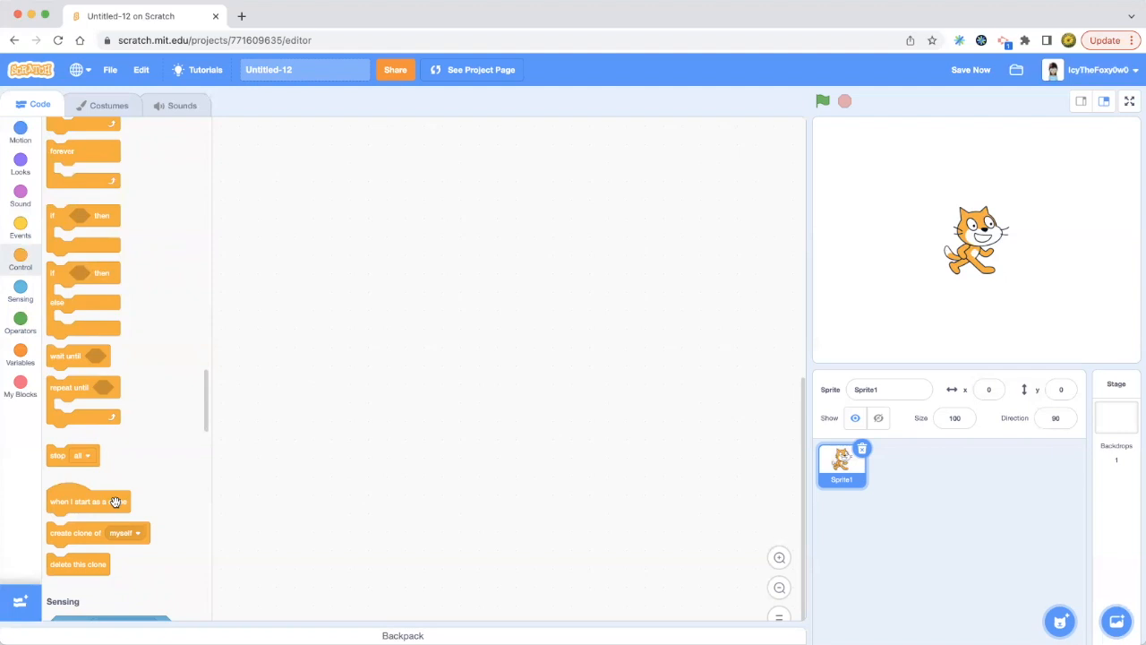
{"action": "mouse_move", "coordinate": [105, 503]}
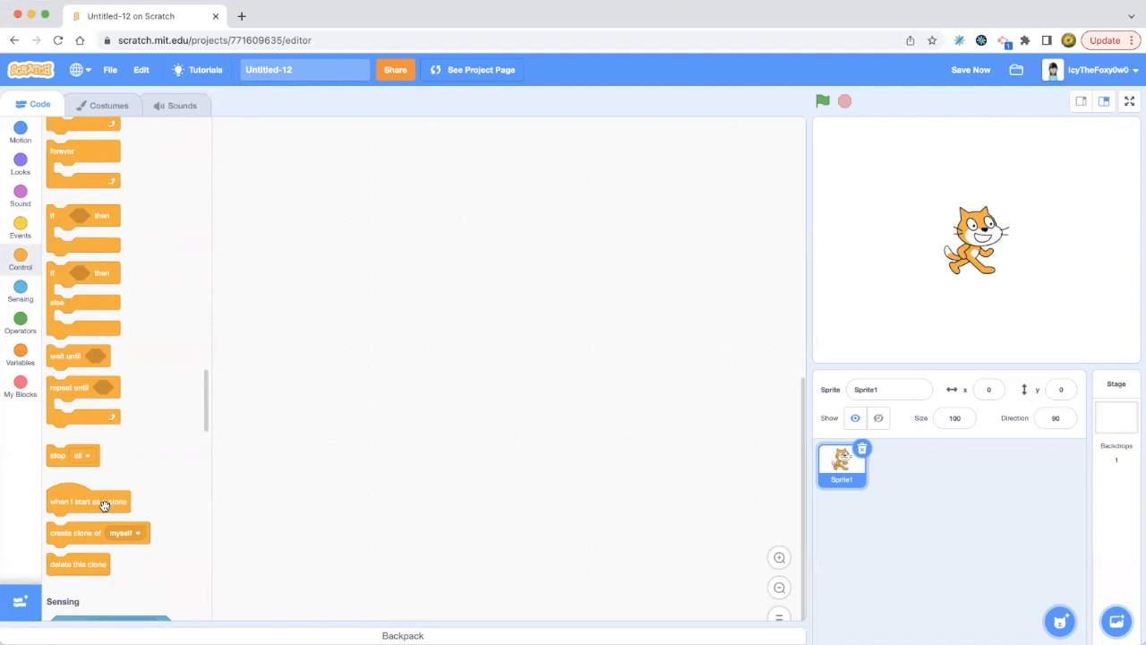
{"action": "mouse_move", "coordinate": [98, 536]}
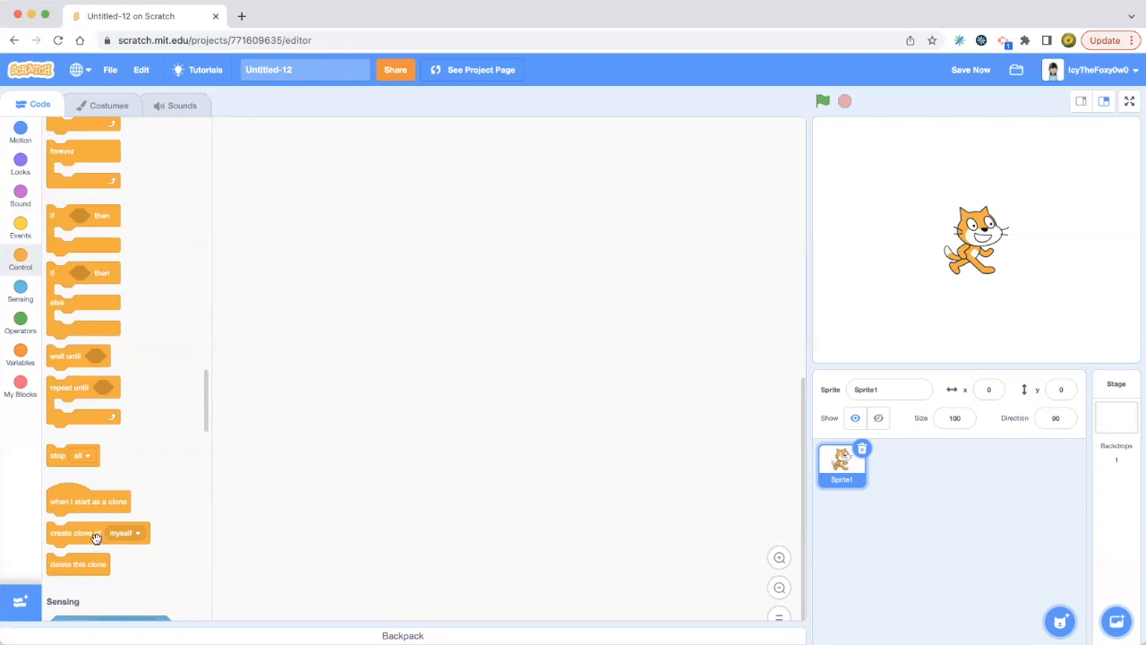
{"action": "mouse_move", "coordinate": [95, 533]}
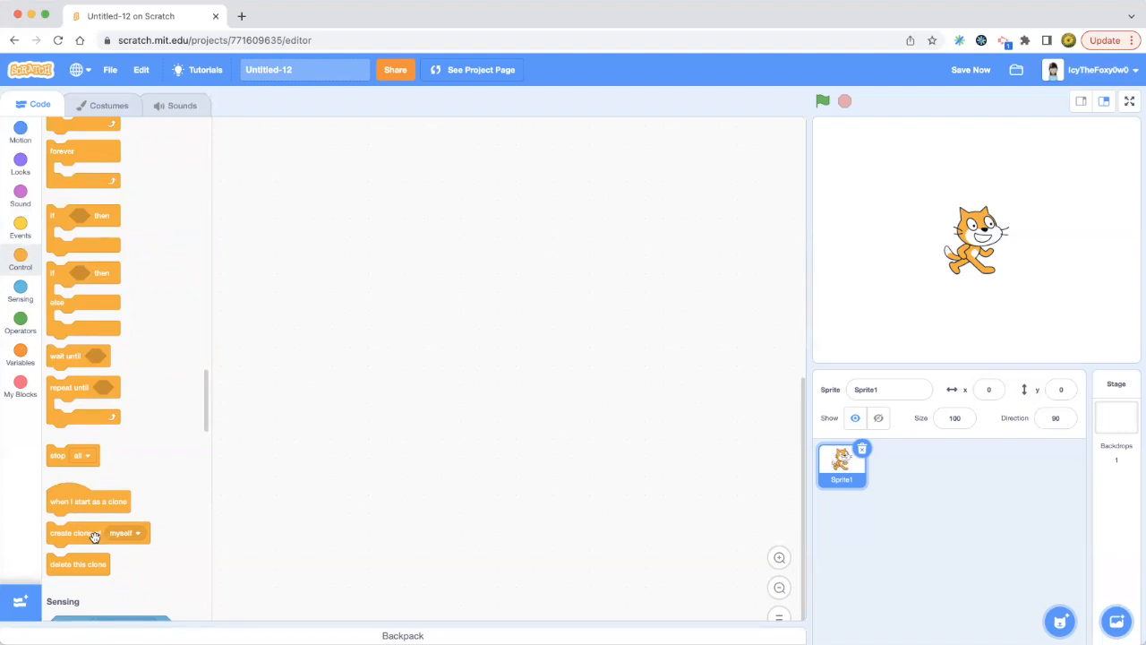
{"action": "mouse_move", "coordinate": [136, 563]}
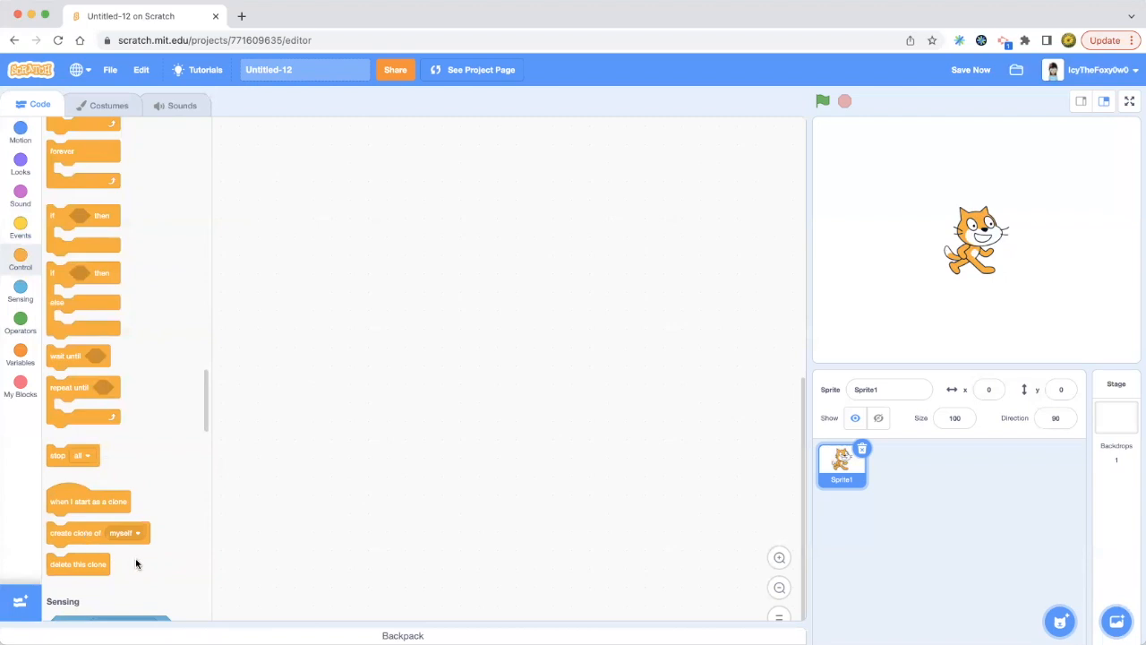
{"action": "mouse_move", "coordinate": [220, 349]}
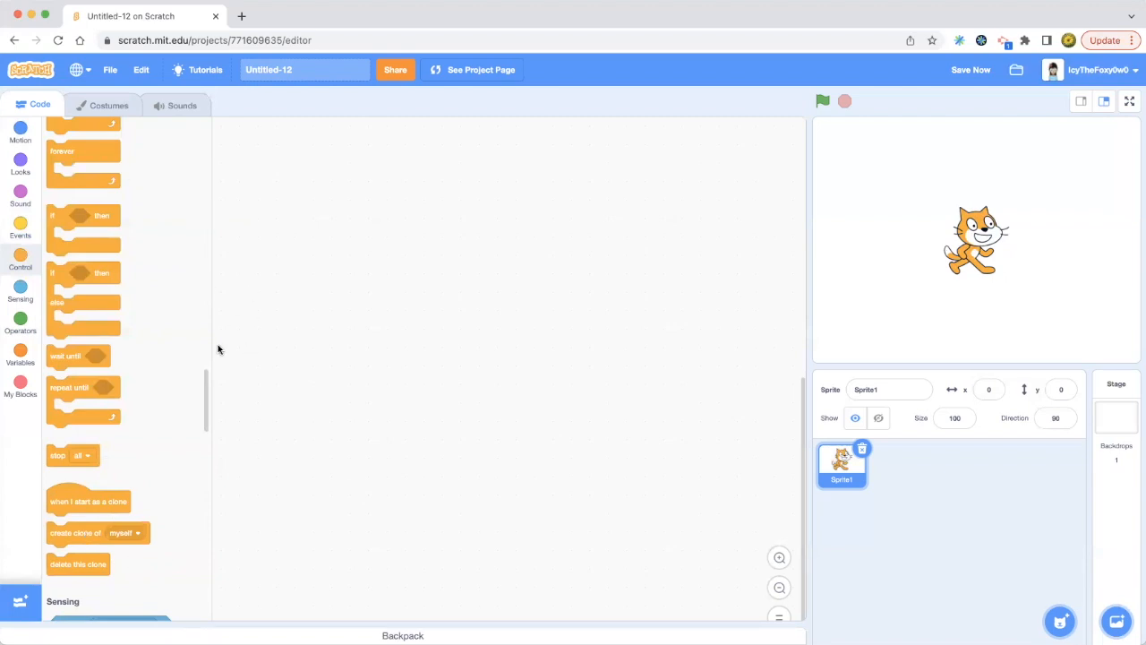
{"action": "mouse_move", "coordinate": [101, 571]}
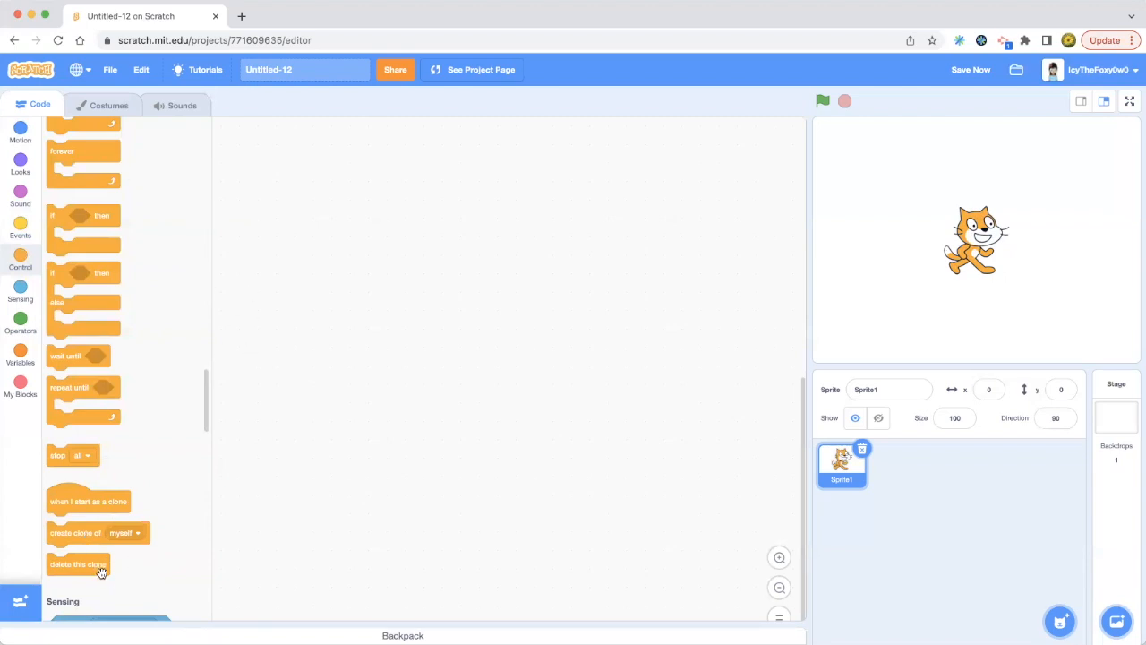
{"action": "mouse_move", "coordinate": [103, 582]}
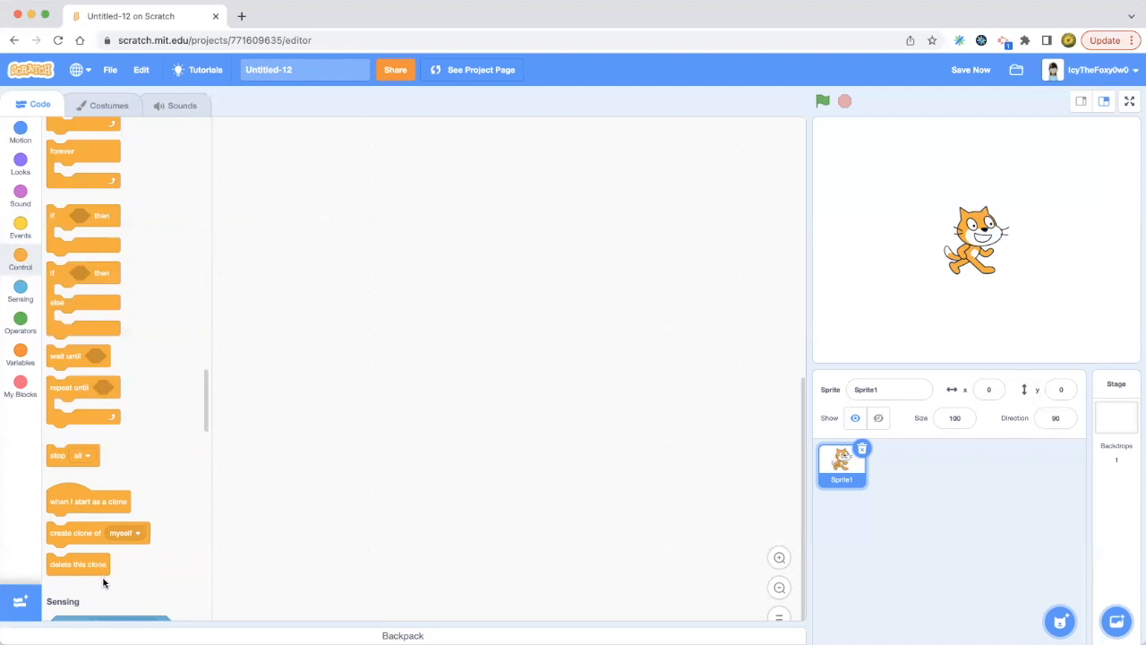
{"action": "mouse_move", "coordinate": [98, 526]}
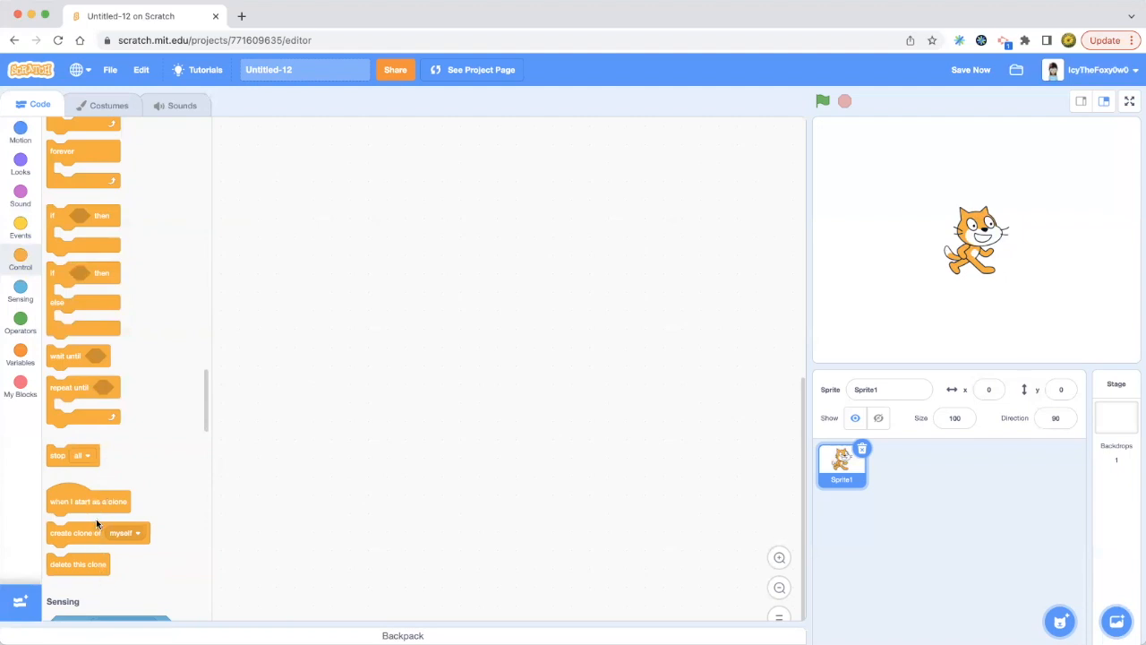
{"action": "mouse_move", "coordinate": [130, 504]}
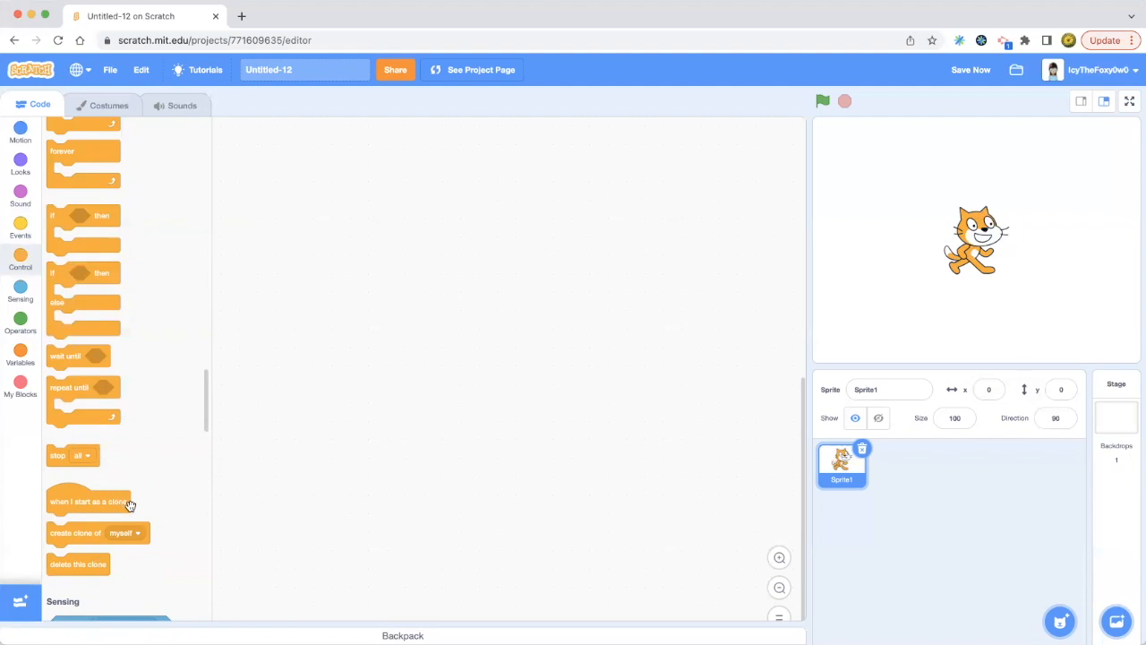
{"action": "mouse_move", "coordinate": [130, 588]}
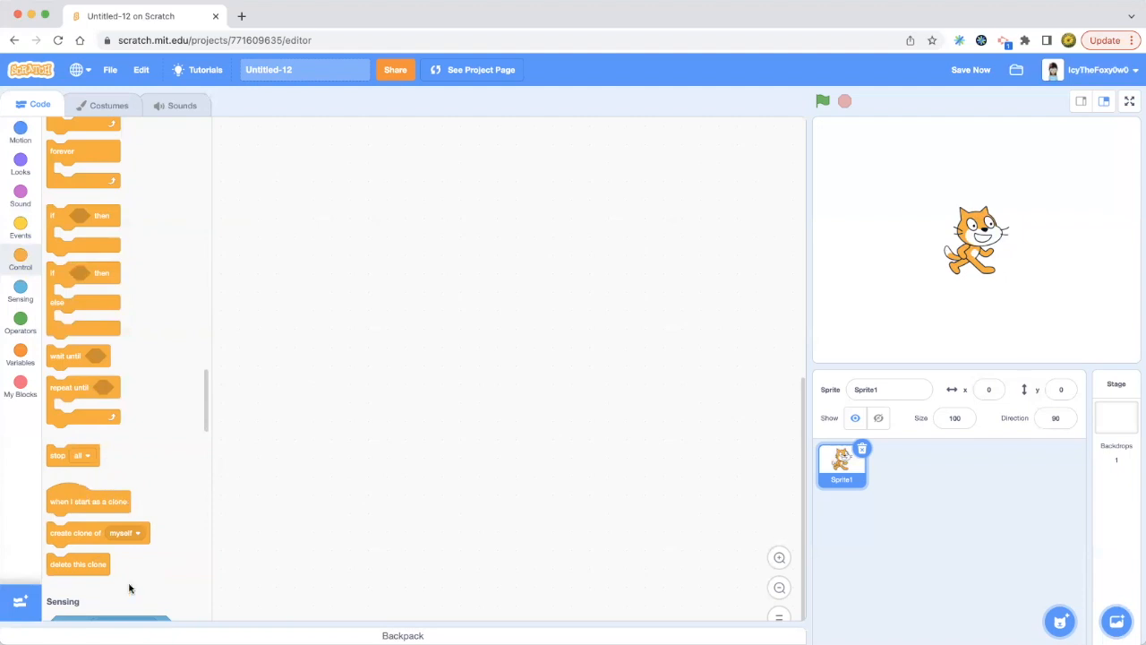
{"action": "mouse_move", "coordinate": [329, 301]}
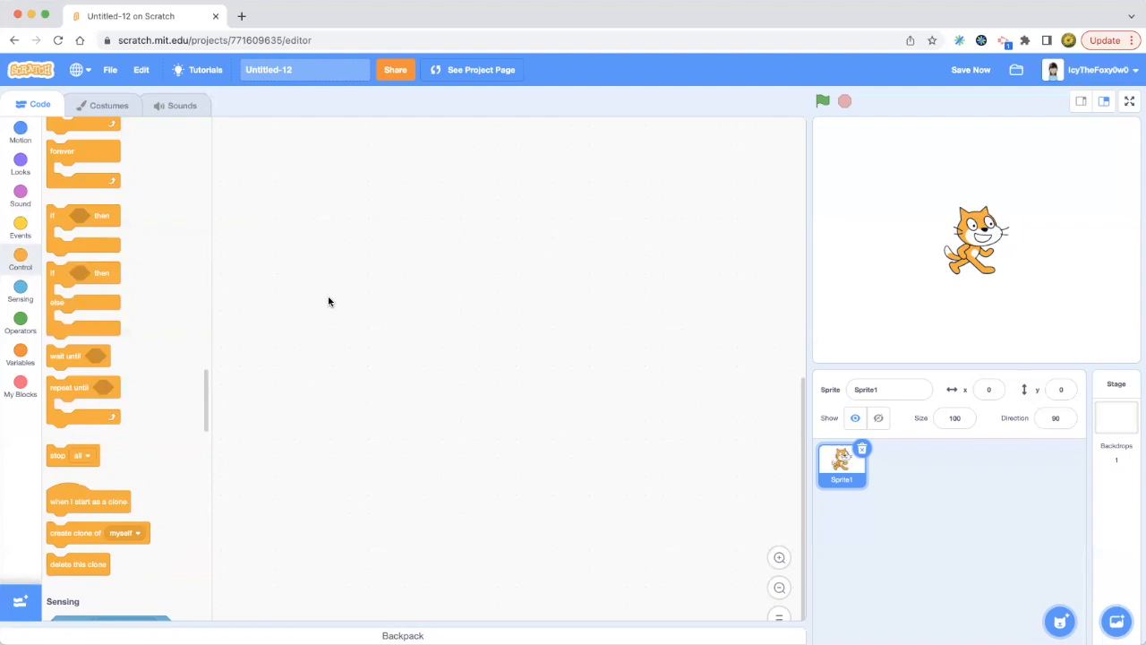
{"action": "mouse_move", "coordinate": [51, 278]}
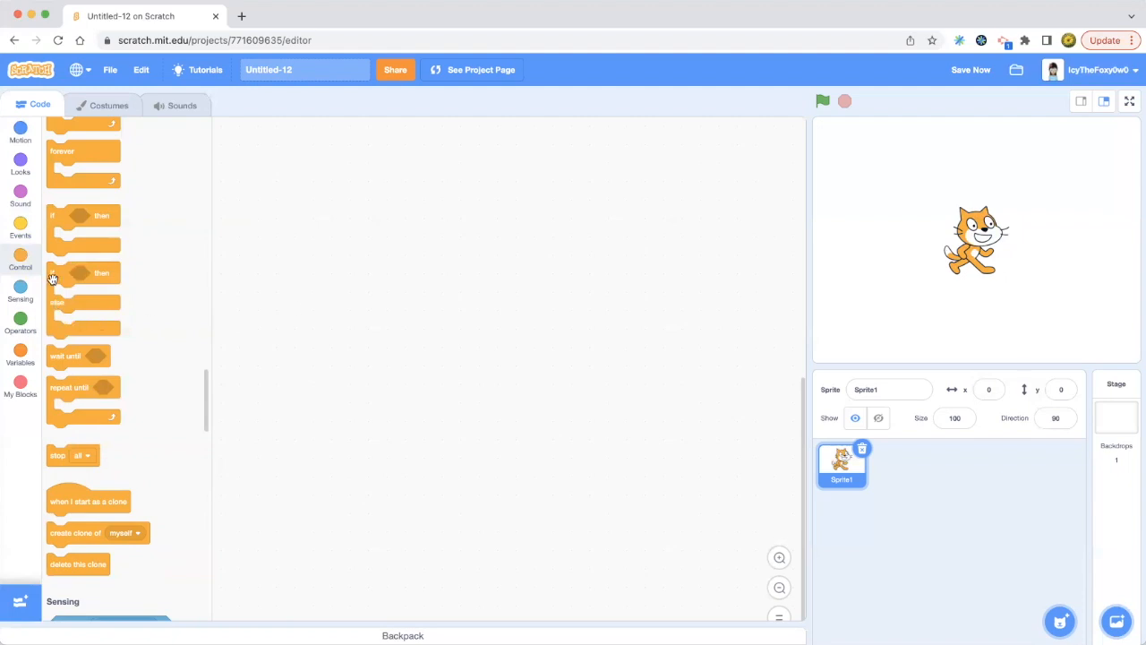
{"action": "mouse_move", "coordinate": [43, 244]}
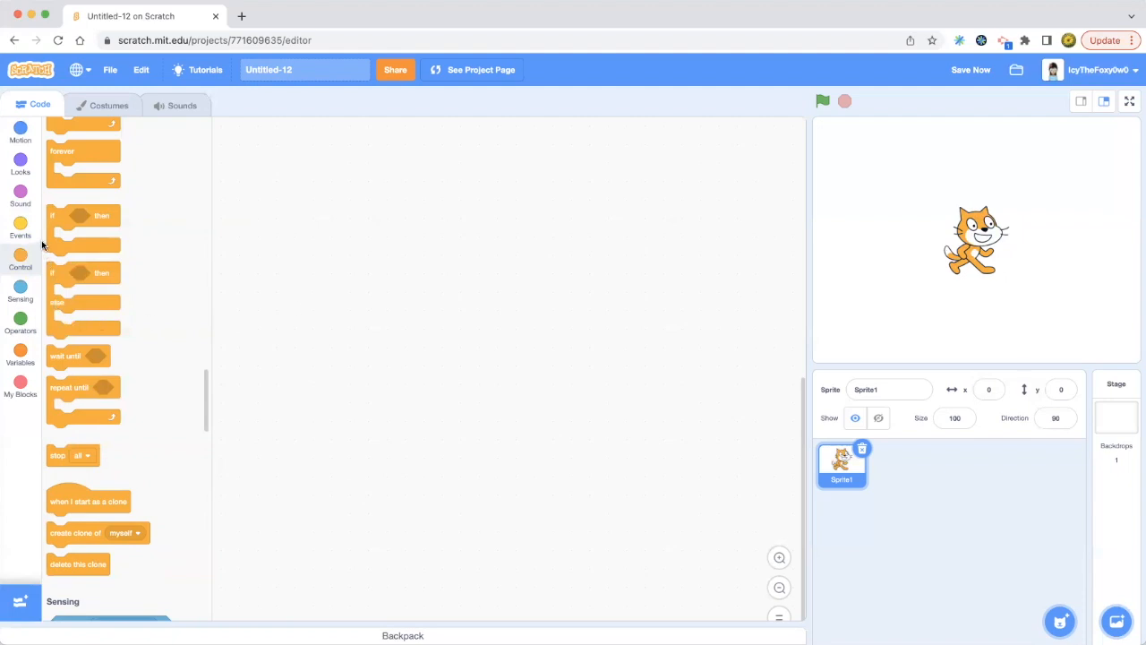
{"action": "mouse_move", "coordinate": [29, 237]}
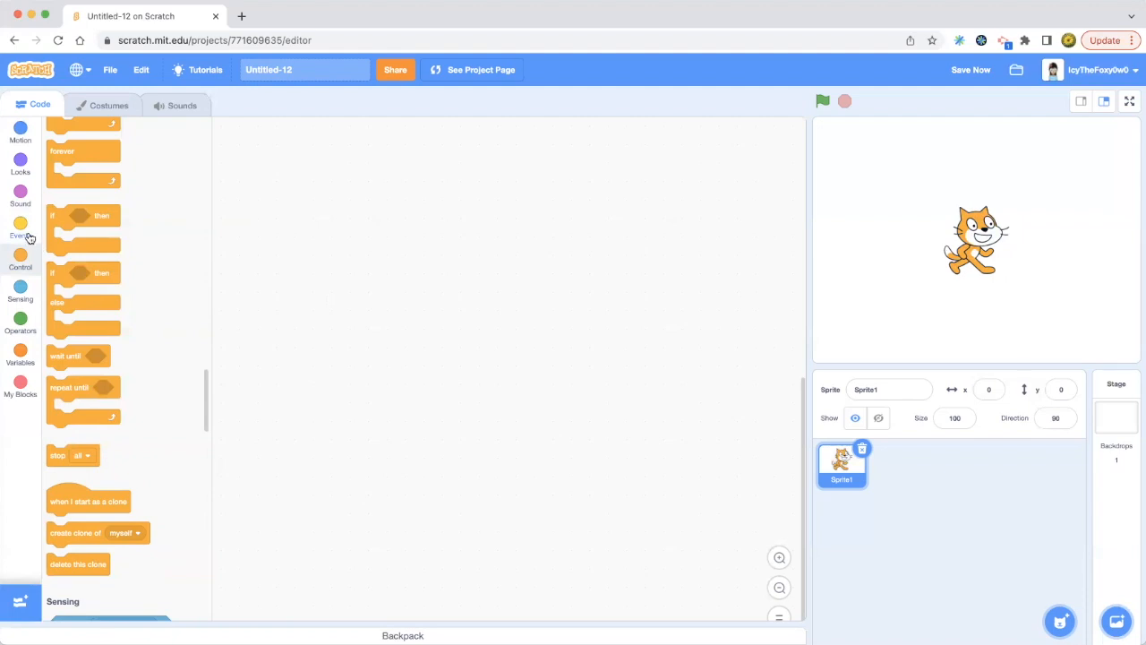
{"action": "mouse_move", "coordinate": [123, 504]}
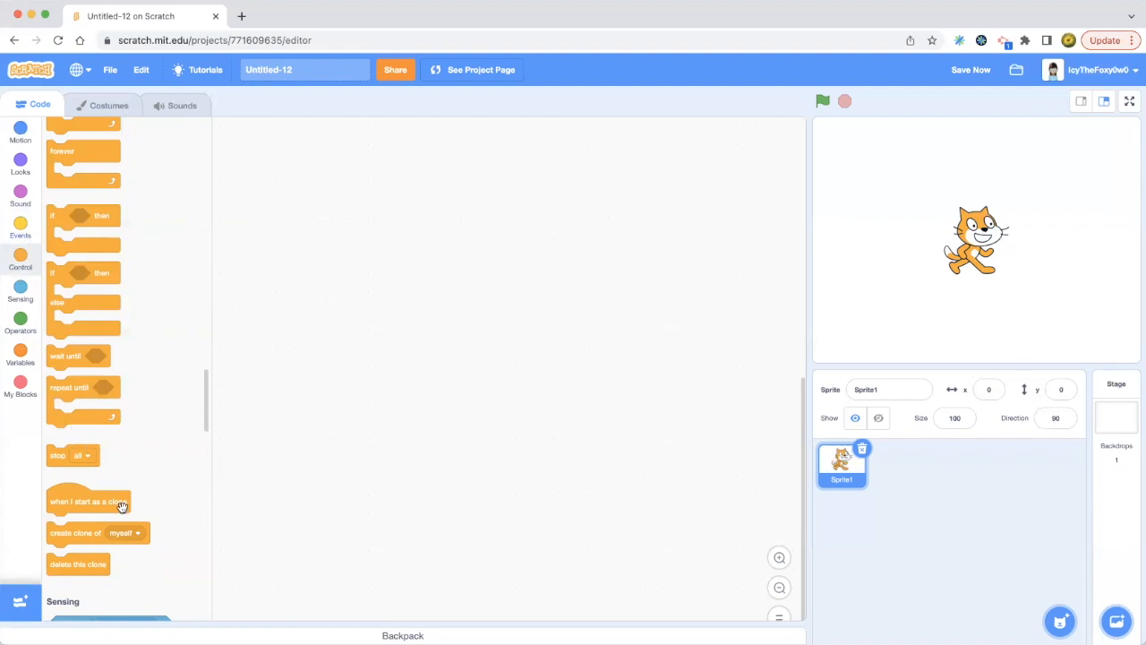
{"action": "mouse_move", "coordinate": [102, 535]}
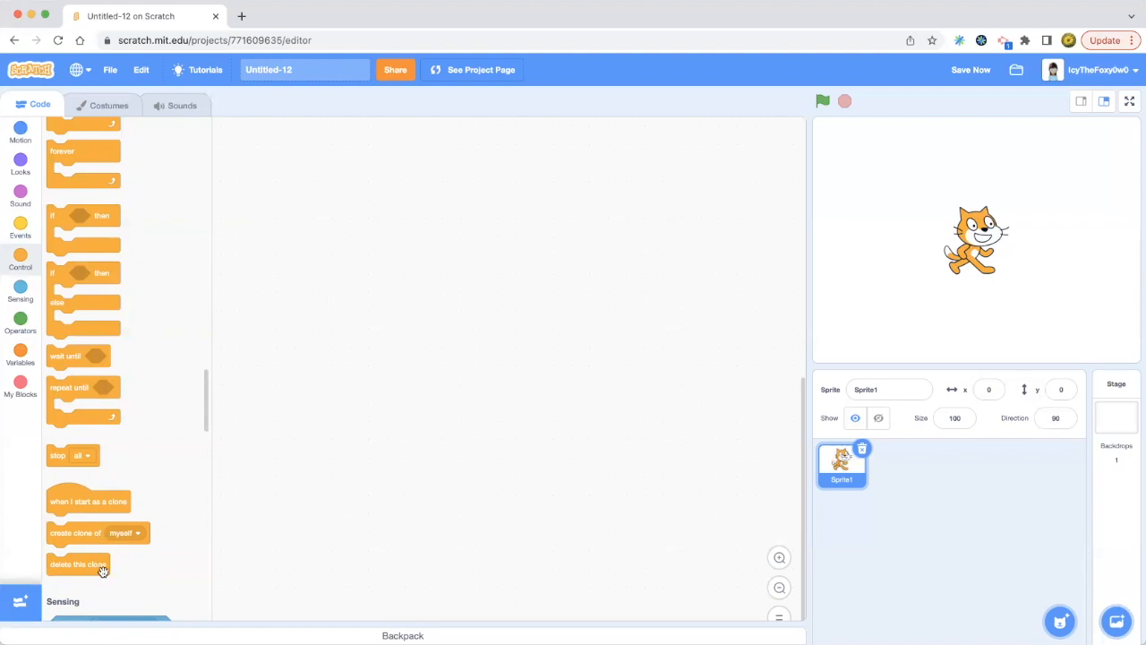
{"action": "mouse_move", "coordinate": [70, 486]}
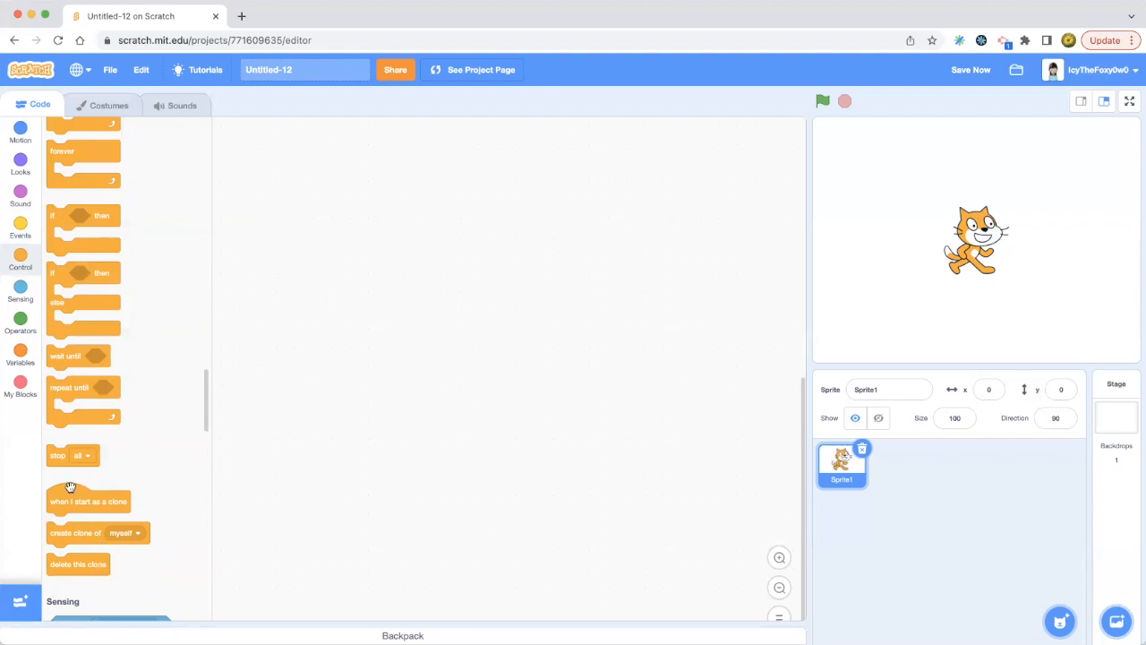
Delete Sprite2 and the stray 'stop all' block, keeping only Sprite1.
{"action": "left_click_drag", "start_coordinate": [57, 455], "coordinate": [314, 422]}
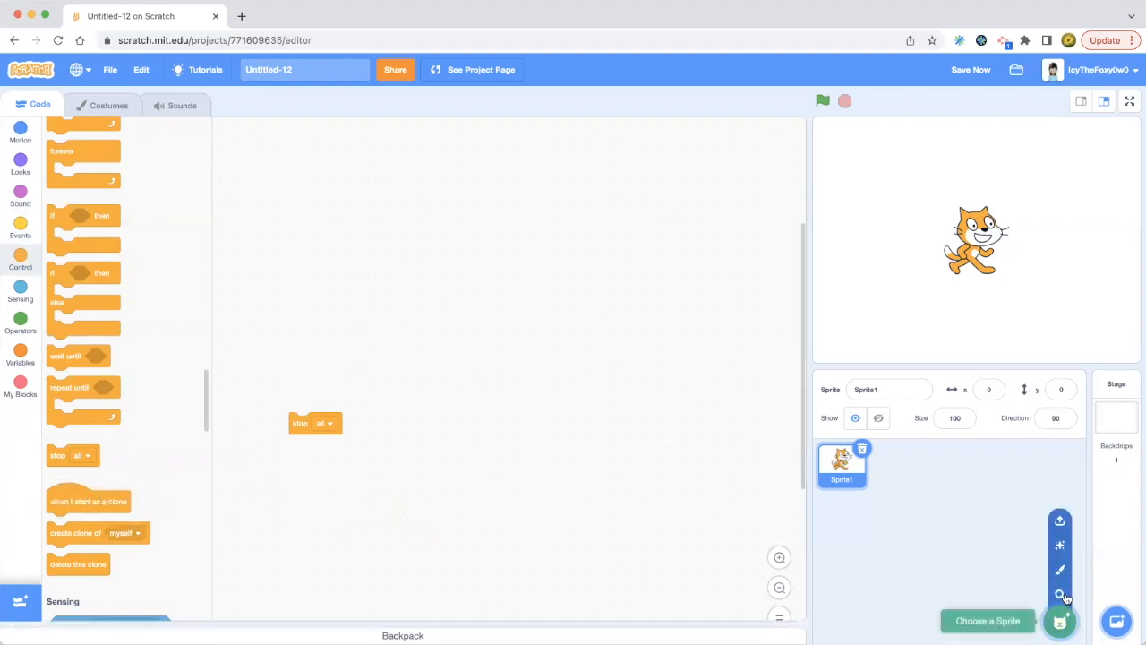
{"action": "left_click", "coordinate": [108, 105]}
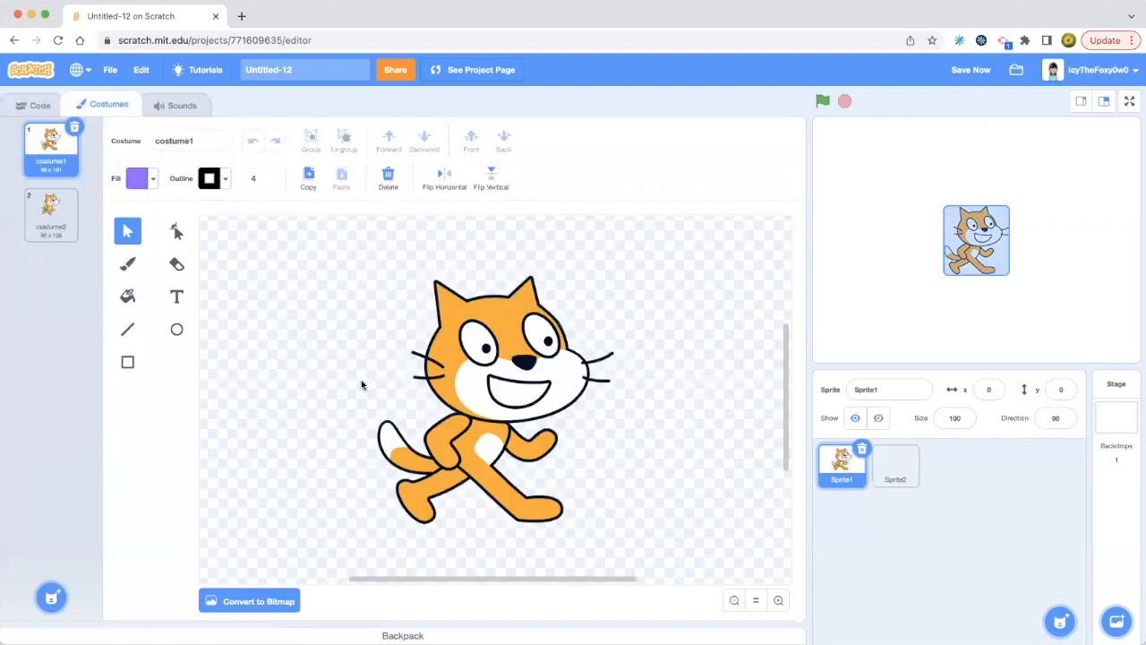
{"action": "left_click", "coordinate": [39, 105]}
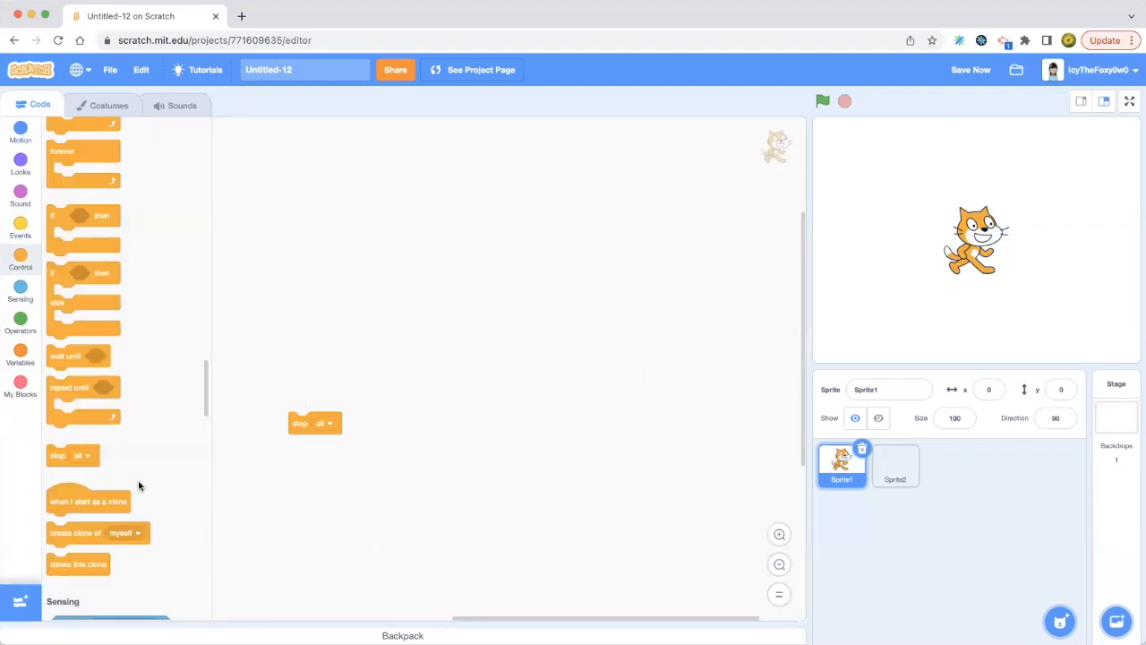
{"action": "mouse_move", "coordinate": [90, 445]}
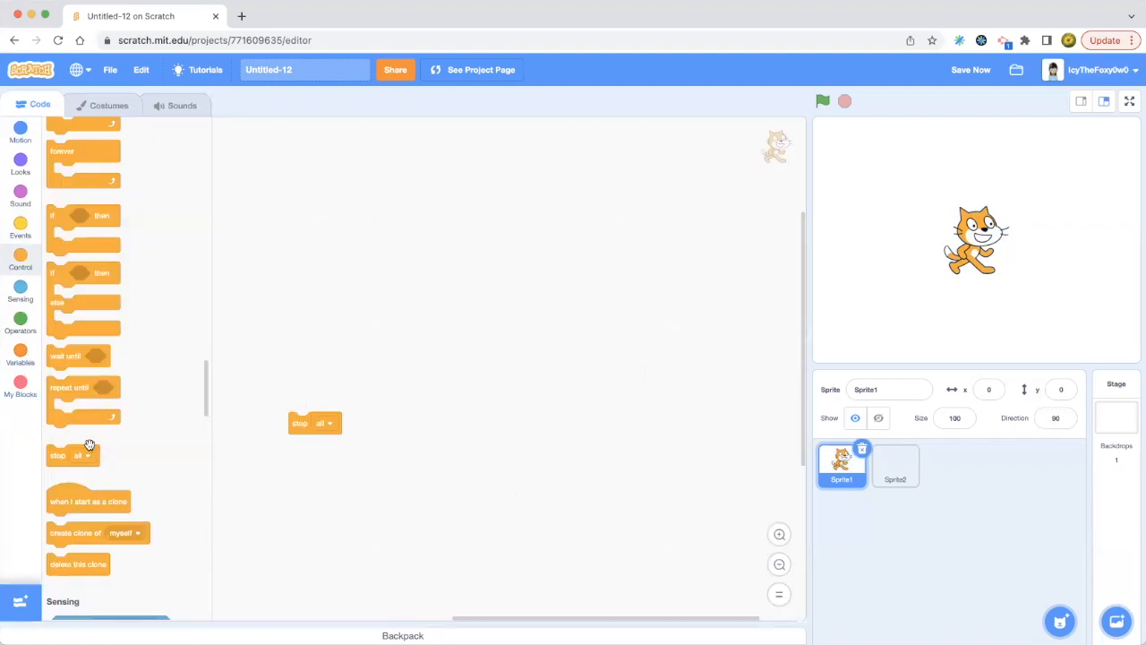
{"action": "left_click_drag", "start_coordinate": [85, 533], "coordinate": [276, 490]}
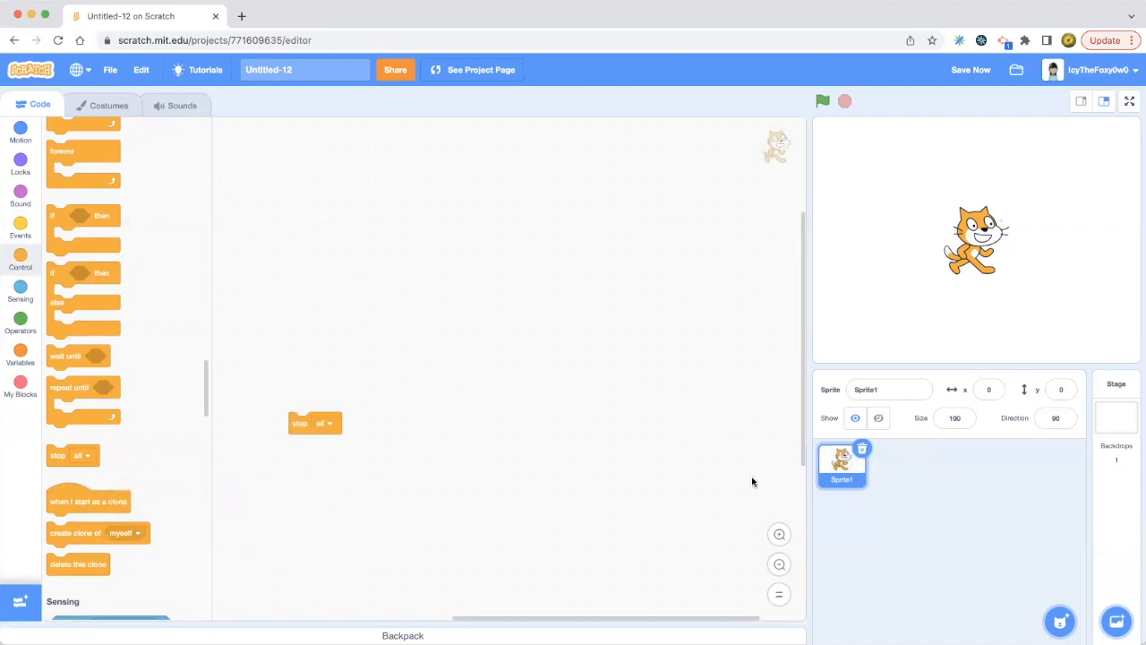
{"action": "left_click", "coordinate": [326, 422]}
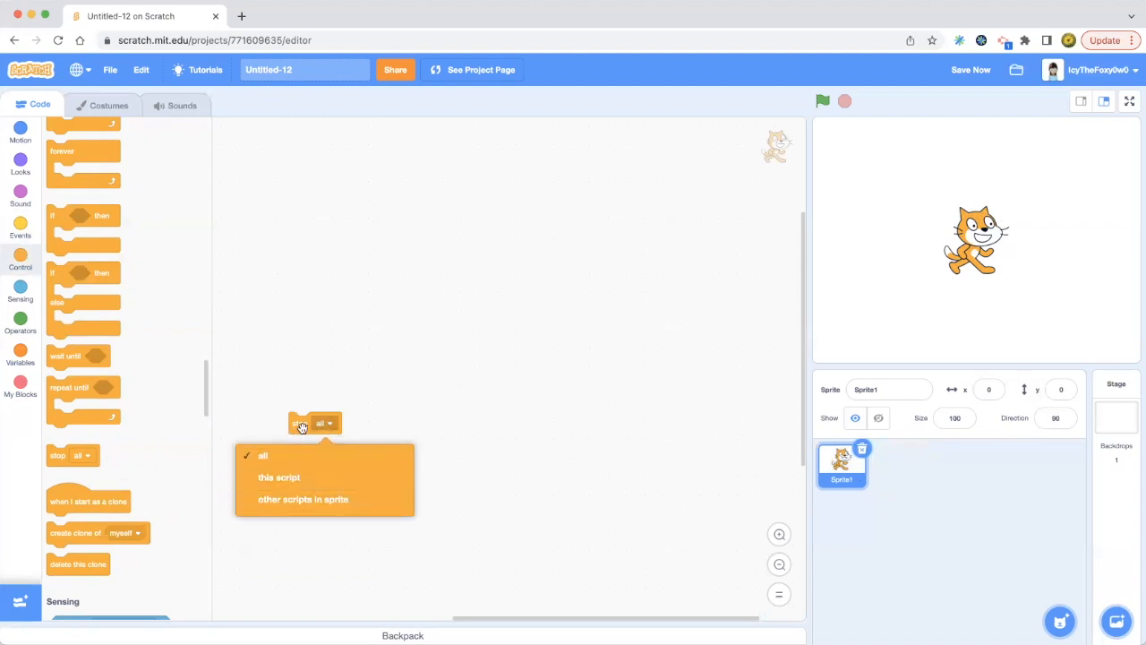
{"action": "left_click", "coordinate": [262, 456]}
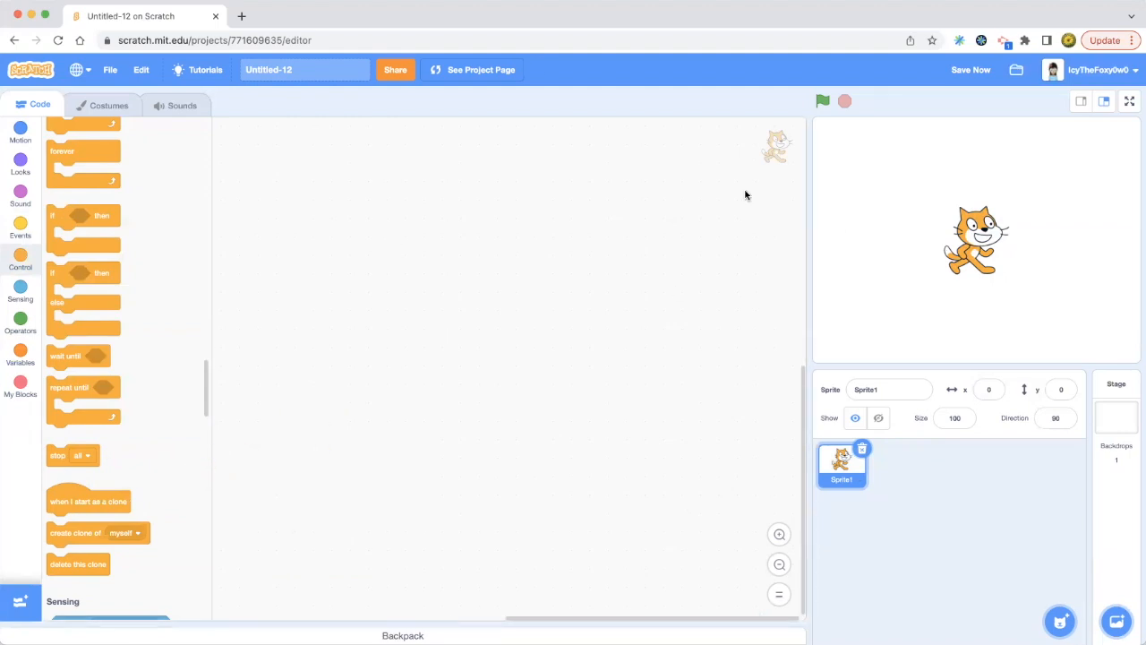
{"action": "mouse_move", "coordinate": [440, 158]}
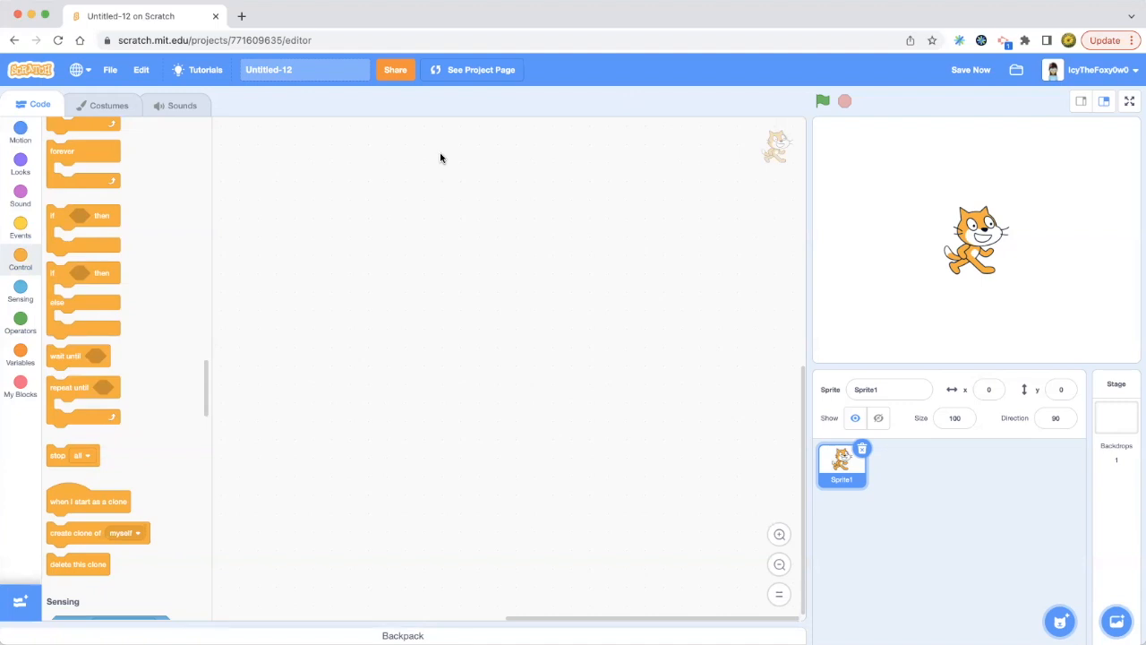
Place a 'wait 1 seconds' block on the code area.
{"action": "scroll", "scroll_direction": "down", "scroll_amount": 3}
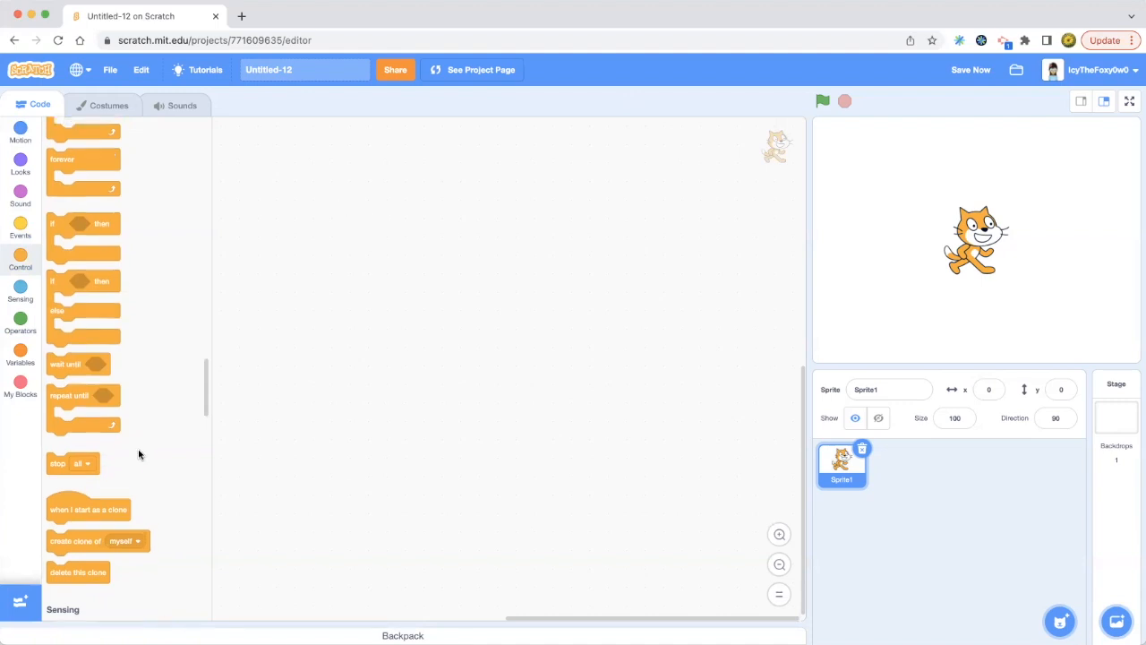
{"action": "scroll", "scroll_direction": "down", "scroll_amount": 3}
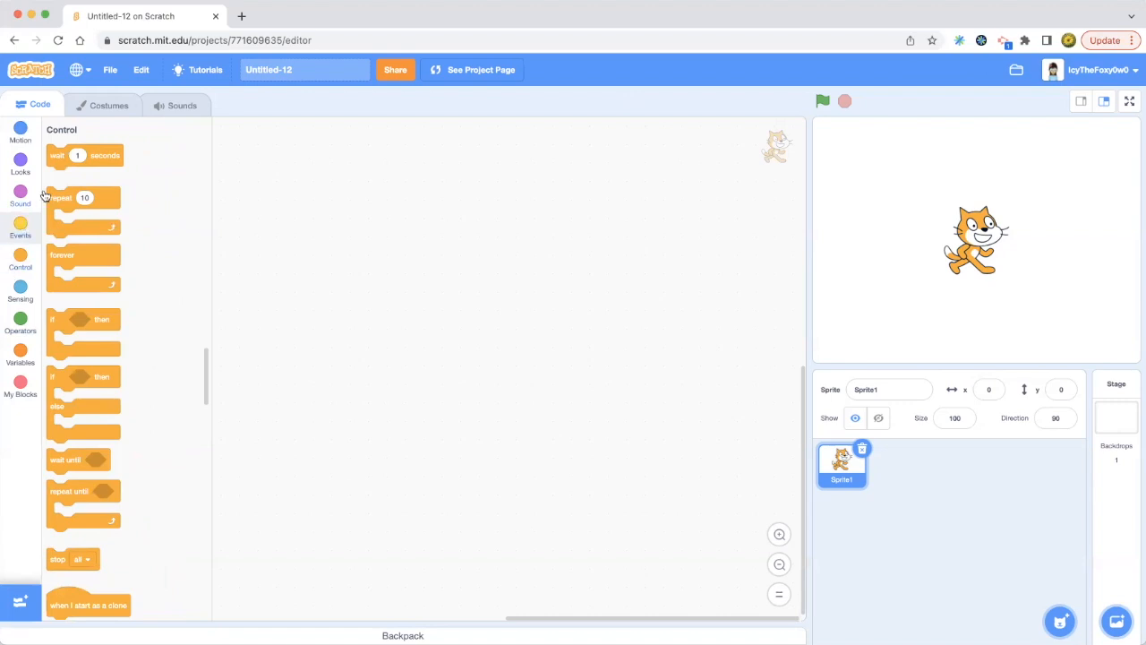
{"action": "left_click_drag", "start_coordinate": [84, 155], "coordinate": [372, 221]}
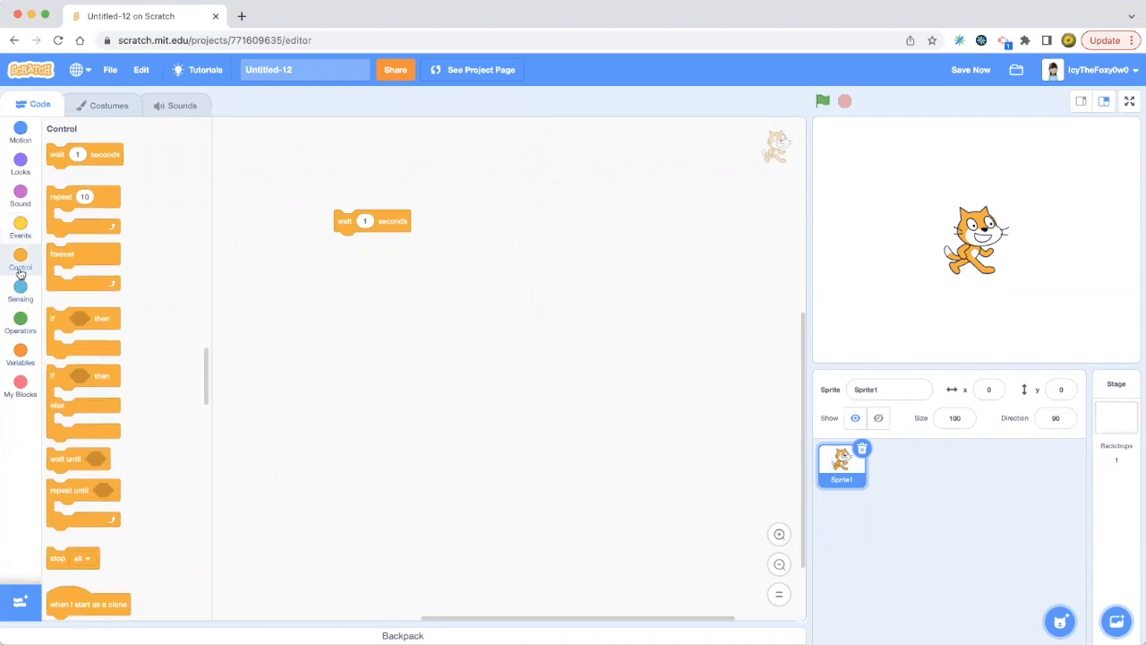
{"action": "left_click", "coordinate": [20, 228]}
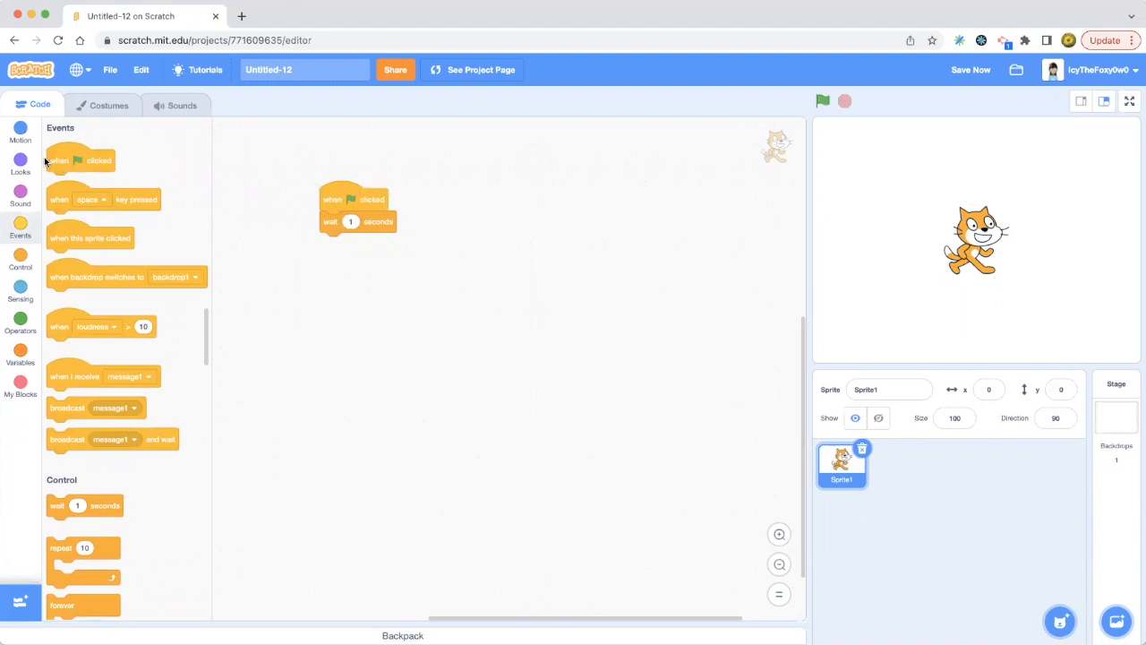
Wrap 'wait 1 seconds' and 'next costume' in a forever loop under the green-flag hat.
{"action": "left_click", "coordinate": [19, 159]}
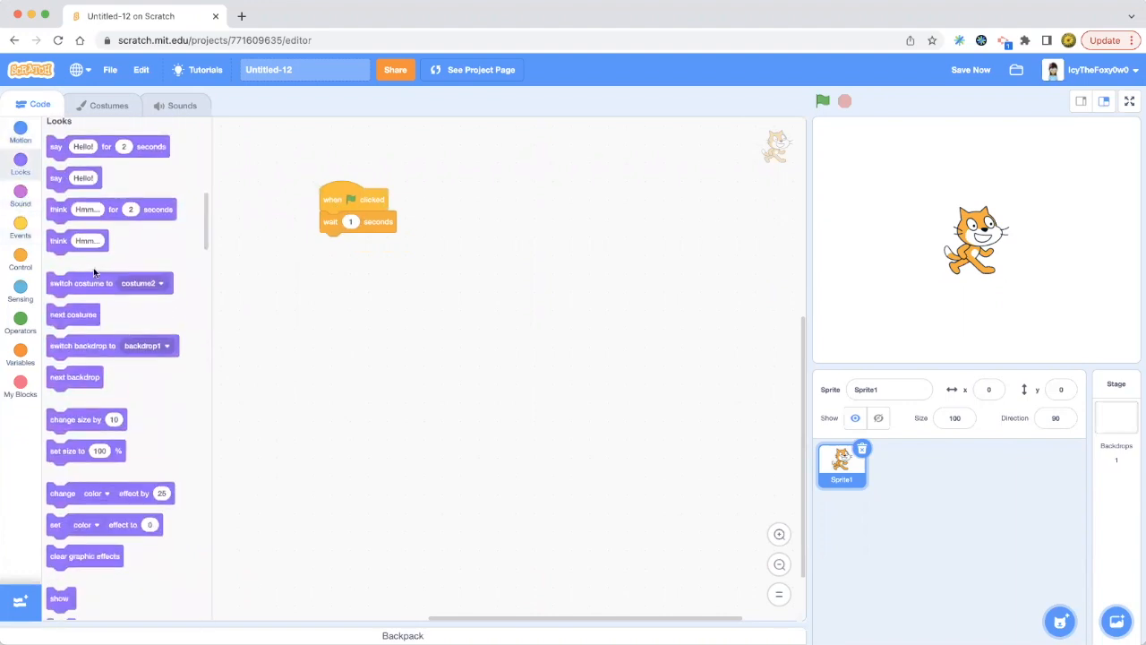
{"action": "left_click_drag", "start_coordinate": [72, 313], "coordinate": [353, 316]}
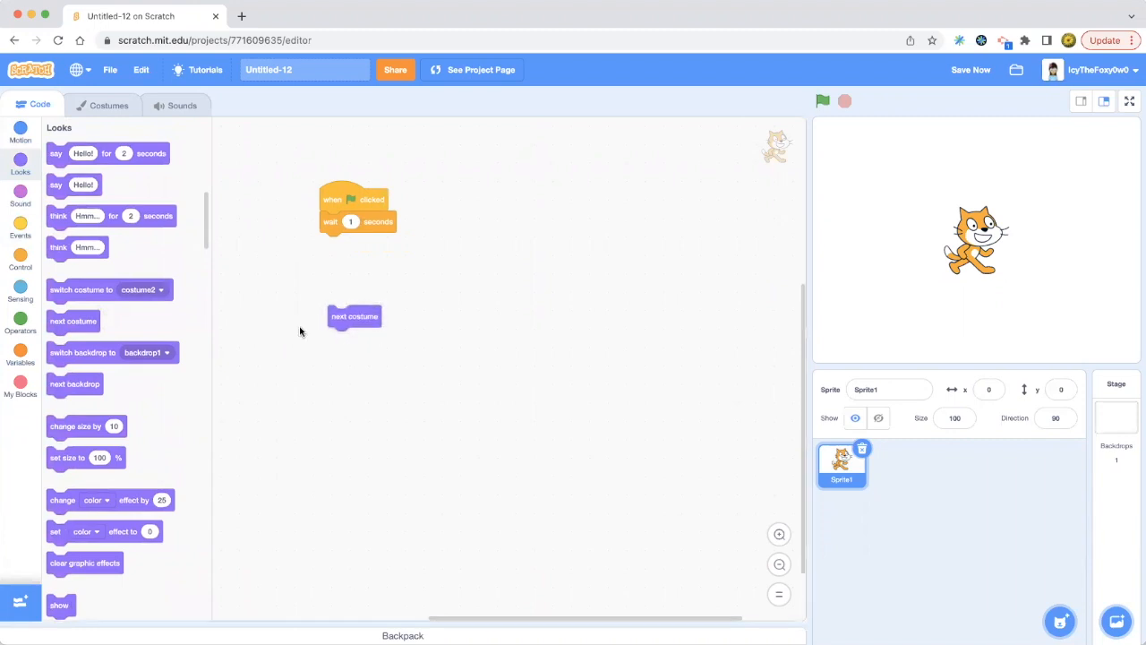
{"action": "left_click", "coordinate": [20, 261]}
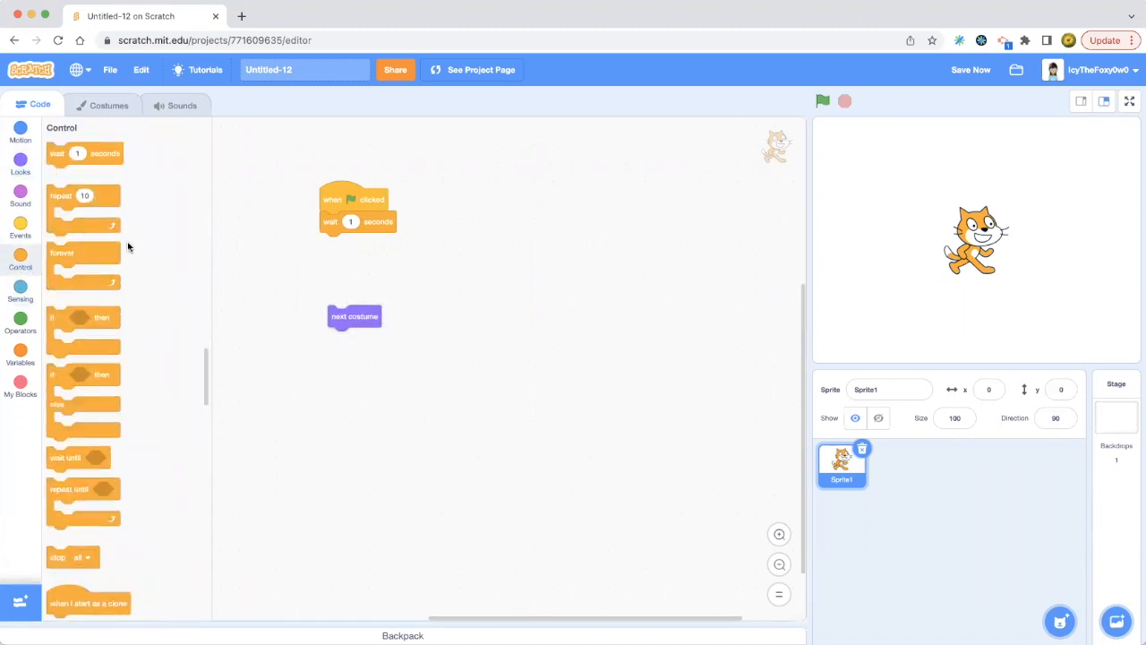
{"action": "left_click_drag", "start_coordinate": [83, 253], "coordinate": [313, 286]}
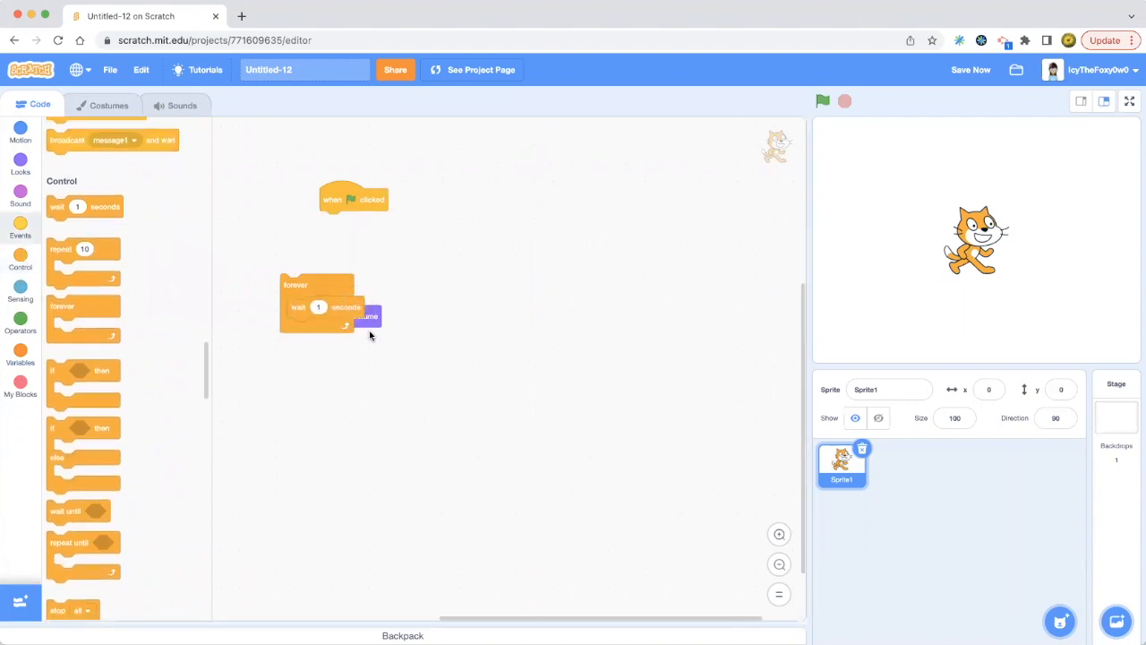
{"action": "left_click_drag", "start_coordinate": [367, 315], "coordinate": [314, 329]}
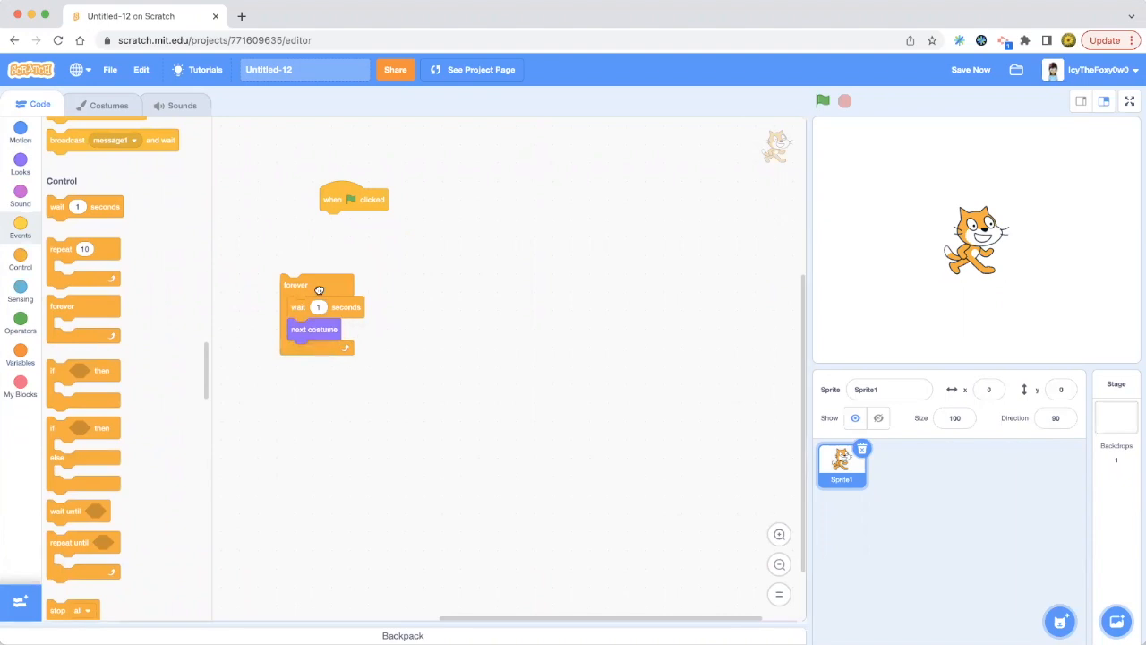
{"action": "left_click_drag", "start_coordinate": [295, 284], "coordinate": [257, 192]}
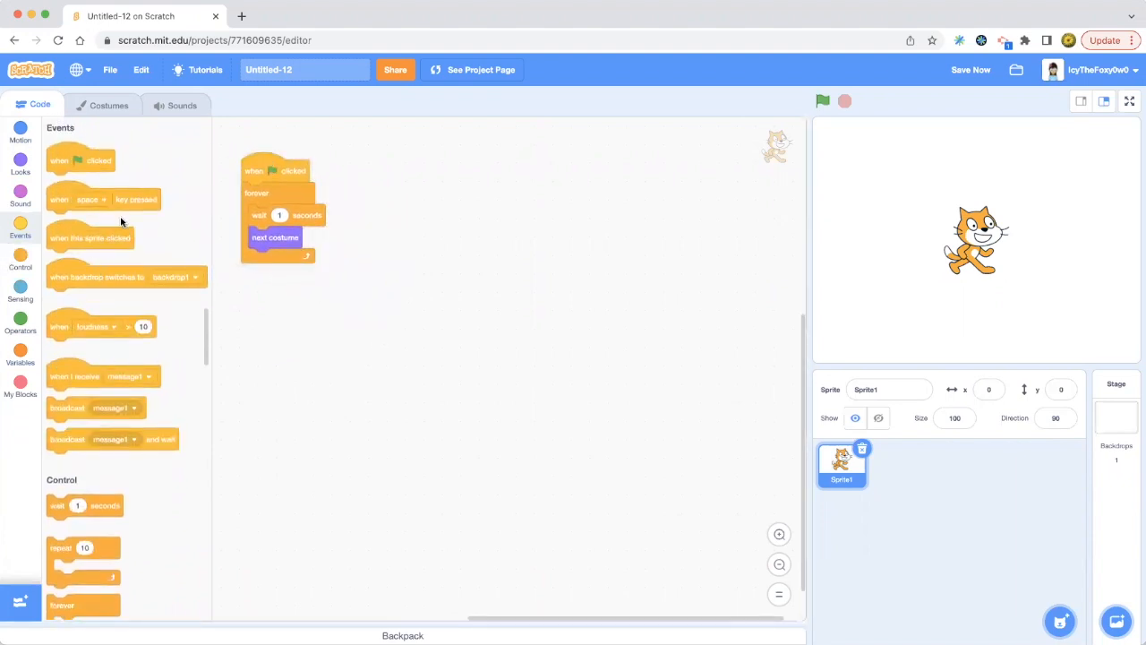
Build a space-key script saying 'Hello!' then 'What Animal Do You Like??' for 2 seconds.
{"action": "left_click_drag", "start_coordinate": [103, 198], "coordinate": [421, 178]}
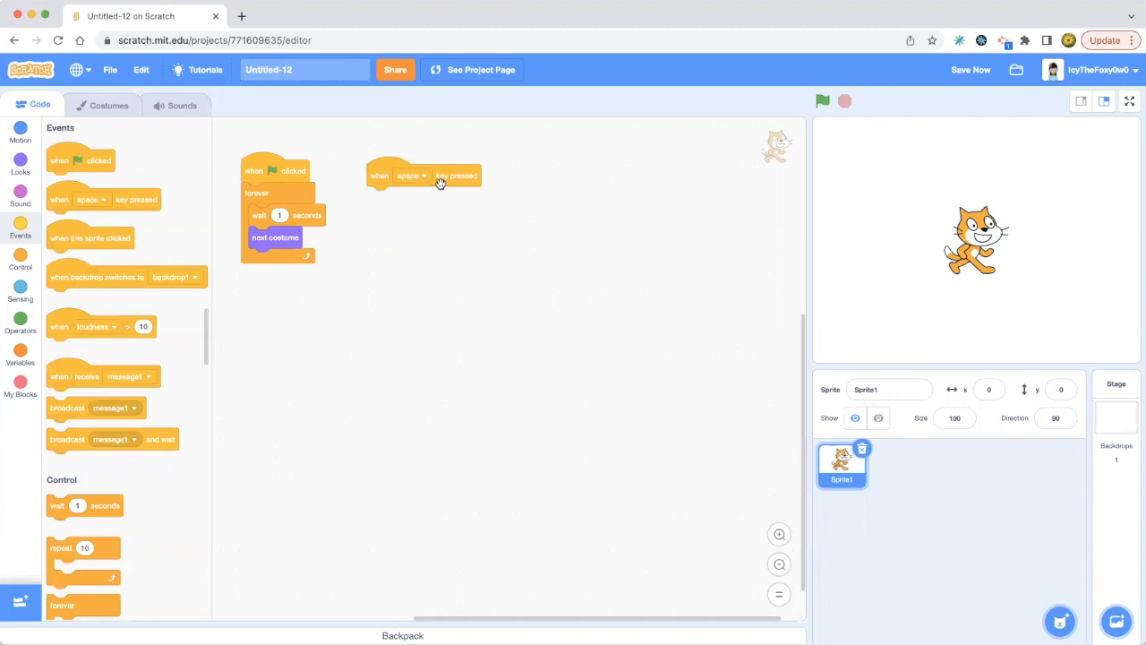
{"action": "mouse_move", "coordinate": [49, 204]}
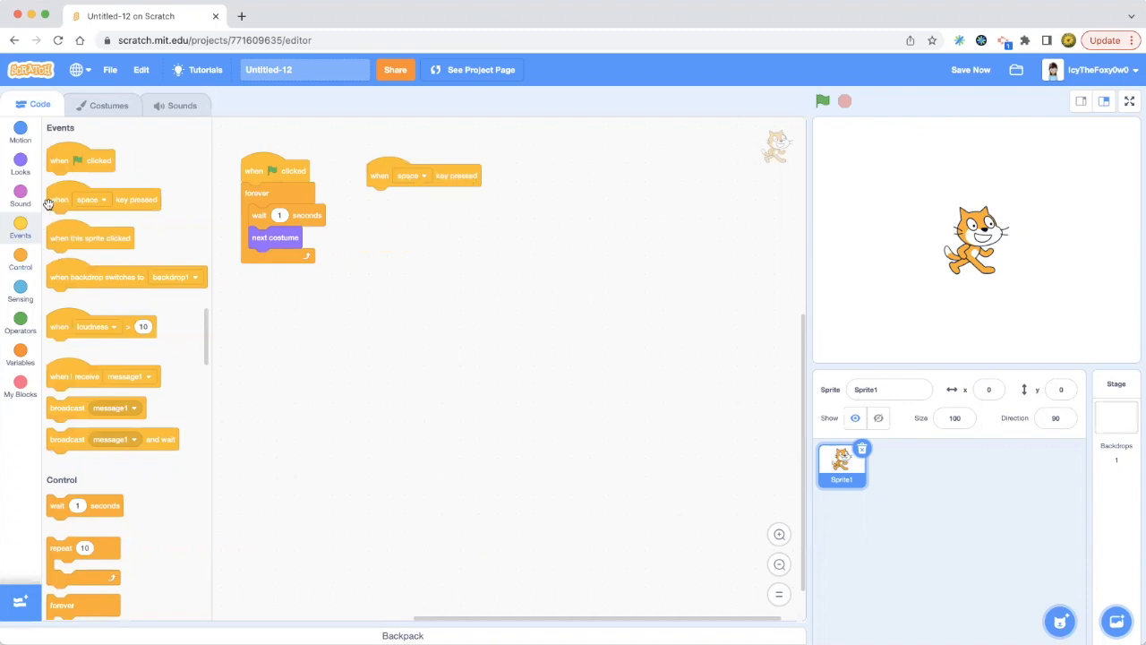
{"action": "mouse_move", "coordinate": [27, 243]}
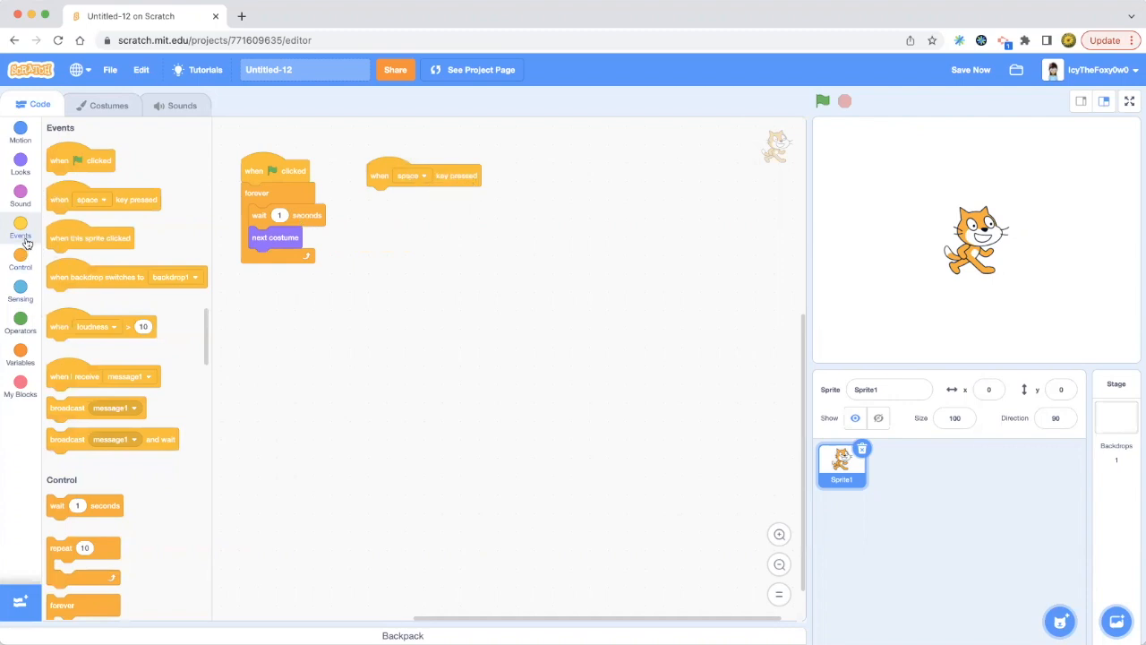
{"action": "left_click", "coordinate": [20, 161]}
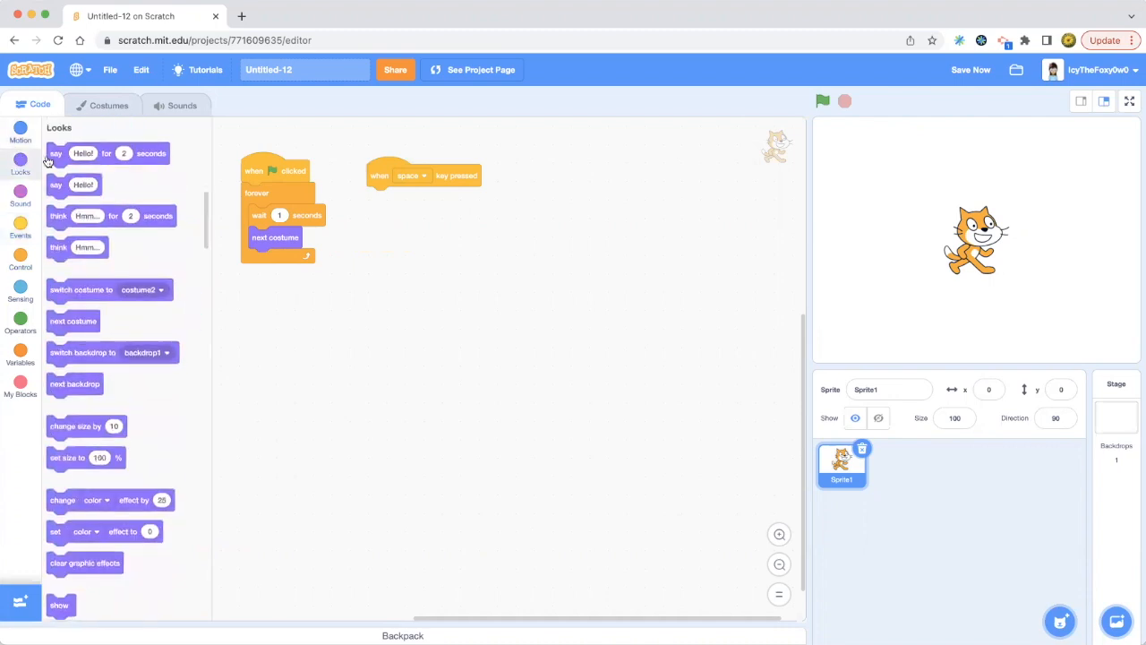
{"action": "left_click_drag", "start_coordinate": [107, 153], "coordinate": [403, 197]}
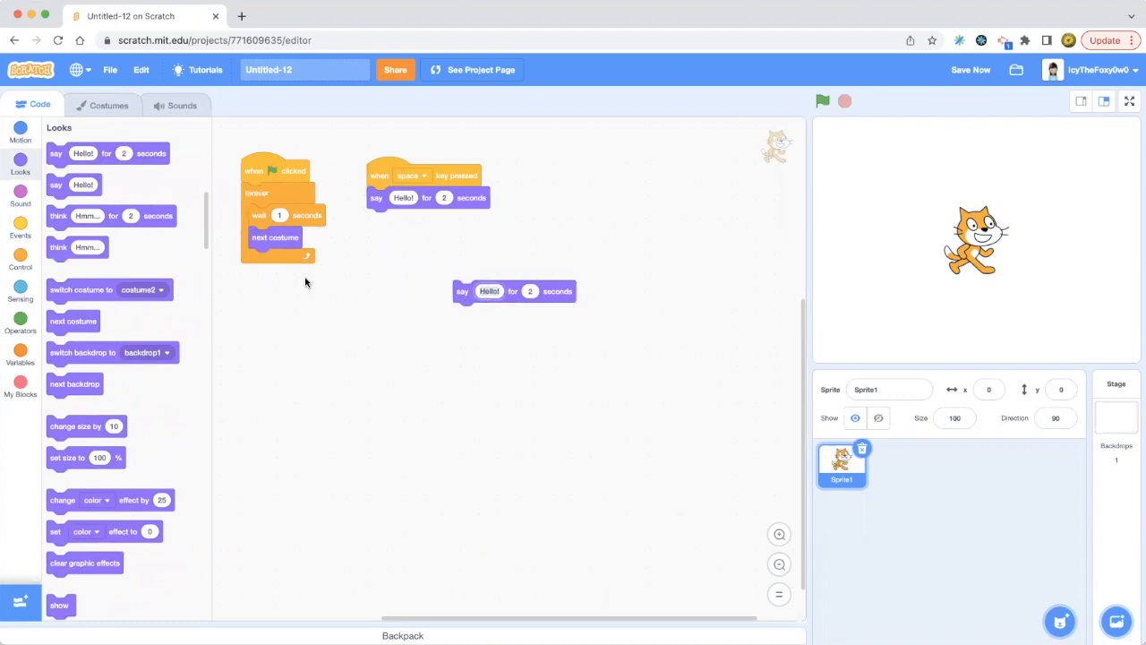
{"action": "type", "text": "Wha"}
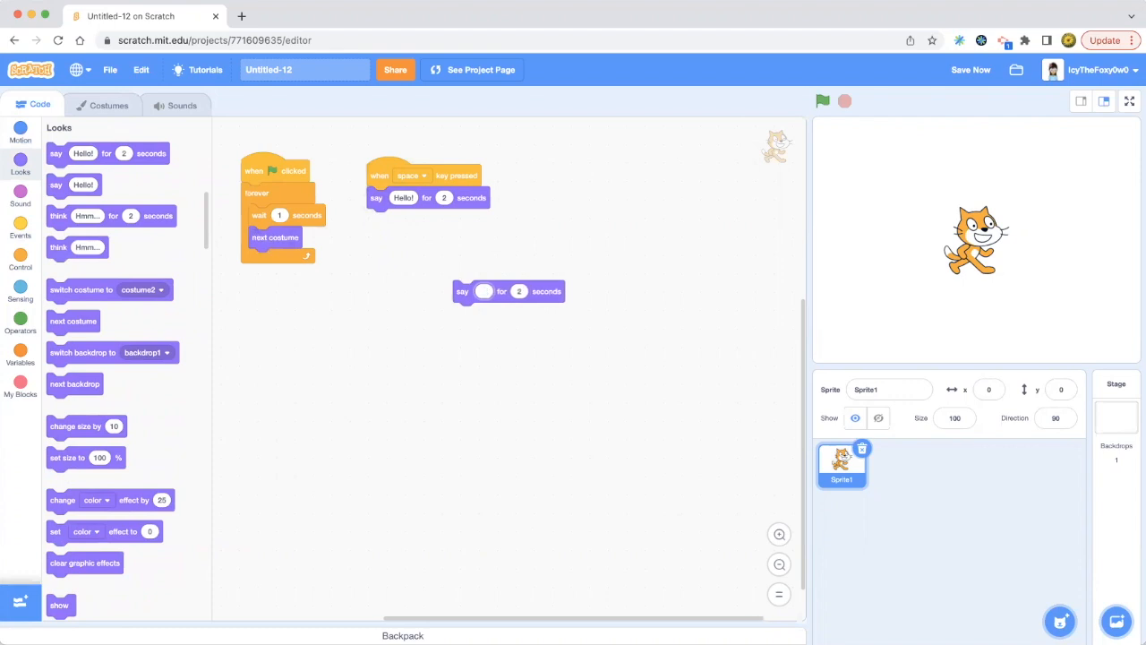
{"action": "type", "text": "What Animal Do"}
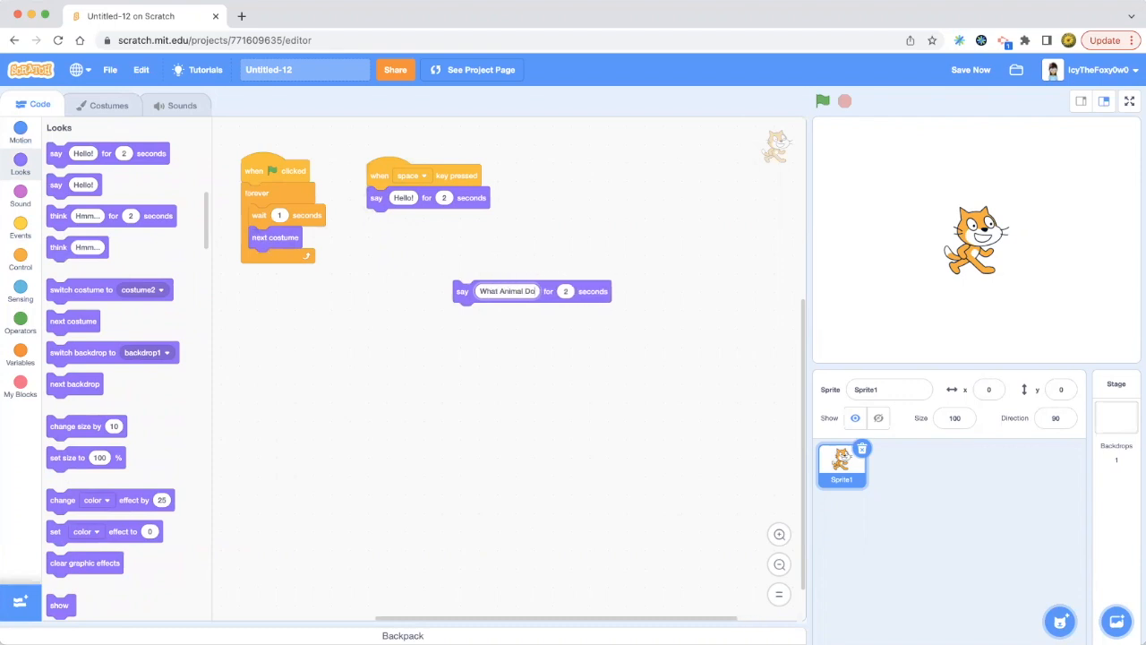
{"action": "type", "text": "You Like??"}
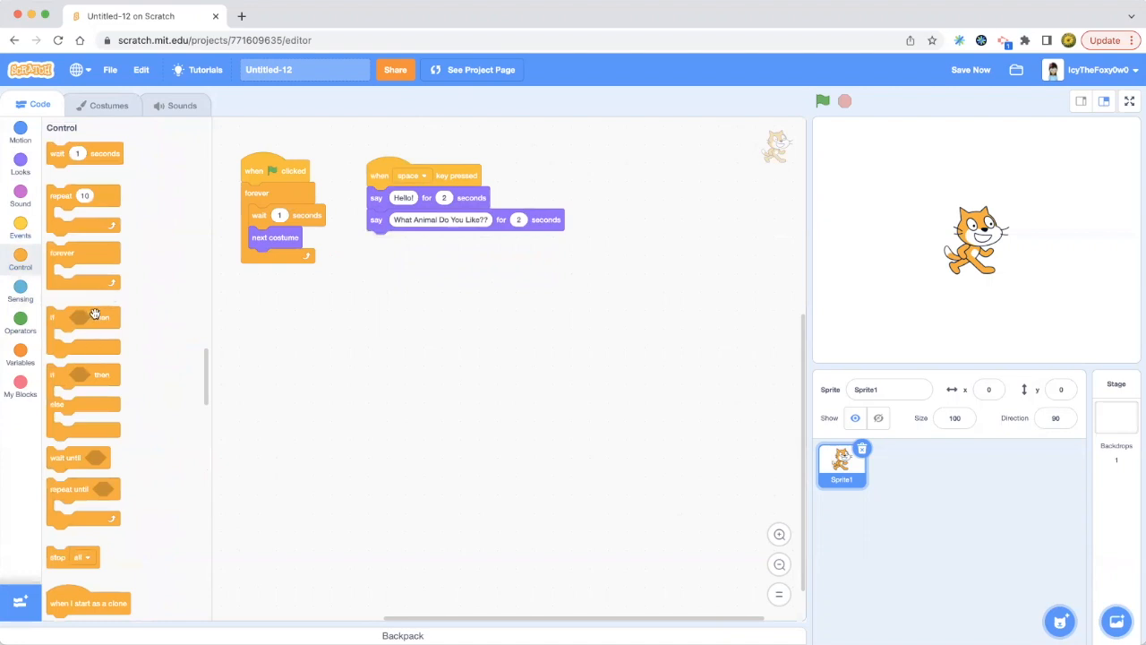
Drop an if-then block and the answer reporter onto the code area.
{"action": "left_click_drag", "start_coordinate": [83, 317], "coordinate": [263, 376]}
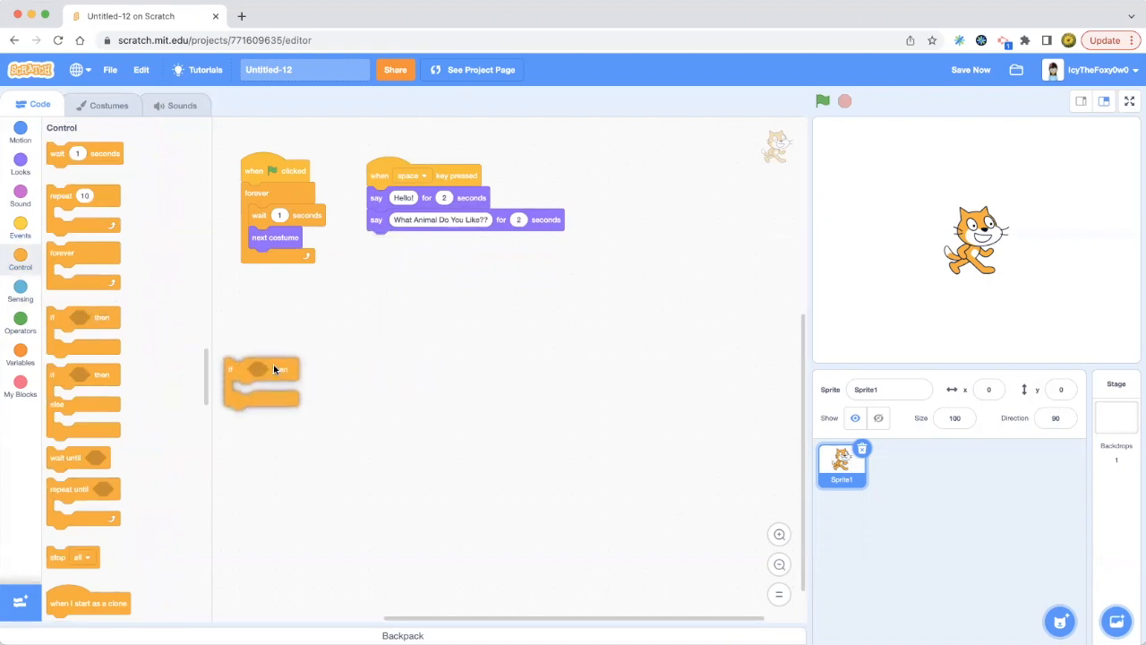
{"action": "left_click_drag", "start_coordinate": [262, 382], "coordinate": [385, 348]}
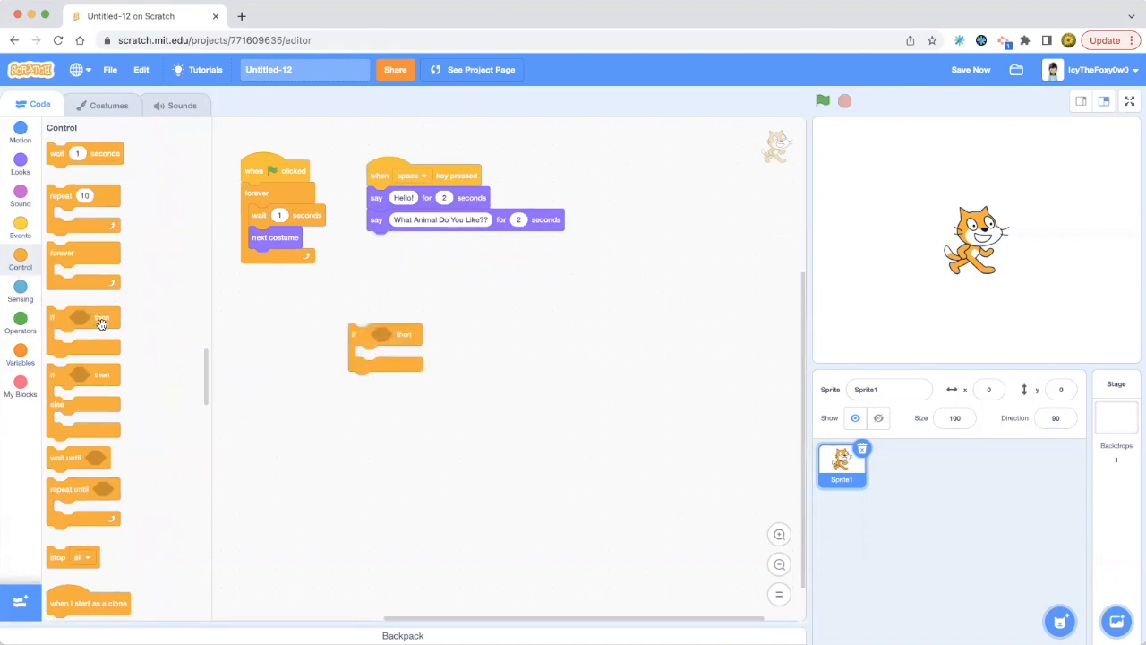
{"action": "left_click", "coordinate": [20, 325]}
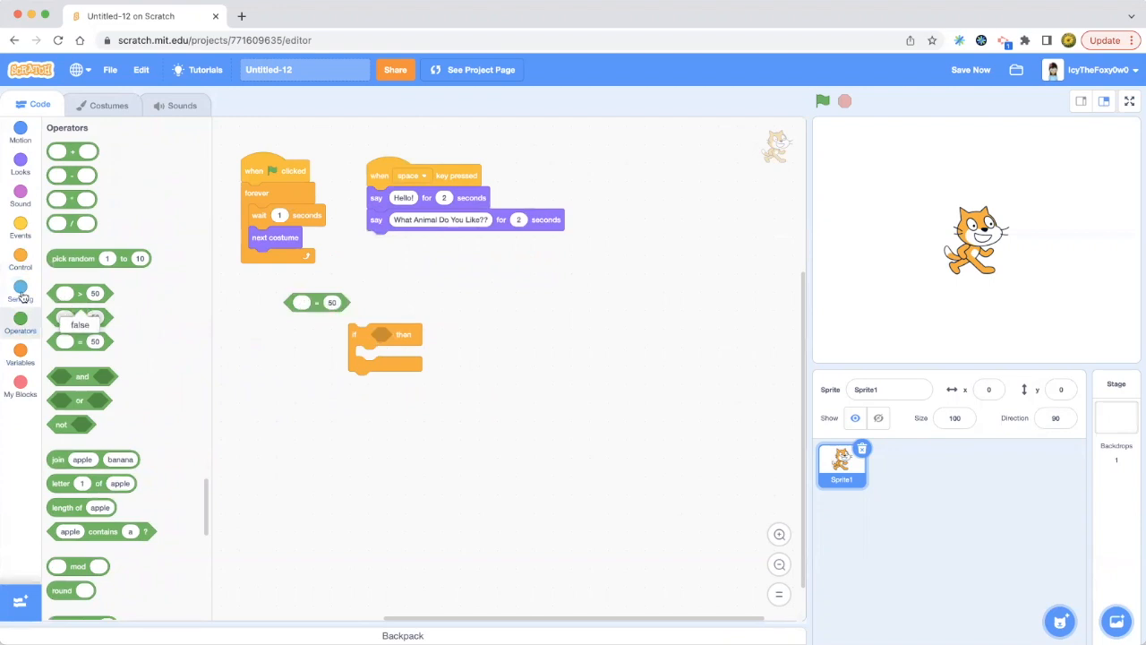
{"action": "left_click", "coordinate": [20, 291]}
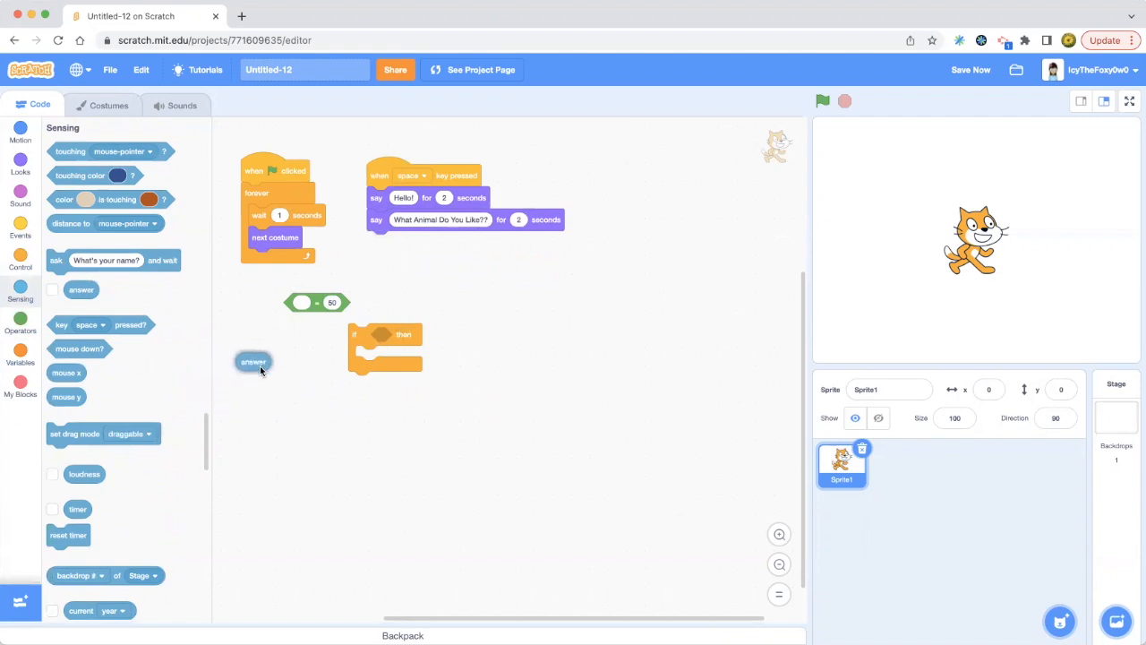
{"action": "left_click_drag", "start_coordinate": [253, 361], "coordinate": [338, 303]}
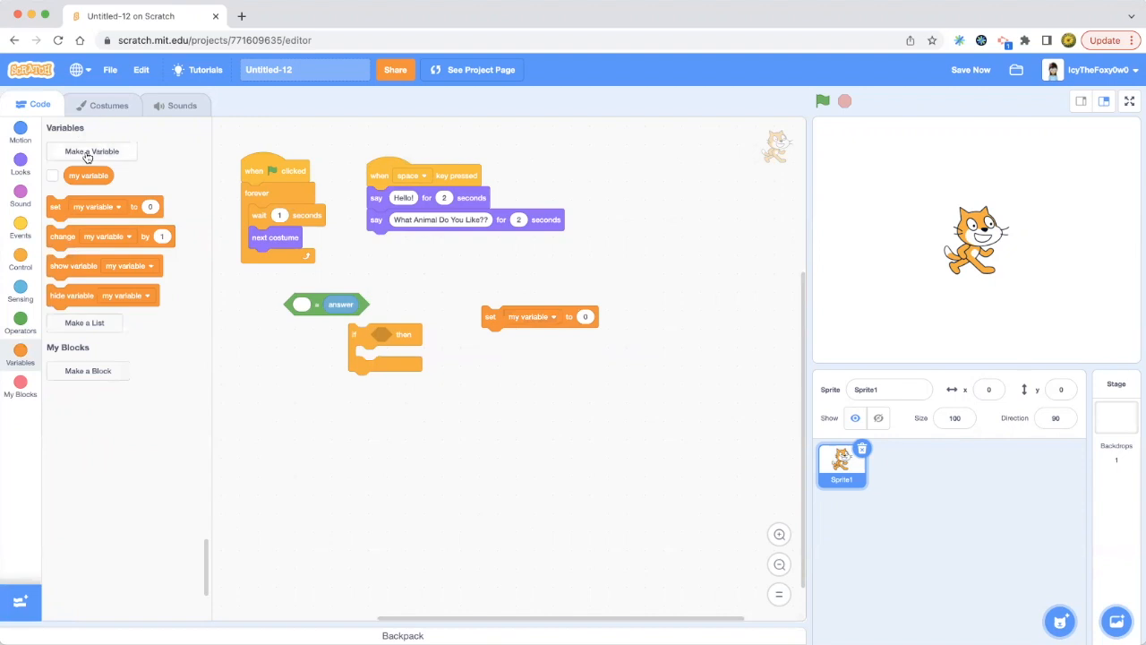
{"action": "mouse_move", "coordinate": [195, 346]}
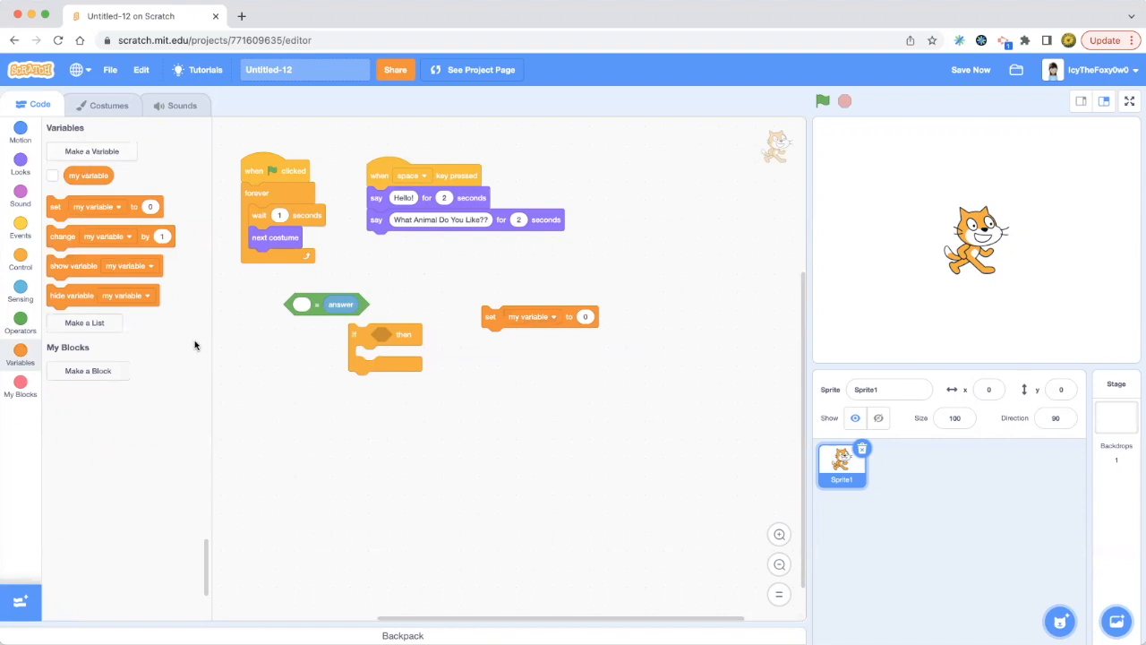
{"action": "mouse_move", "coordinate": [203, 327]}
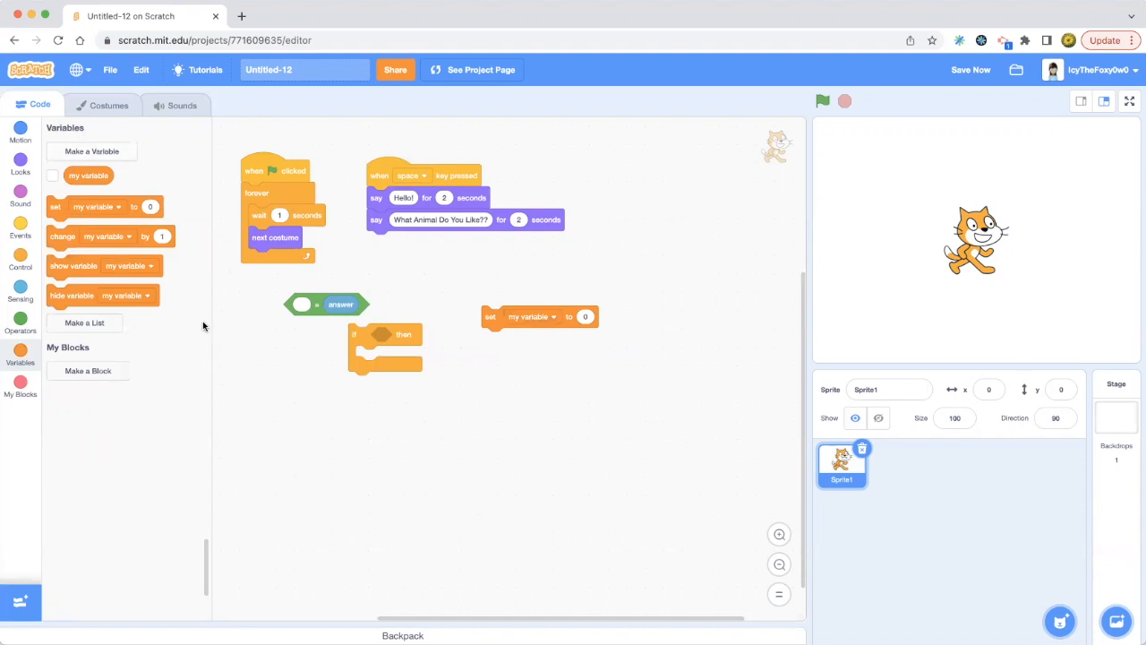
Make a variable named 'Animal' for all sprites.
{"action": "left_click", "coordinate": [91, 151]}
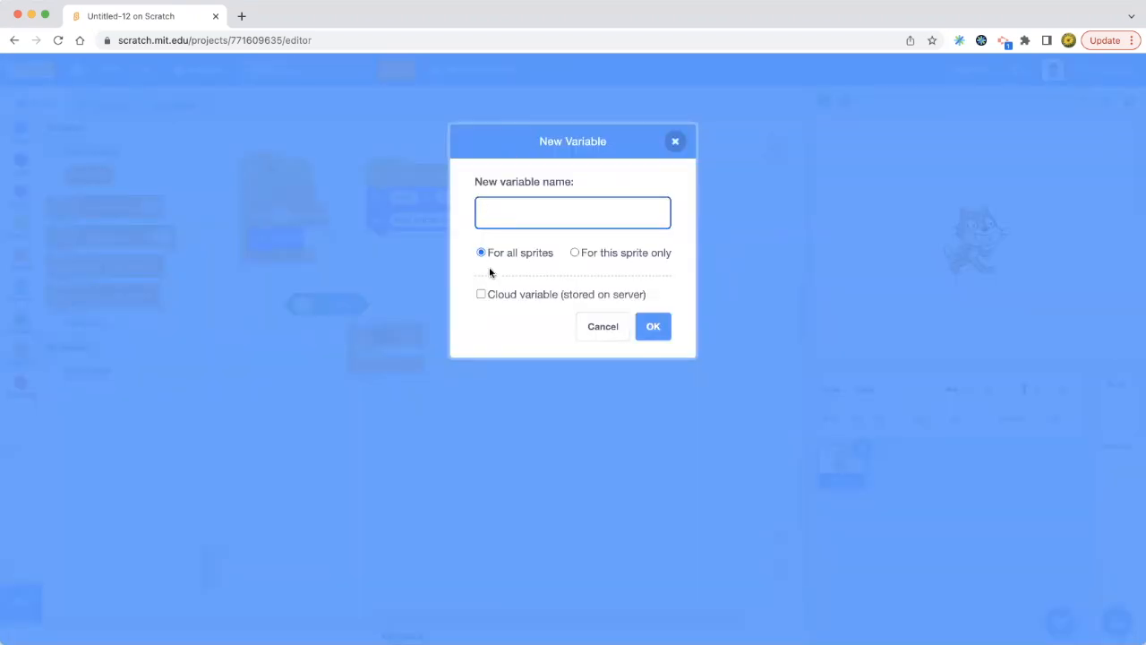
{"action": "mouse_move", "coordinate": [579, 259]}
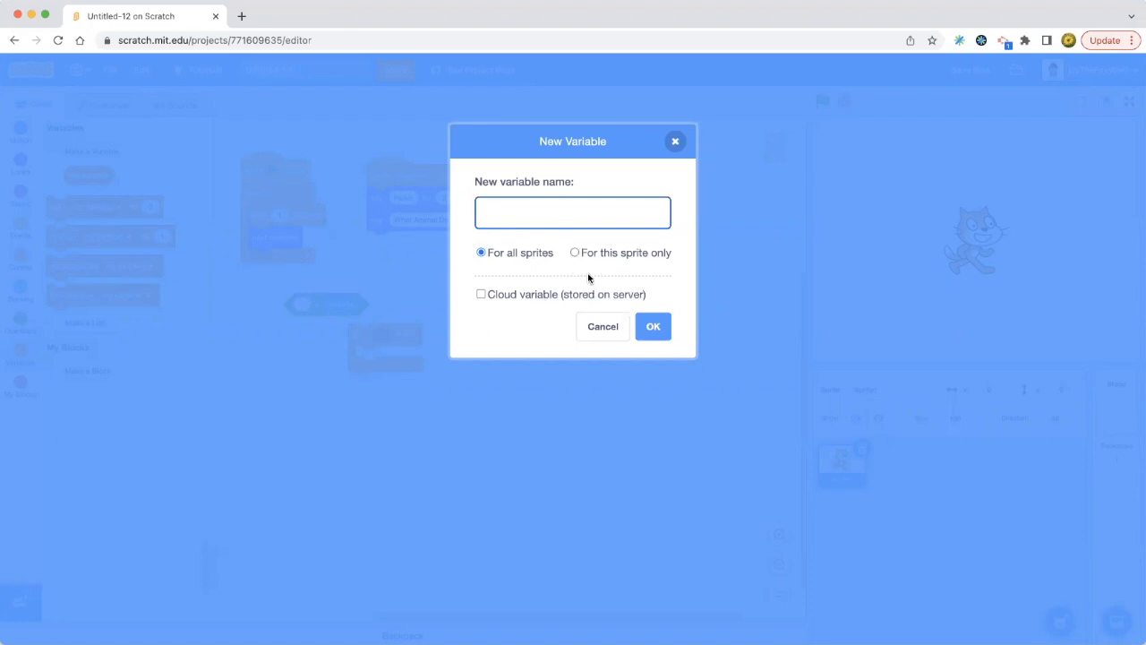
{"action": "left_click", "coordinate": [557, 212]}
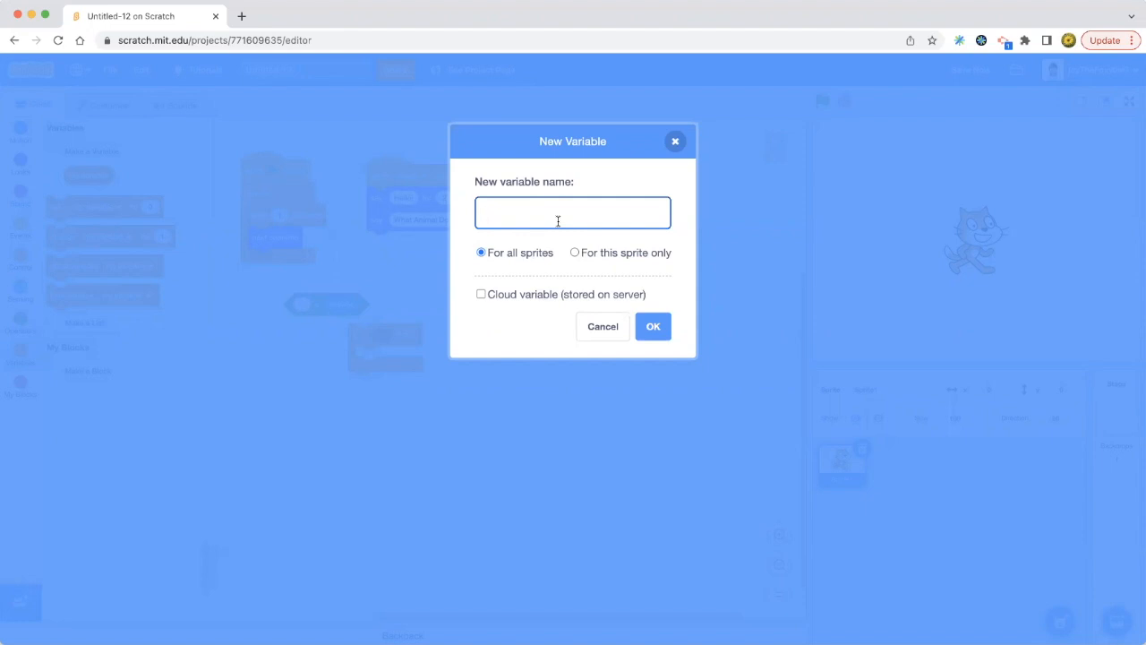
{"action": "mouse_move", "coordinate": [555, 224]}
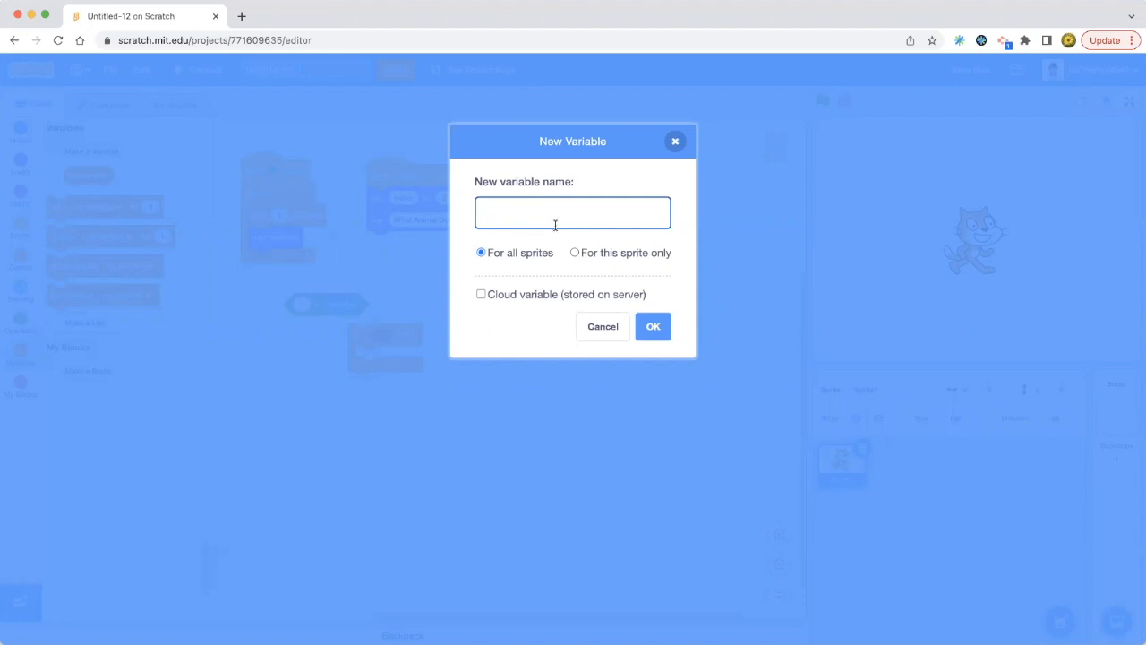
{"action": "mouse_move", "coordinate": [537, 198]}
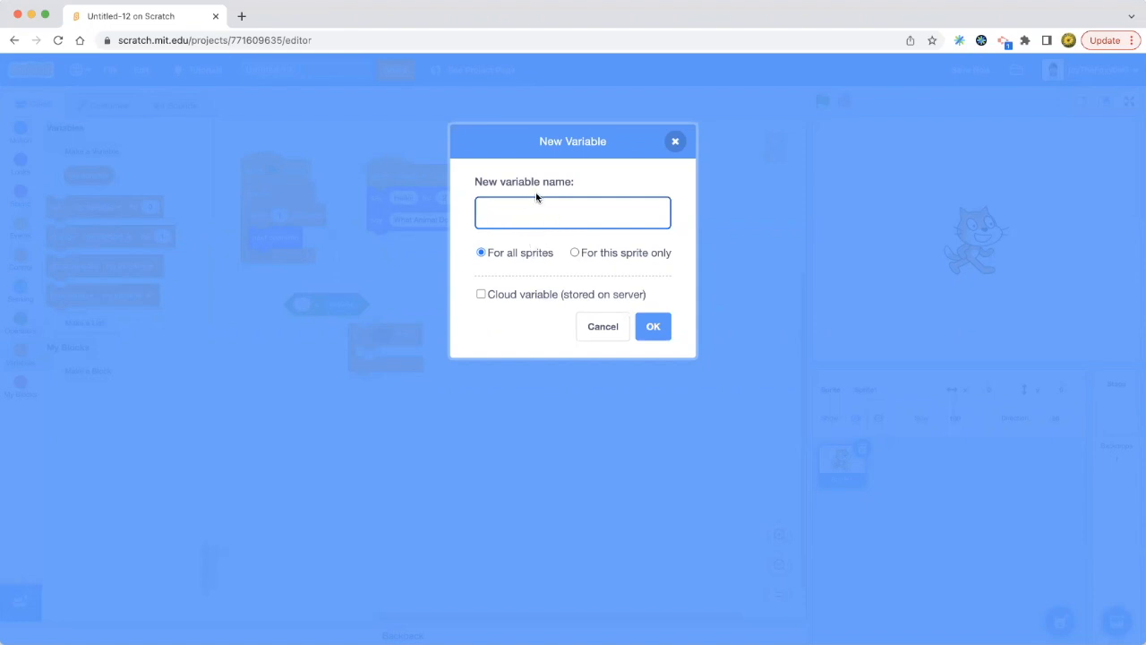
{"action": "left_click", "coordinate": [572, 213]}
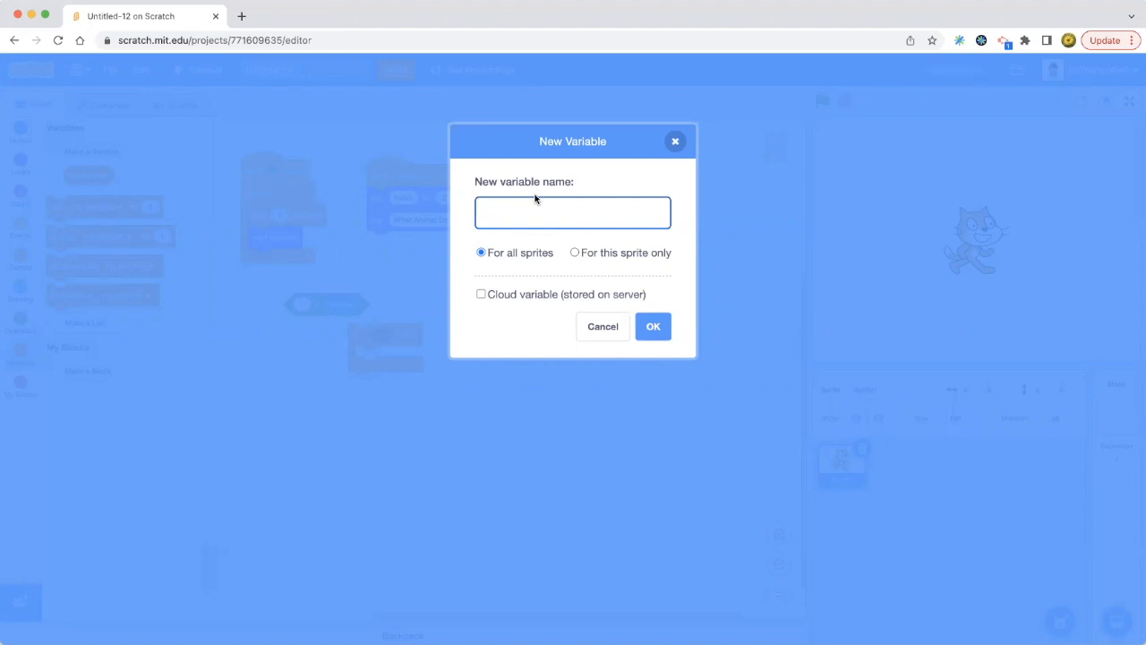
{"action": "left_click", "coordinate": [573, 212]}
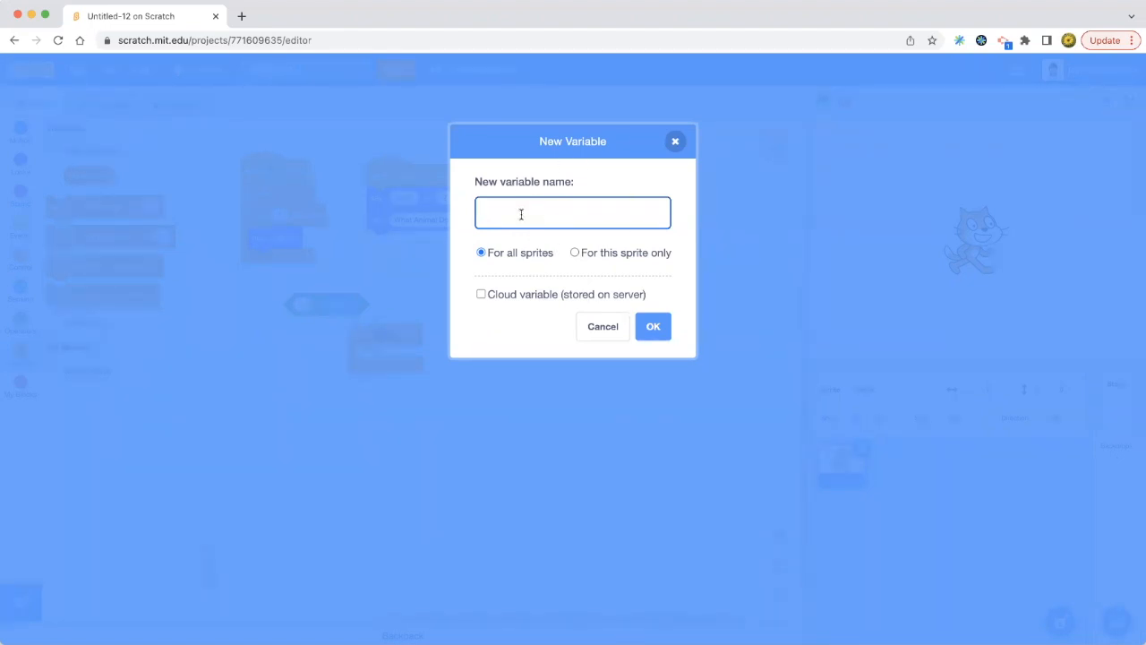
{"action": "type", "text": "Animal"}
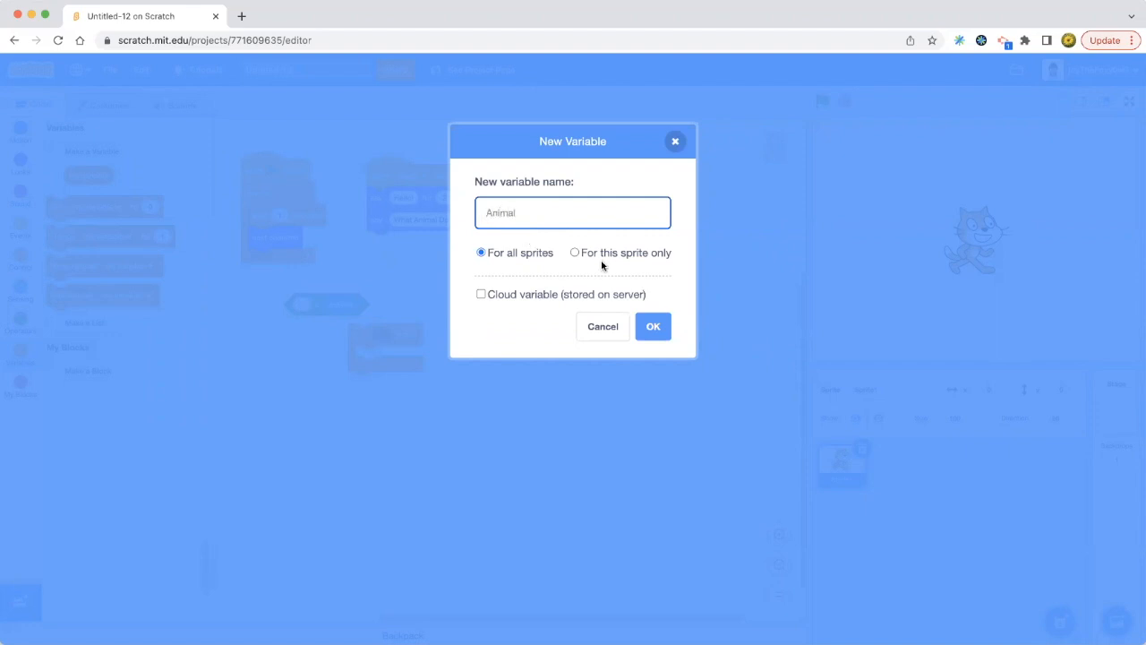
{"action": "left_click", "coordinate": [653, 326]}
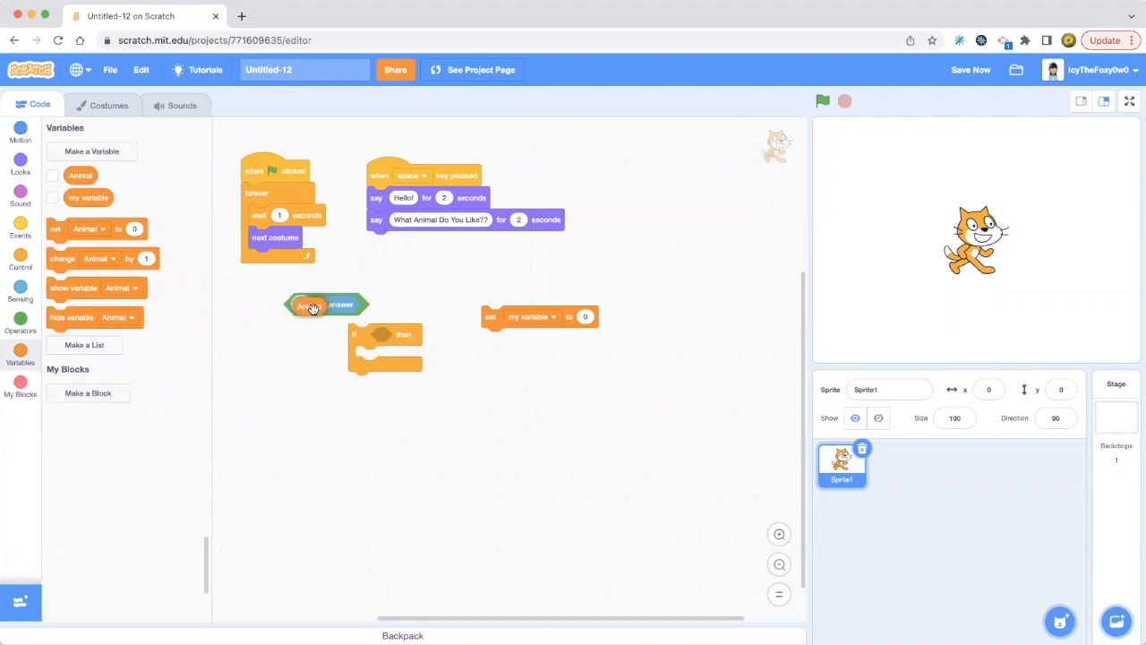
Put Animal in the equals check, set Animal to answer, and add ask-and-wait.
{"action": "left_click_drag", "start_coordinate": [327, 304], "coordinate": [408, 327]}
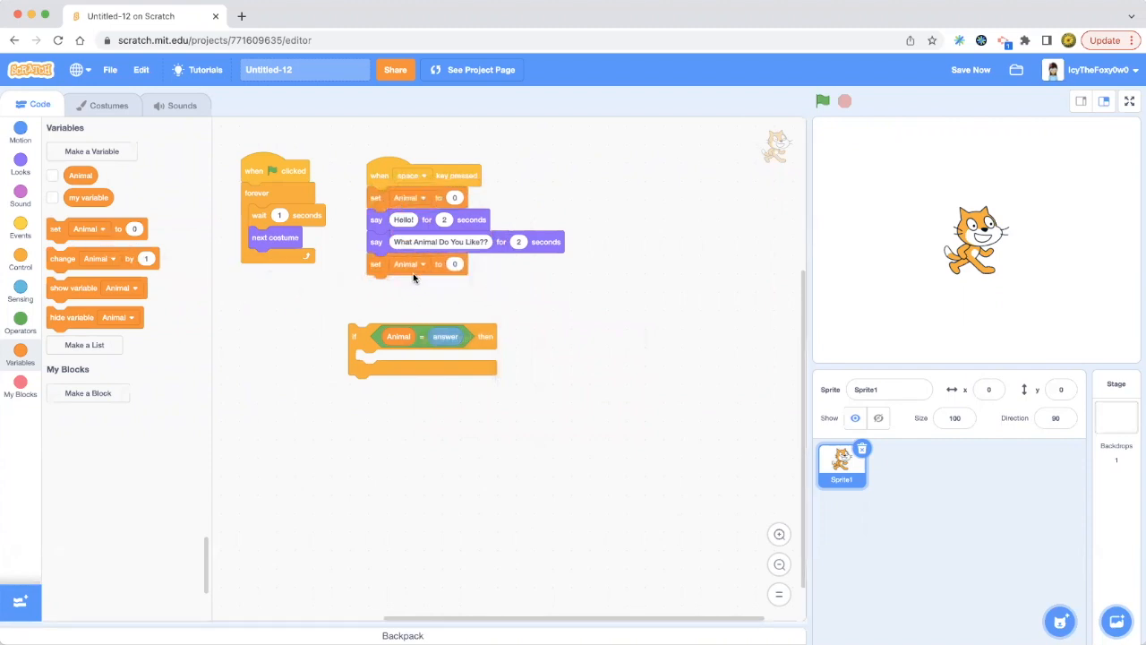
{"action": "left_click", "coordinate": [19, 294]}
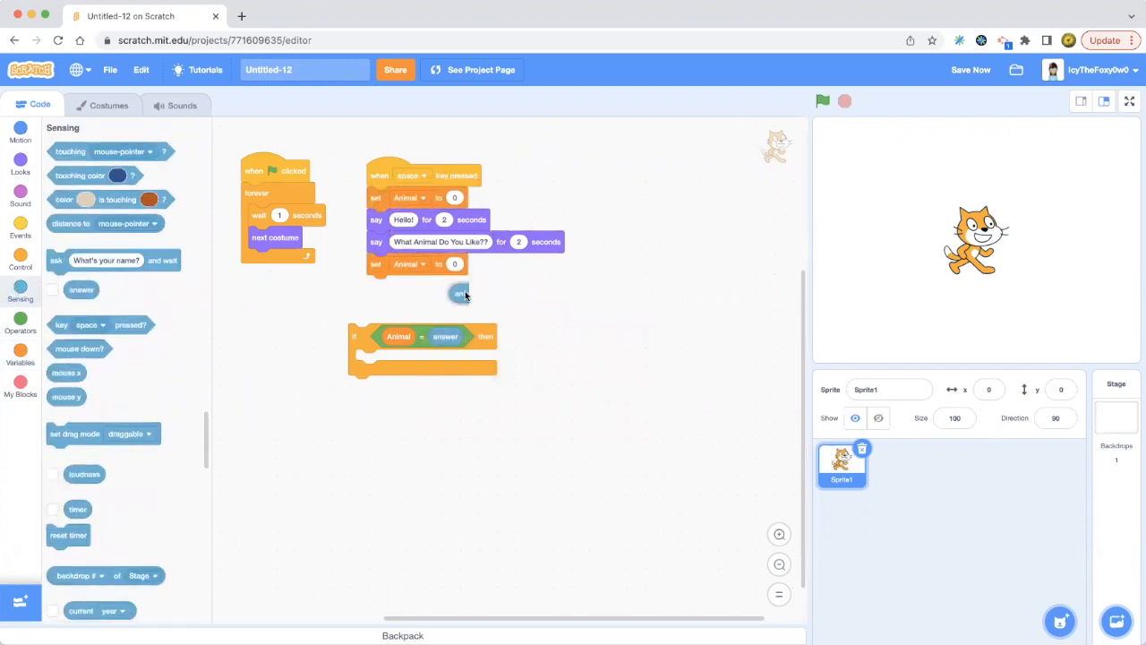
{"action": "left_click_drag", "start_coordinate": [459, 293], "coordinate": [463, 263]}
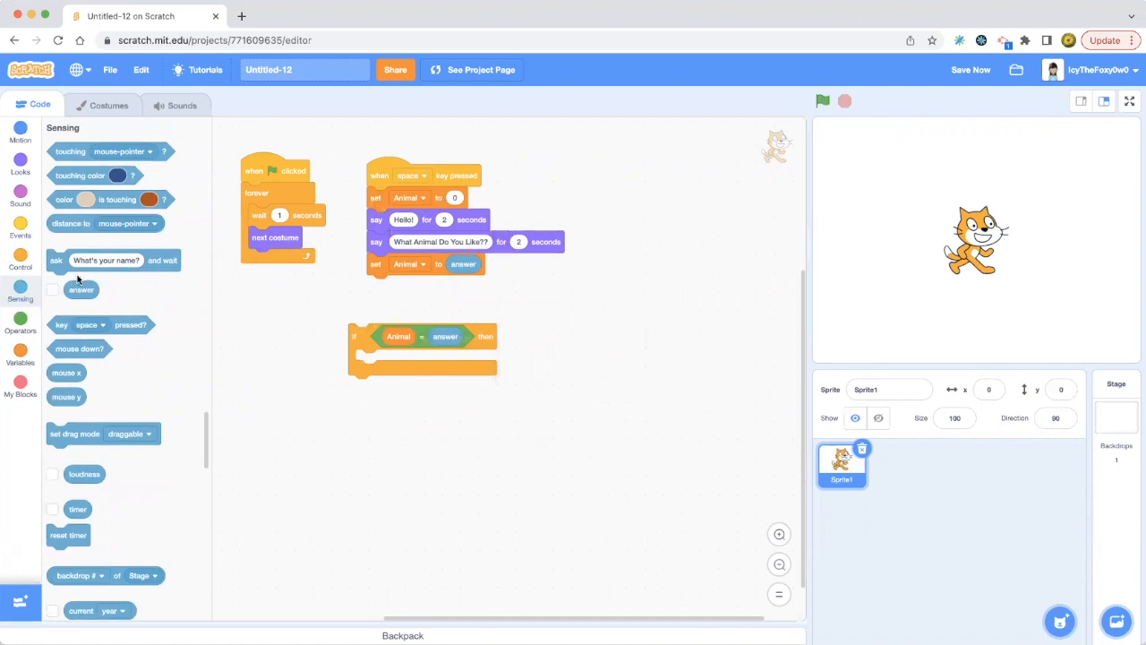
{"action": "left_click_drag", "start_coordinate": [107, 259], "coordinate": [426, 263]}
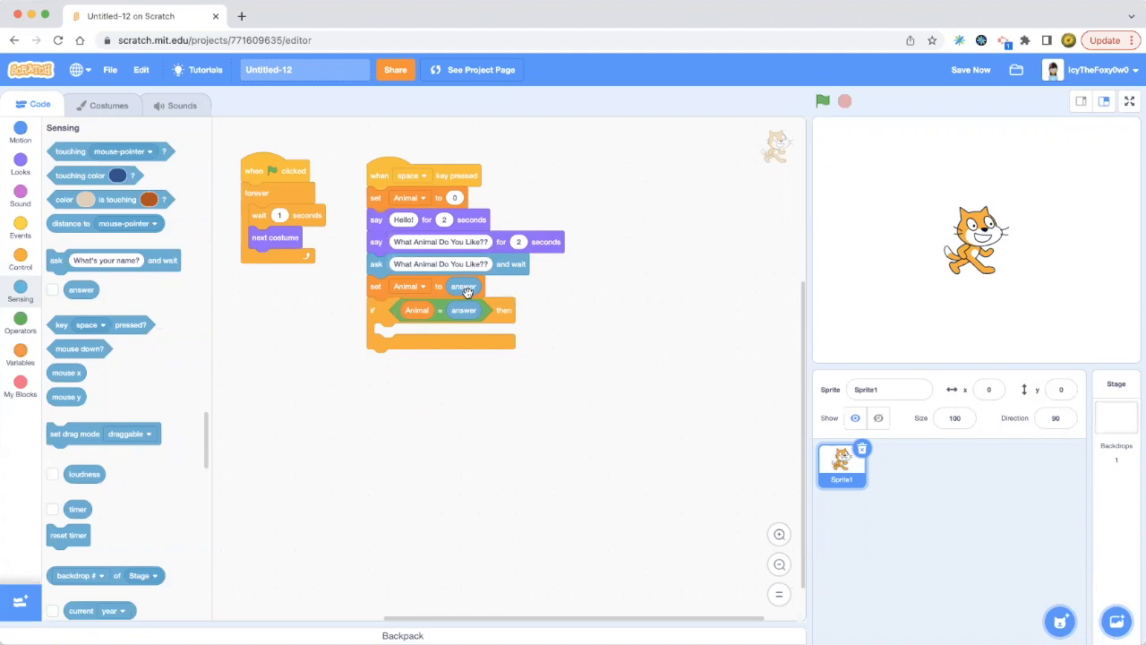
{"action": "mouse_move", "coordinate": [385, 316]}
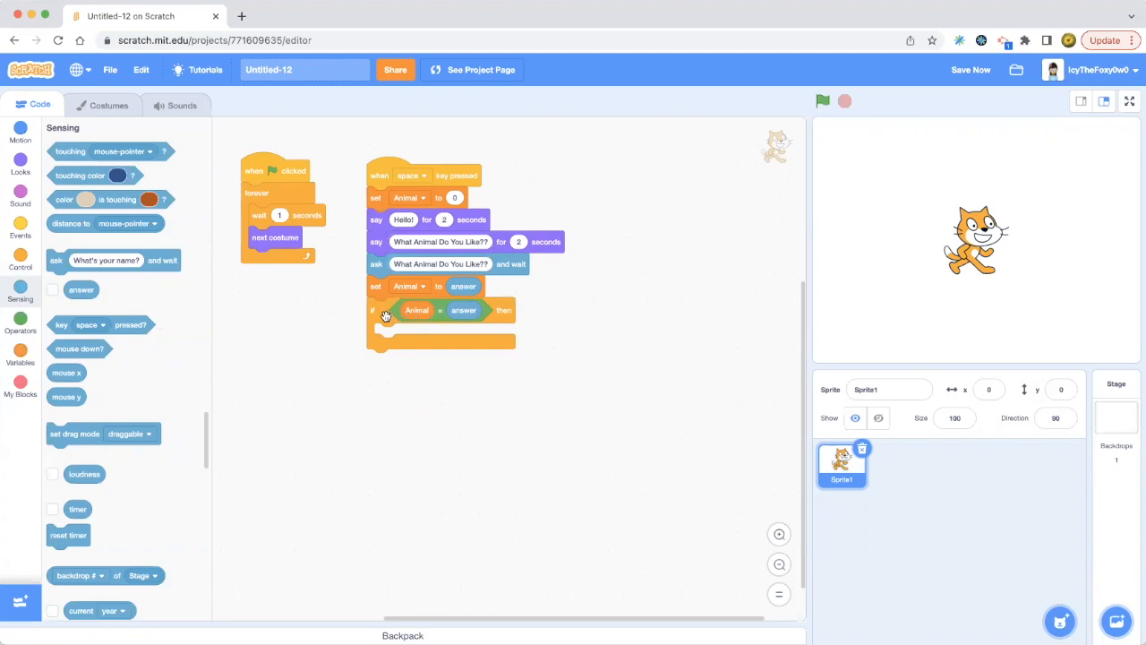
{"action": "mouse_move", "coordinate": [347, 260]}
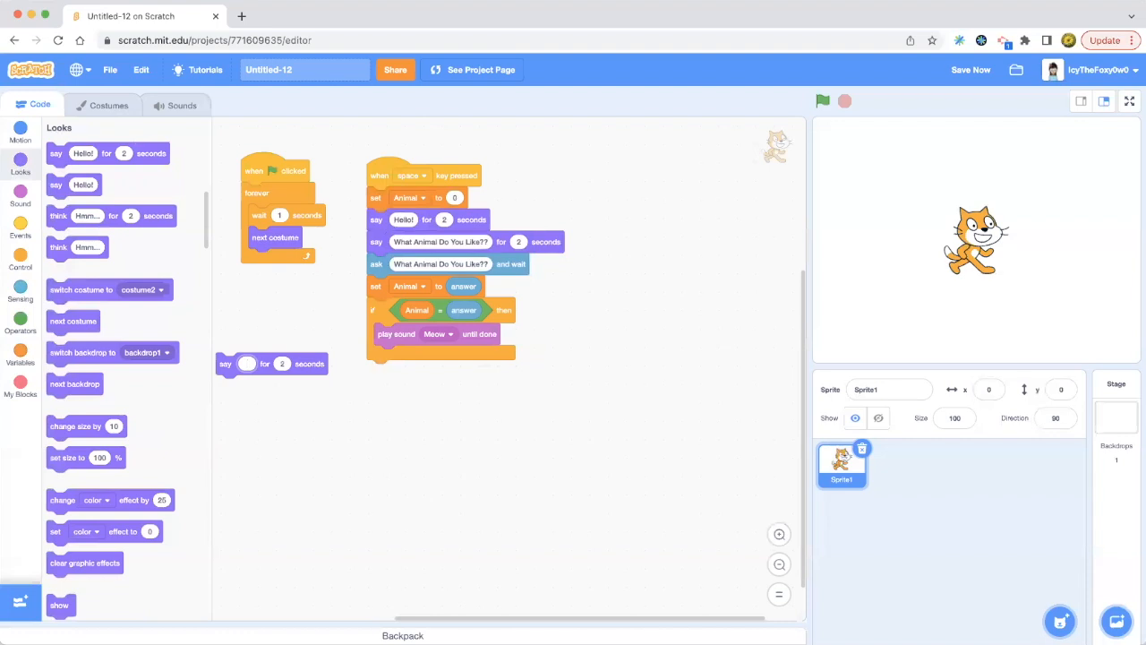
Enter the reply 'Wow, I Like This Animal Too!' and save the project.
{"action": "type", "text": "Wow, I Like This Animal Too!"}
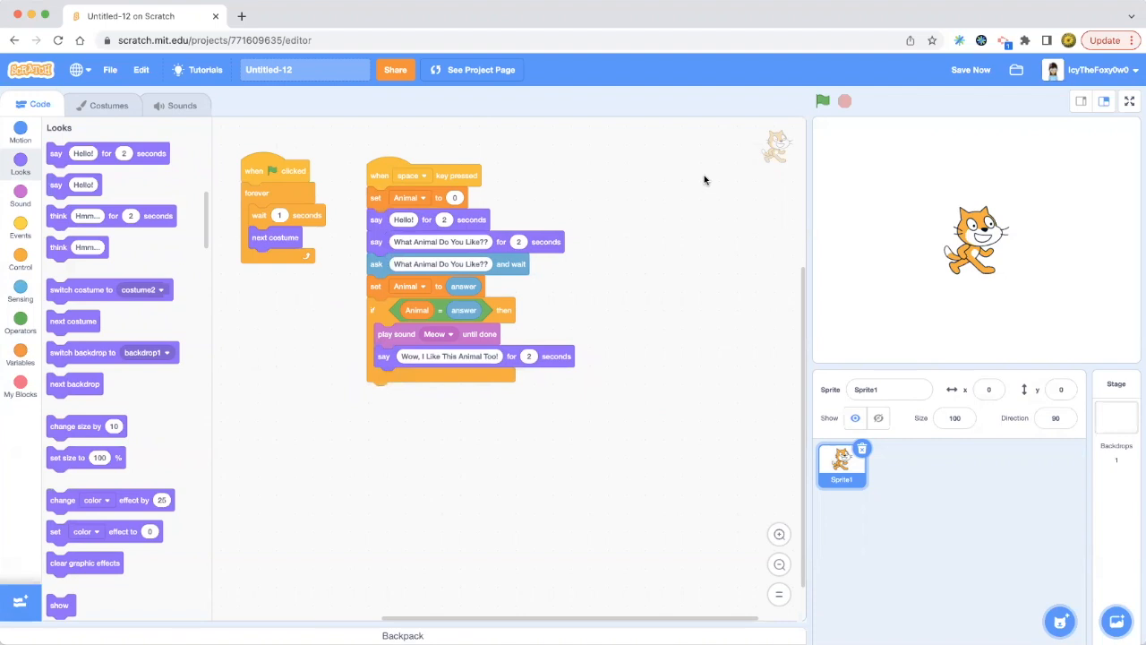
{"action": "left_click", "coordinate": [970, 69]}
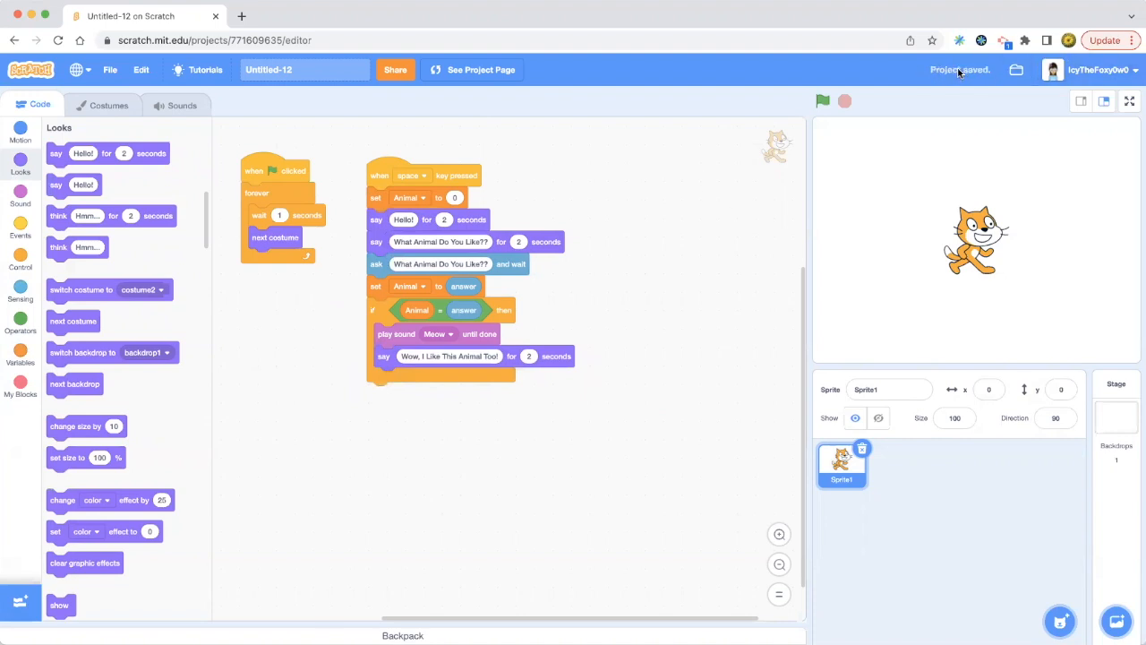
{"action": "mouse_move", "coordinate": [562, 151]}
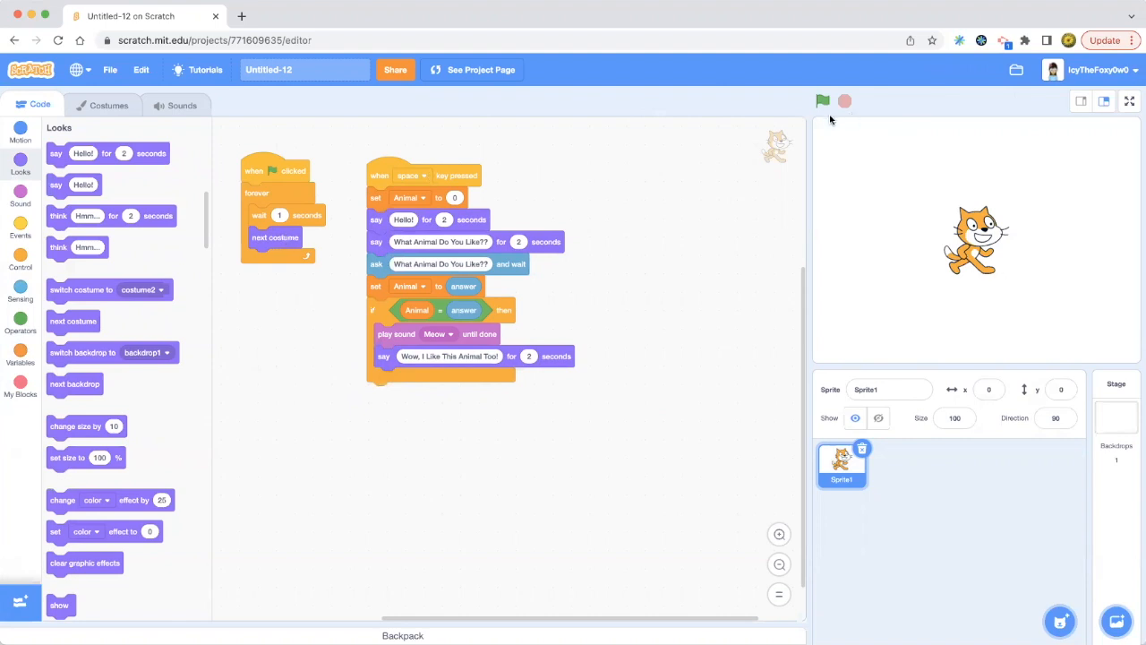
Run the project with the 0.1-second costume animation loop.
{"action": "left_click", "coordinate": [822, 100]}
{"action": "type", "text": "0.1"}
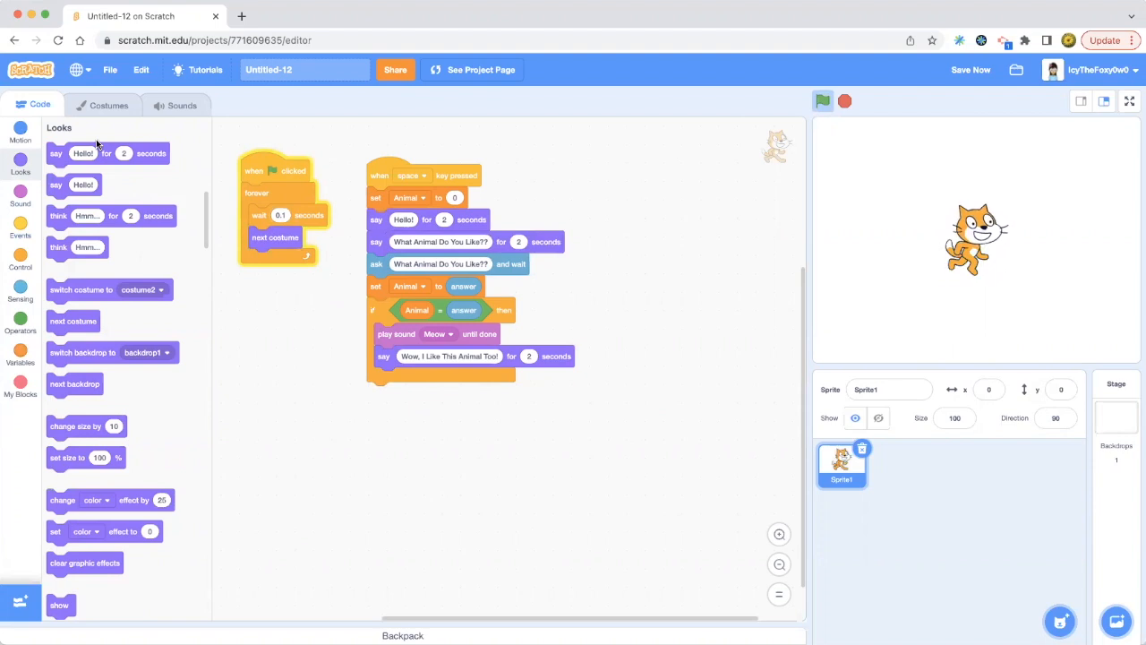
Add a say line after Hello! about exercising its paws, then rerun both scripts.
{"action": "scroll", "scroll_direction": "down", "scroll_amount": 3}
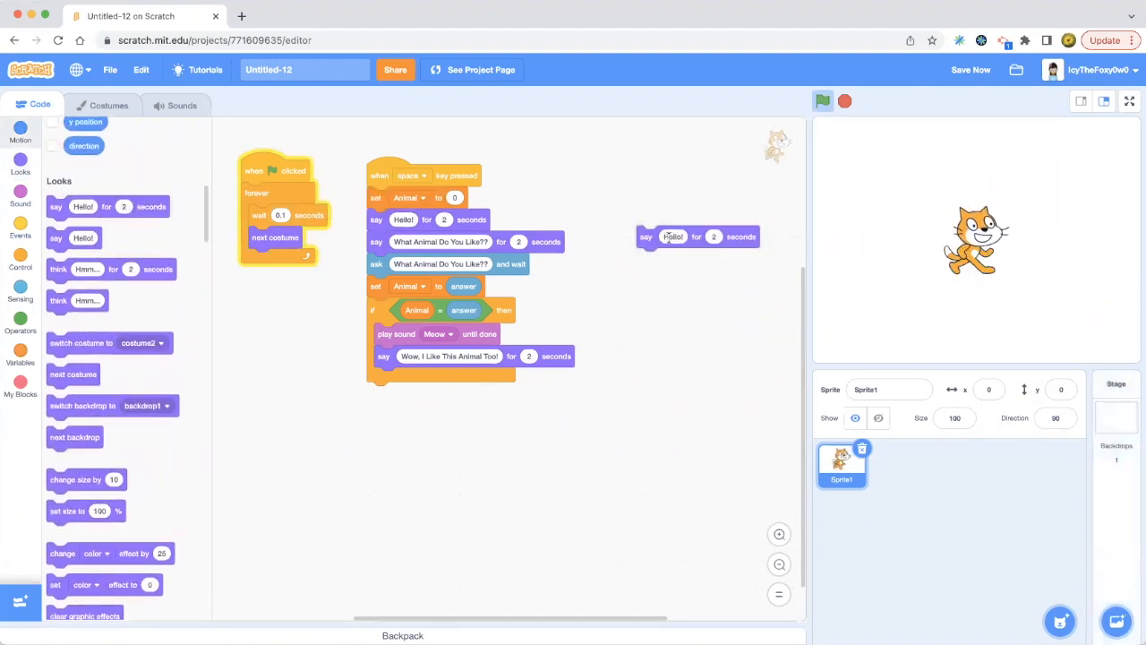
{"action": "type", "text": "I'm Doing Some Excersize For My Paws, But I Wanna Ask You Something."}
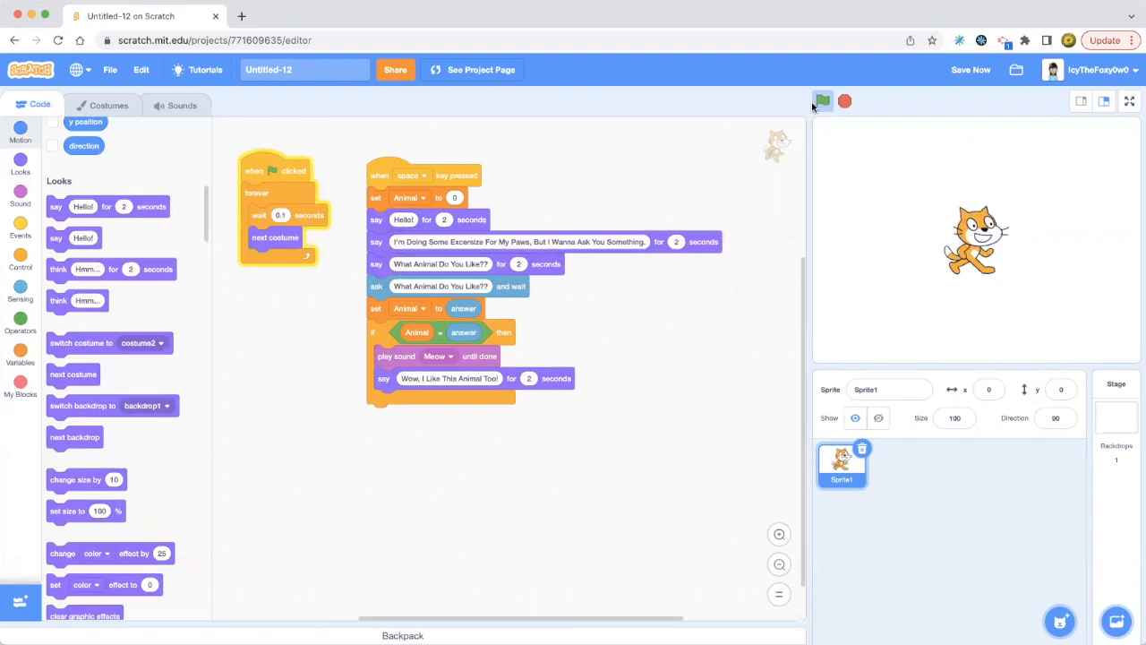
{"action": "left_click", "coordinate": [969, 69]}
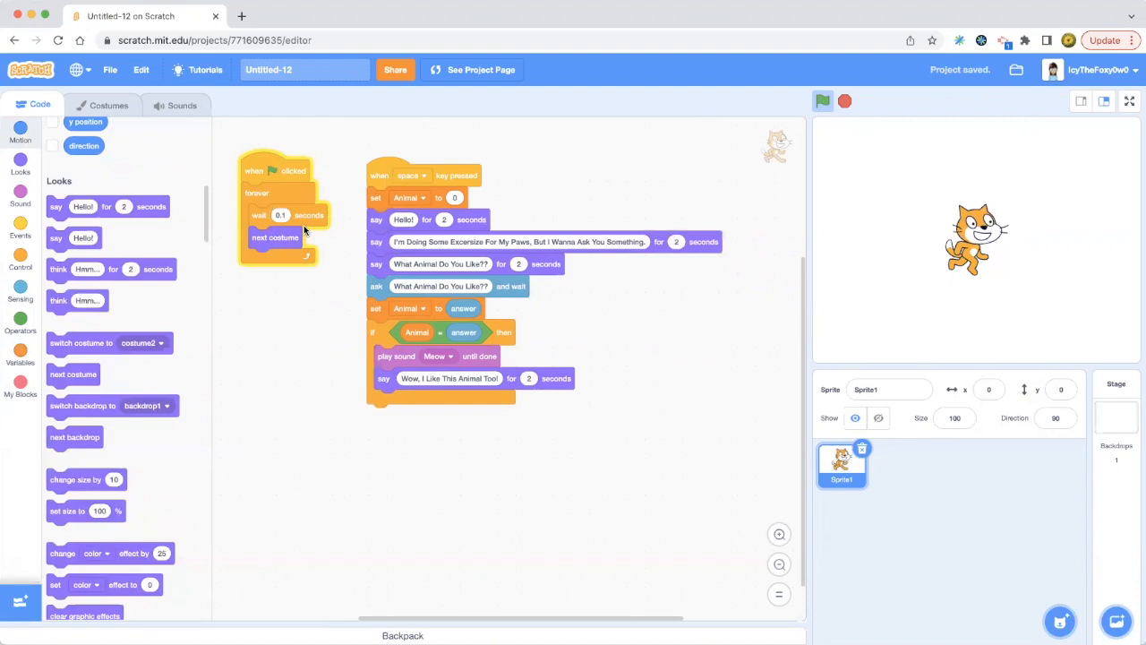
{"action": "left_click", "coordinate": [20, 197]}
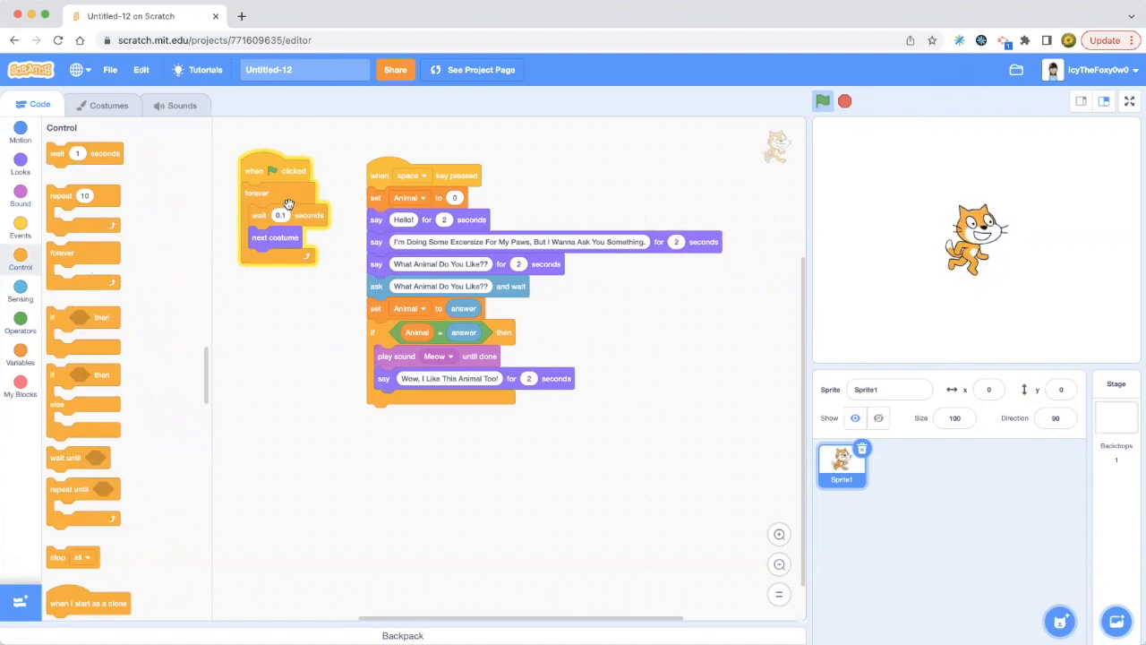
{"action": "mouse_move", "coordinate": [93, 211]}
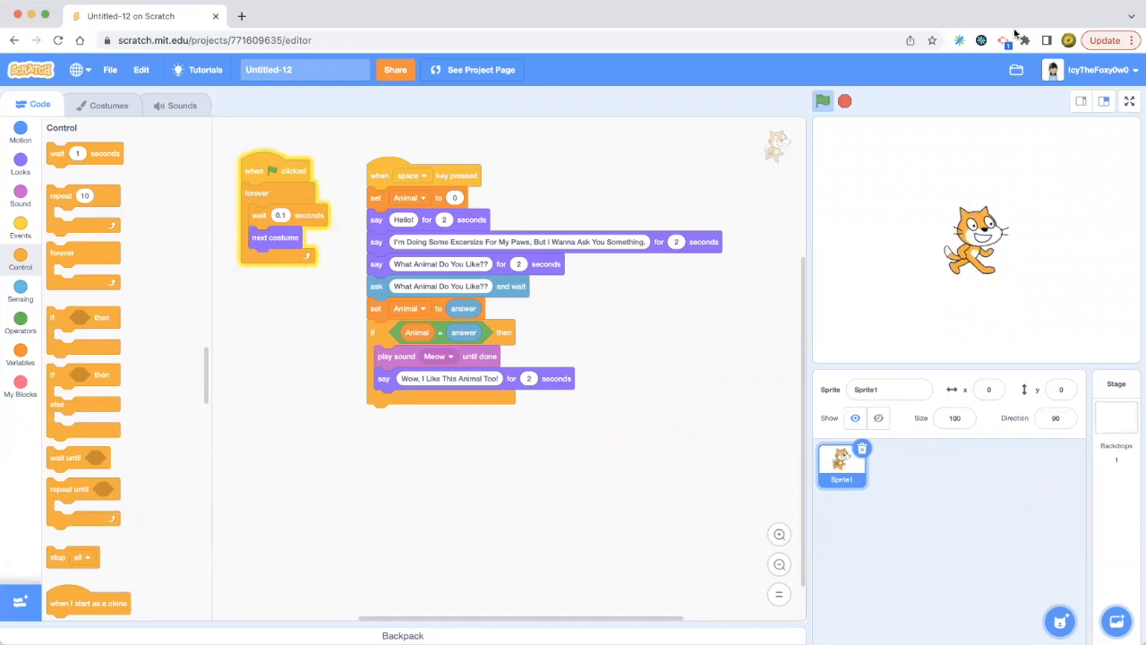
{"action": "mouse_move", "coordinate": [562, 144]}
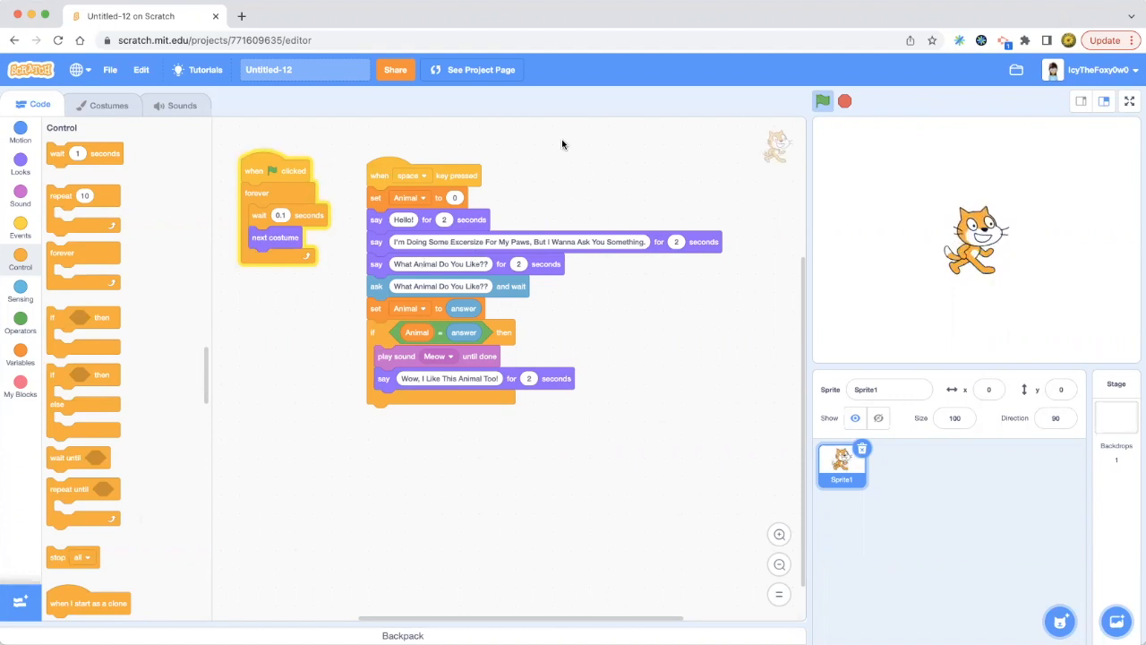